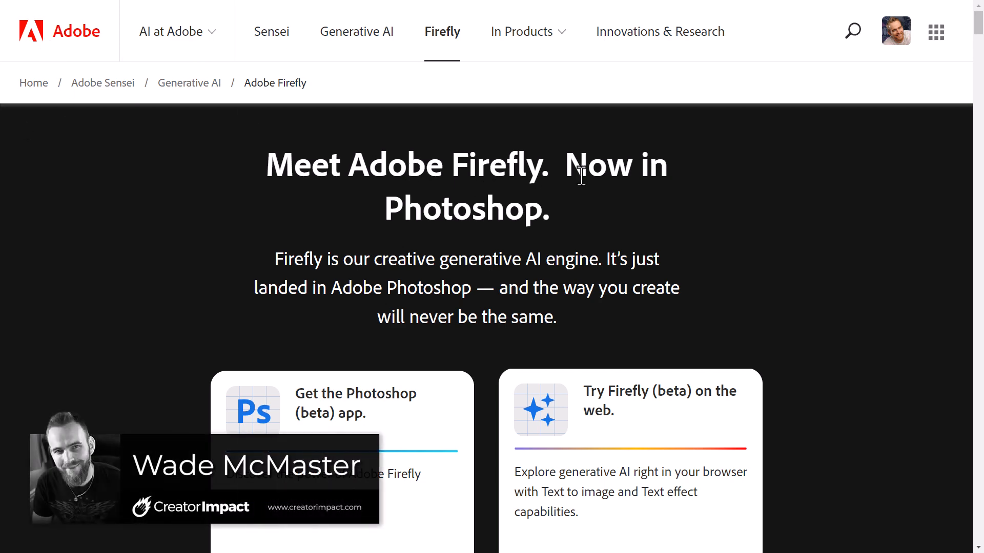
- Enter the Firefly web app and pick the Text to image card on its home page
{"action": "scroll", "scroll_direction": "down", "scroll_amount": 3}
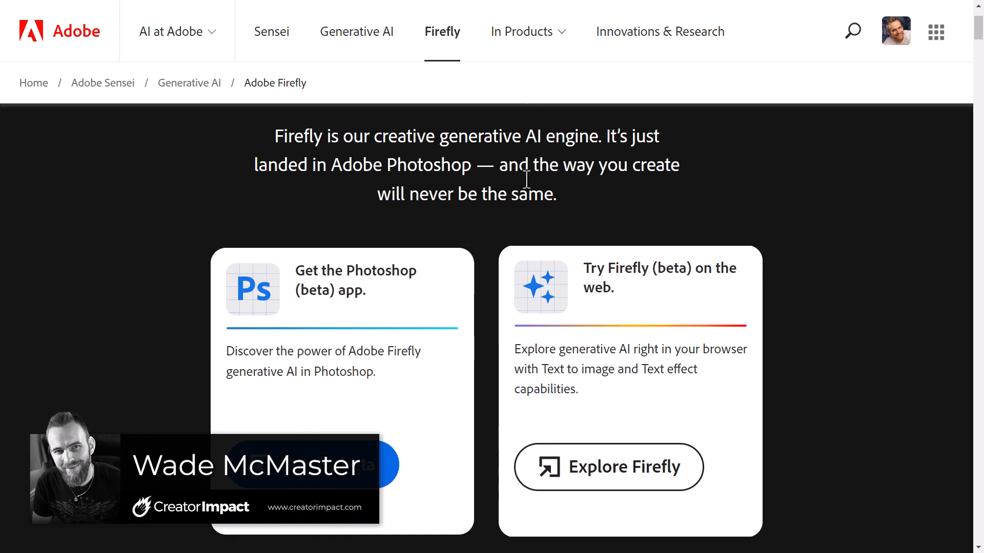
{"action": "scroll", "scroll_direction": "down", "scroll_amount": 3}
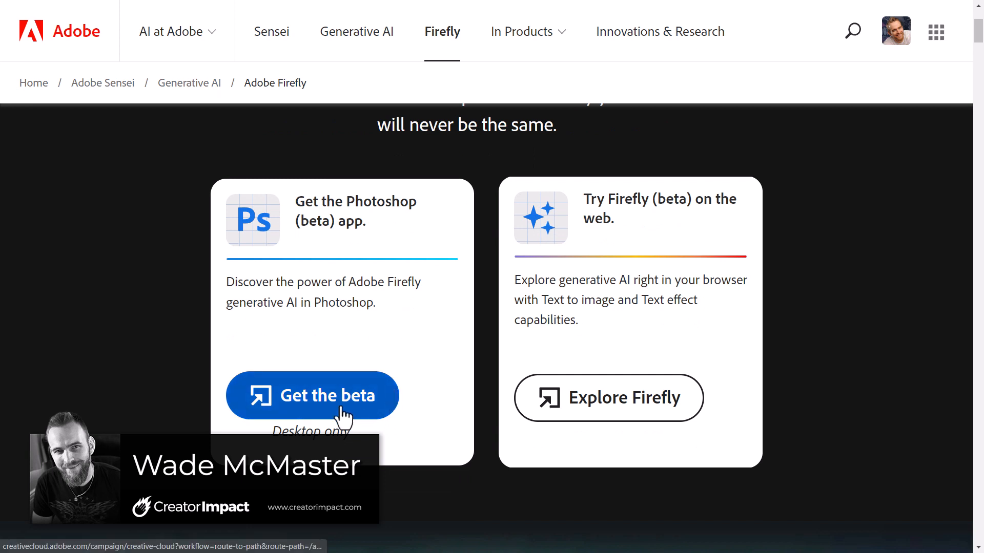
{"action": "mouse_move", "coordinate": [312, 171]}
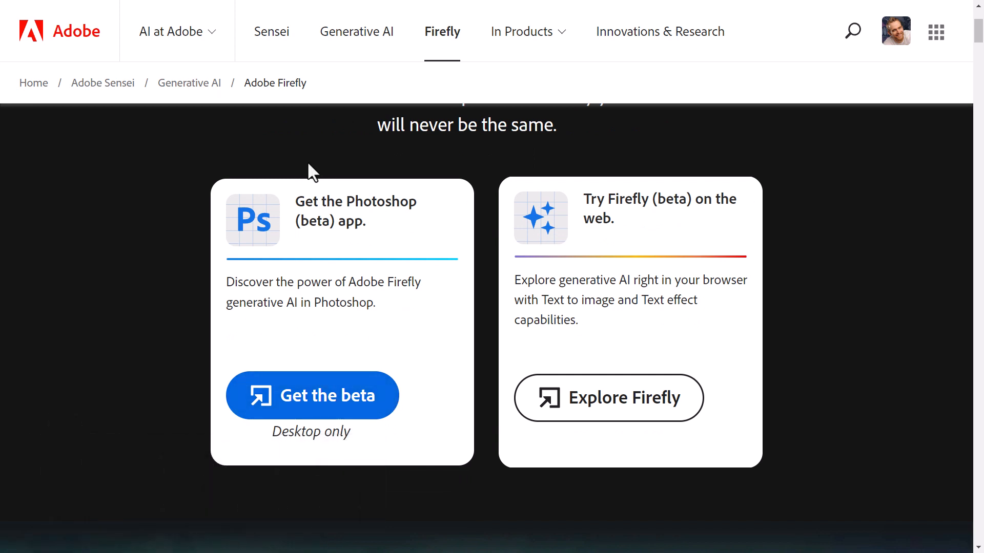
{"action": "mouse_move", "coordinate": [554, 424]}
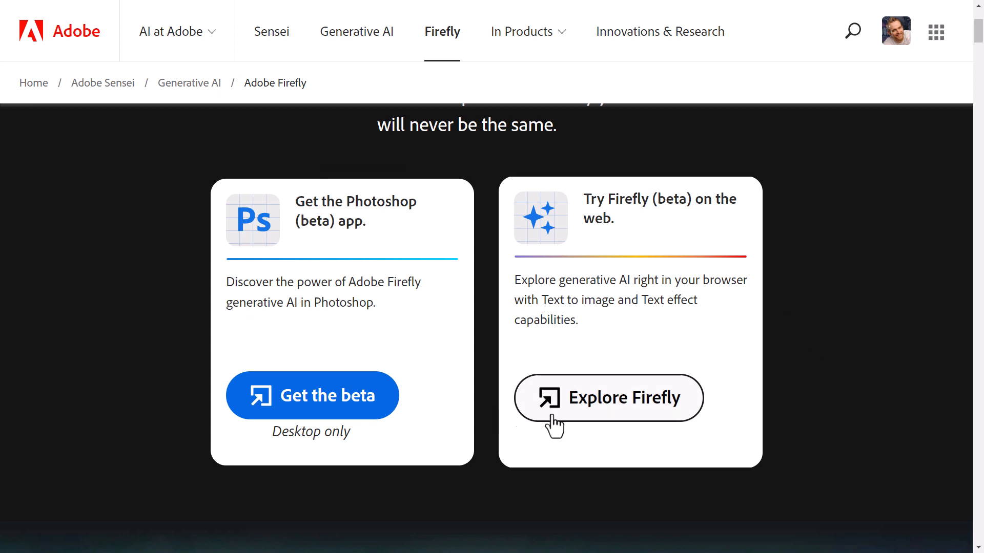
{"action": "mouse_move", "coordinate": [582, 424]}
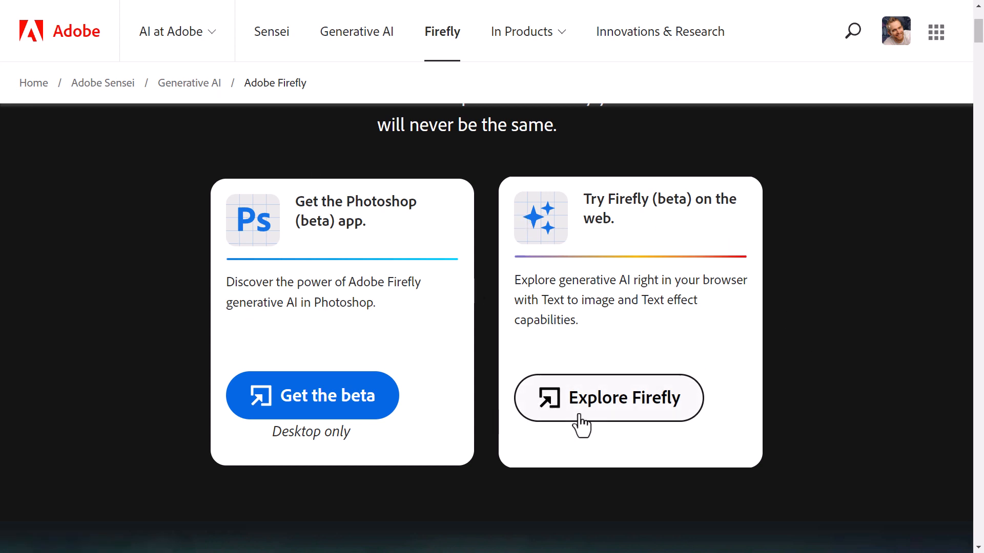
{"action": "mouse_move", "coordinate": [617, 374]}
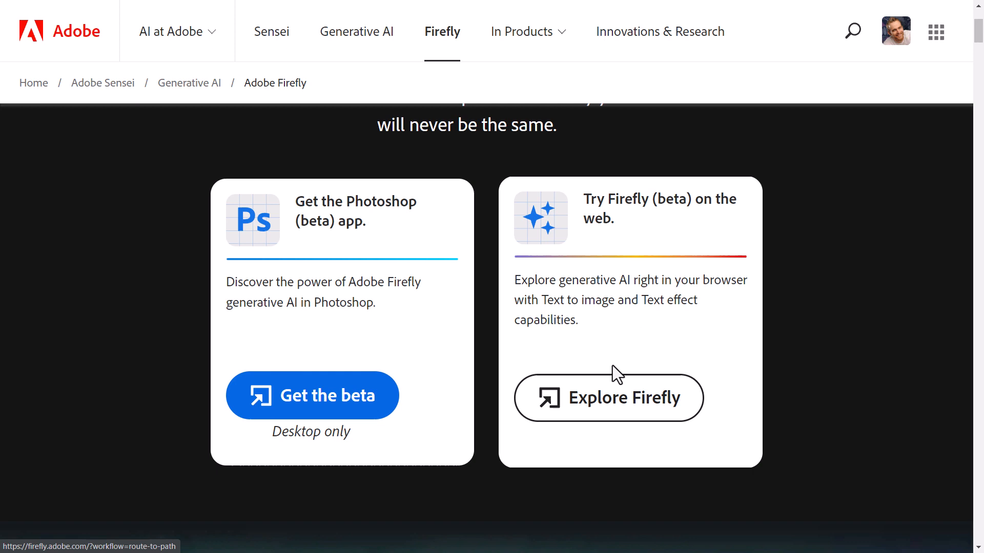
{"action": "left_click", "coordinate": [608, 397]}
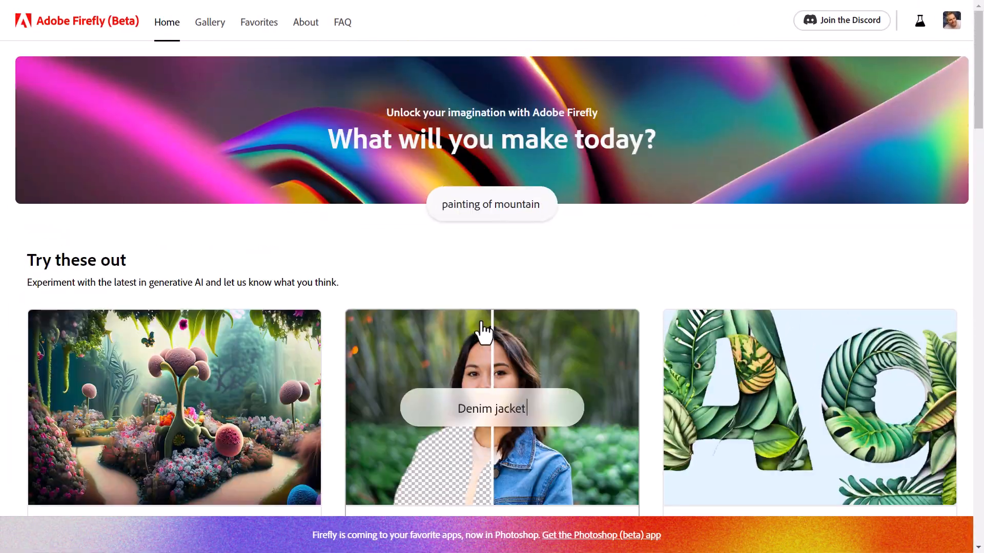
{"action": "scroll", "scroll_direction": "down", "scroll_amount": 3}
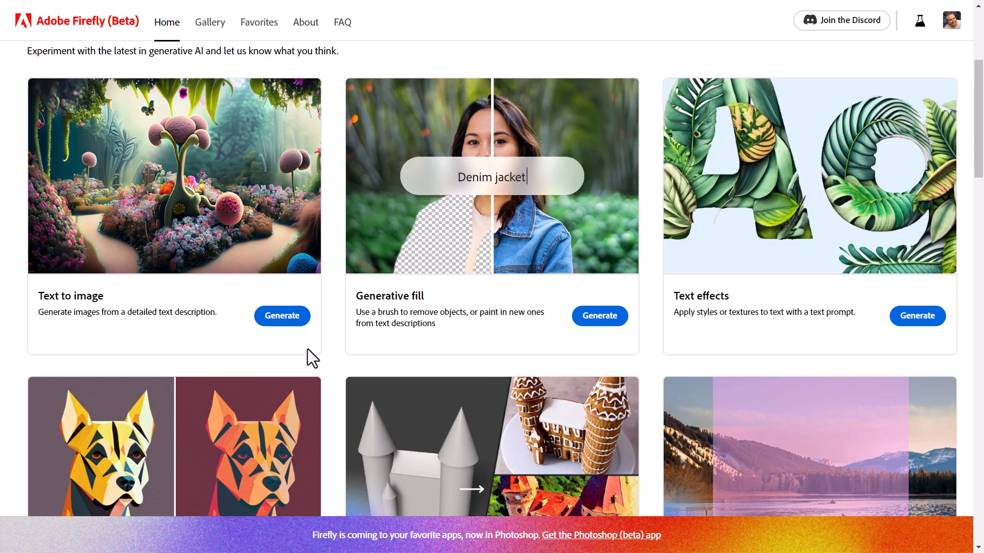
{"action": "scroll", "scroll_direction": "up", "scroll_amount": 3}
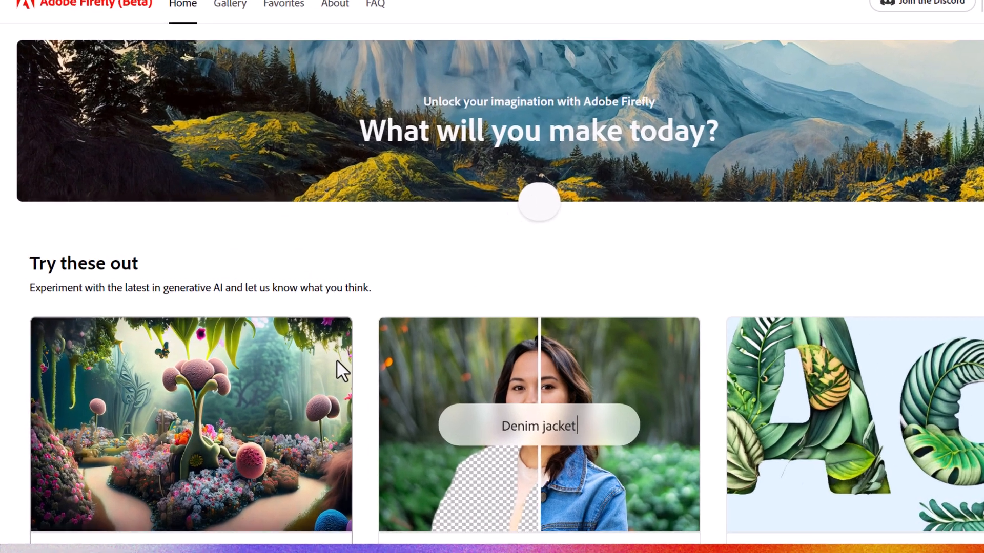
{"action": "scroll", "scroll_direction": "down", "scroll_amount": 3}
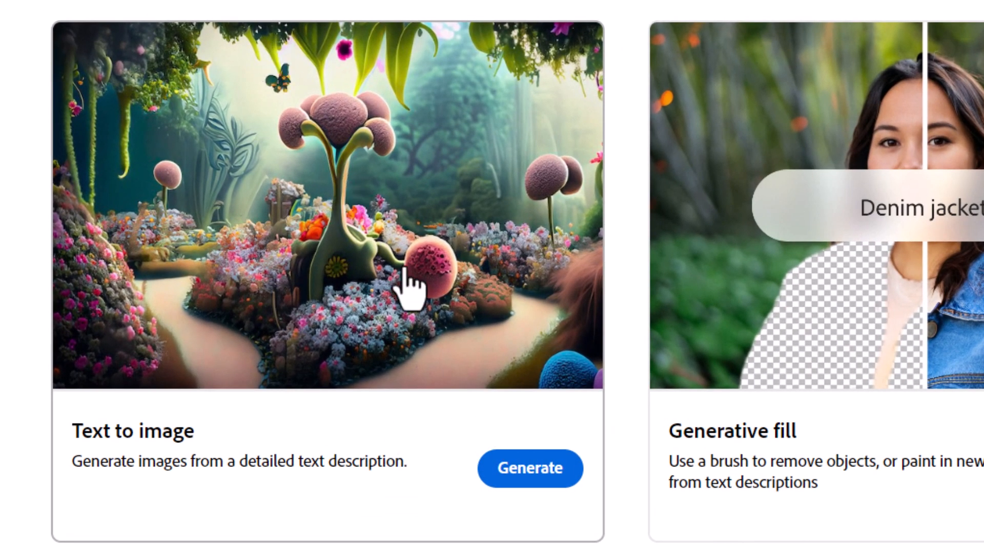
{"action": "left_click", "coordinate": [529, 469]}
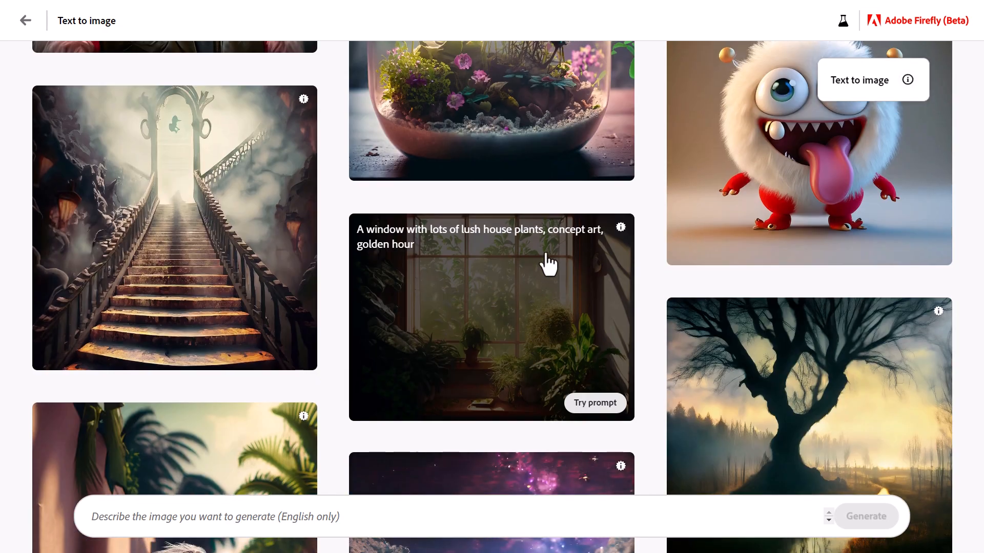
- Replace the house plants prompt with 'A house with a giant alien outside the window' and generate
{"action": "left_click", "coordinate": [594, 403]}
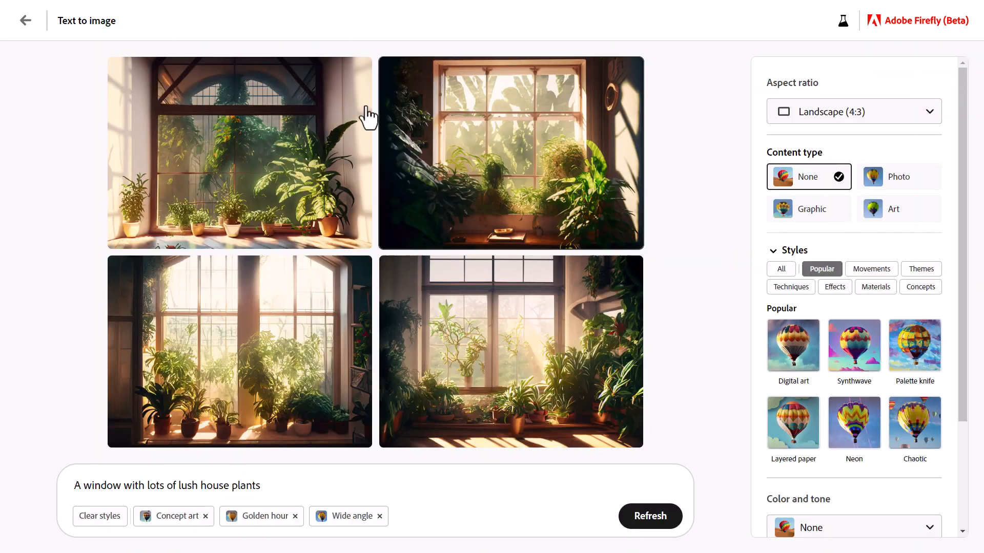
{"action": "triple_click", "coordinate": [166, 486]}
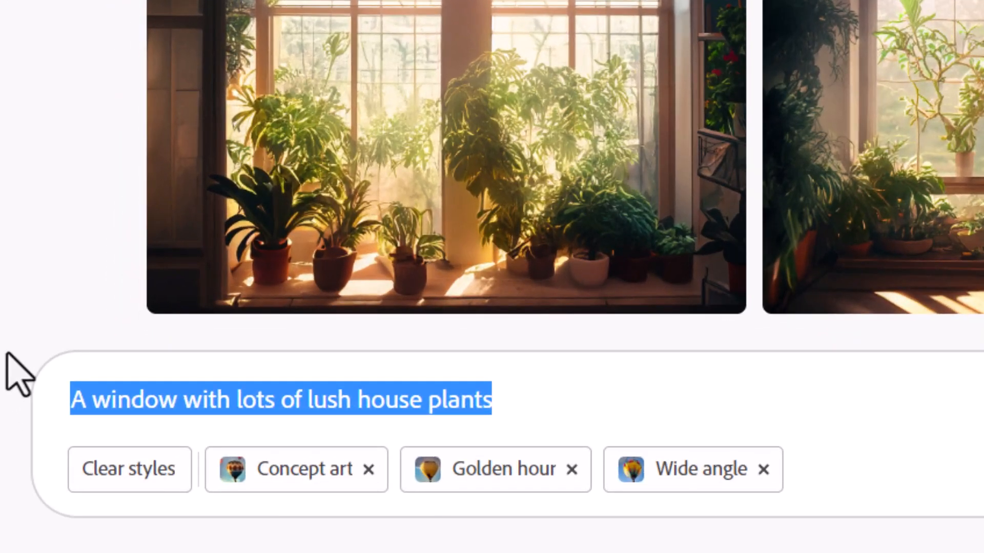
{"action": "type", "text": "A house with a giant alien outside the window"}
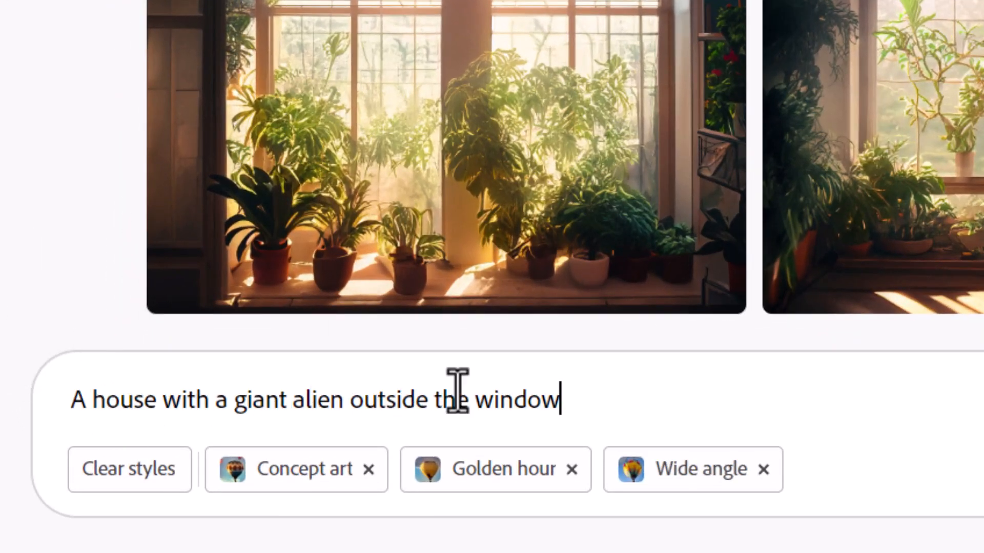
{"action": "left_click", "coordinate": [649, 516]}
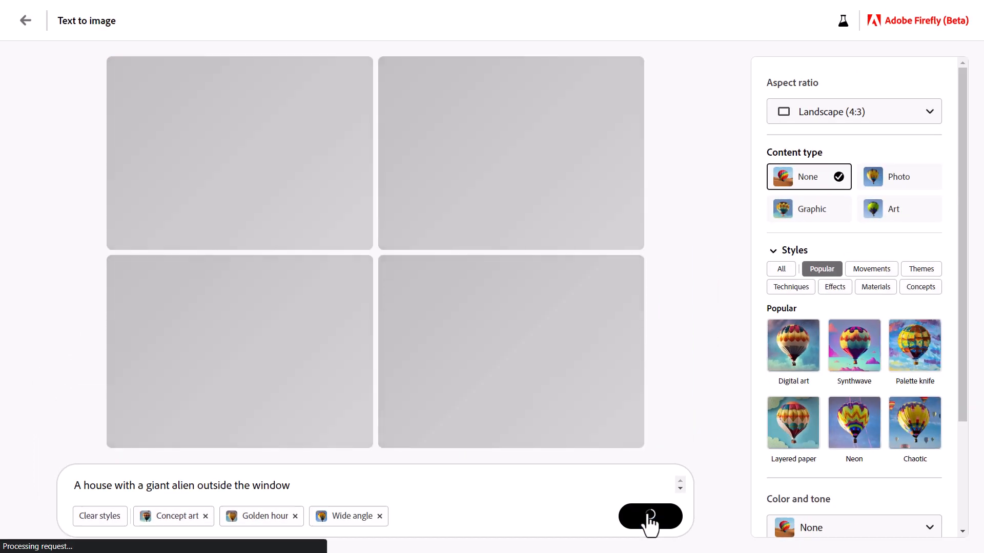
{"action": "left_click", "coordinate": [649, 517]}
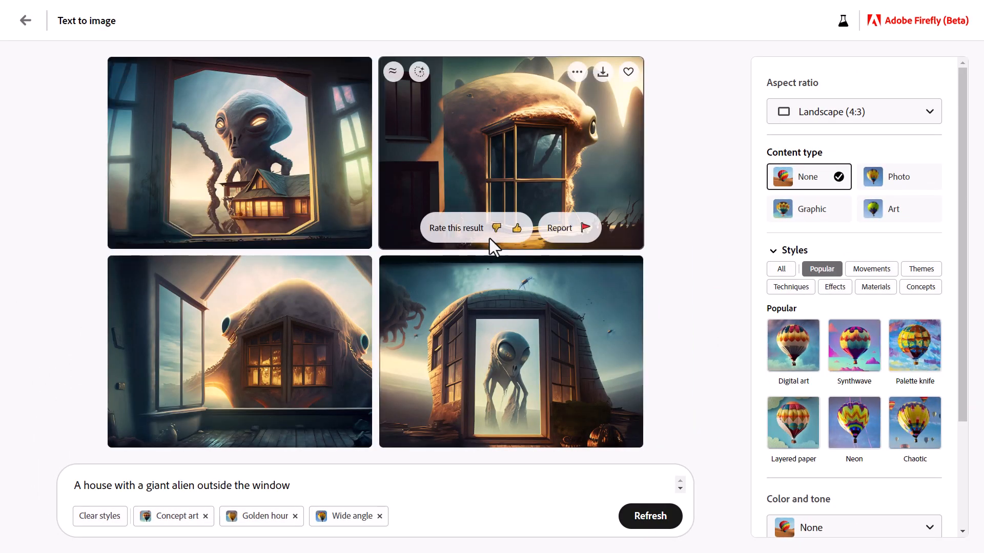
{"action": "mouse_move", "coordinate": [185, 157]}
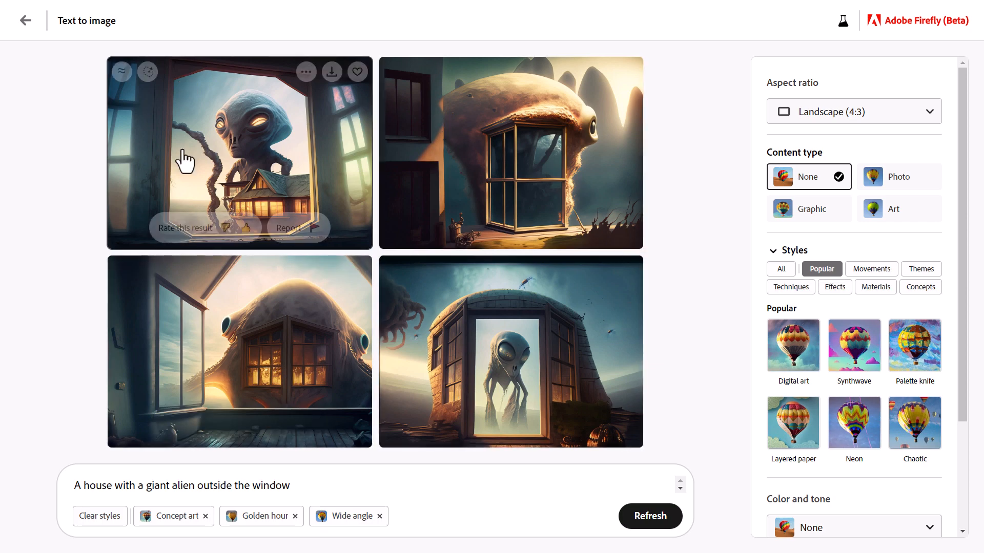
- Download the enlarged first alien image, ticking Don't show this again on the notice
{"action": "left_click", "coordinate": [239, 153]}
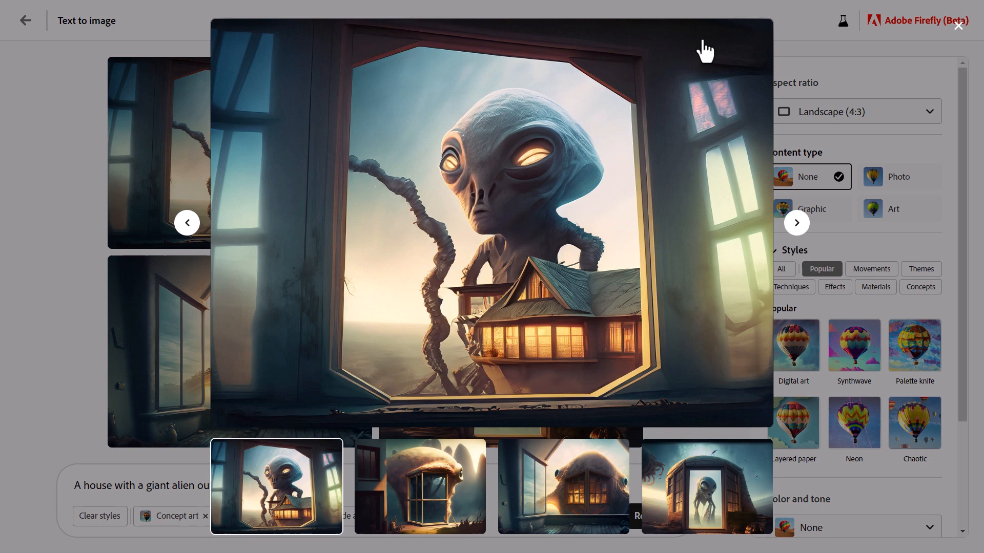
{"action": "left_click", "coordinate": [707, 33]}
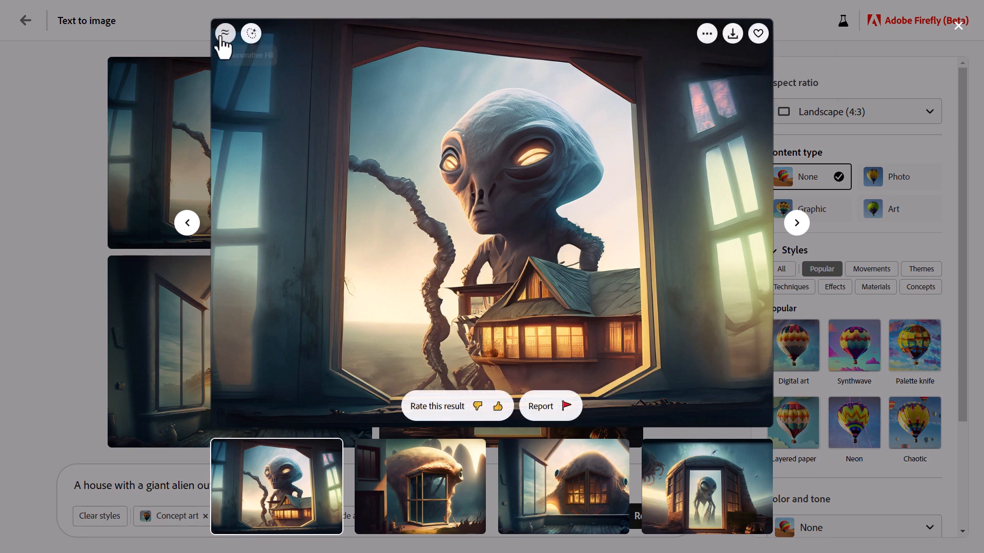
{"action": "mouse_move", "coordinate": [732, 33]}
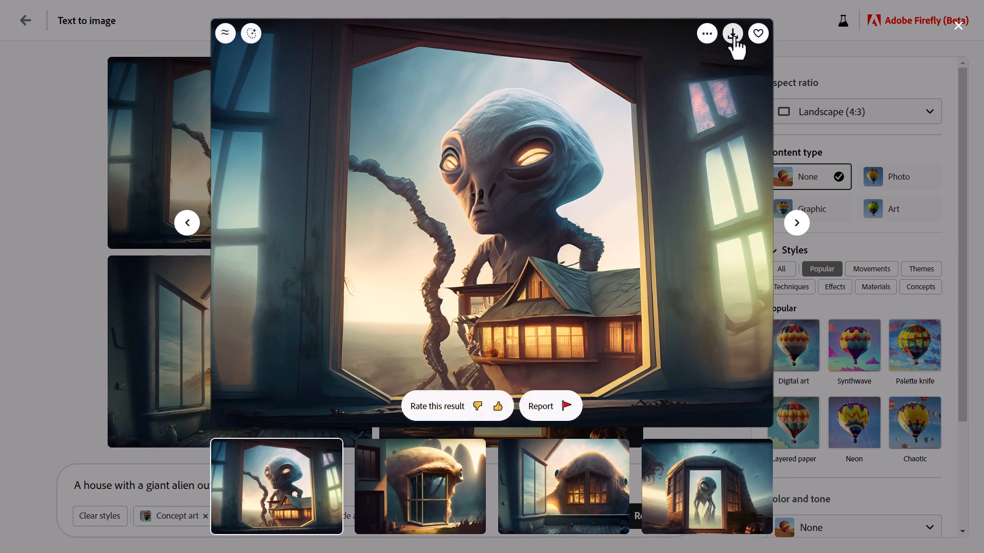
{"action": "left_click", "coordinate": [733, 33]}
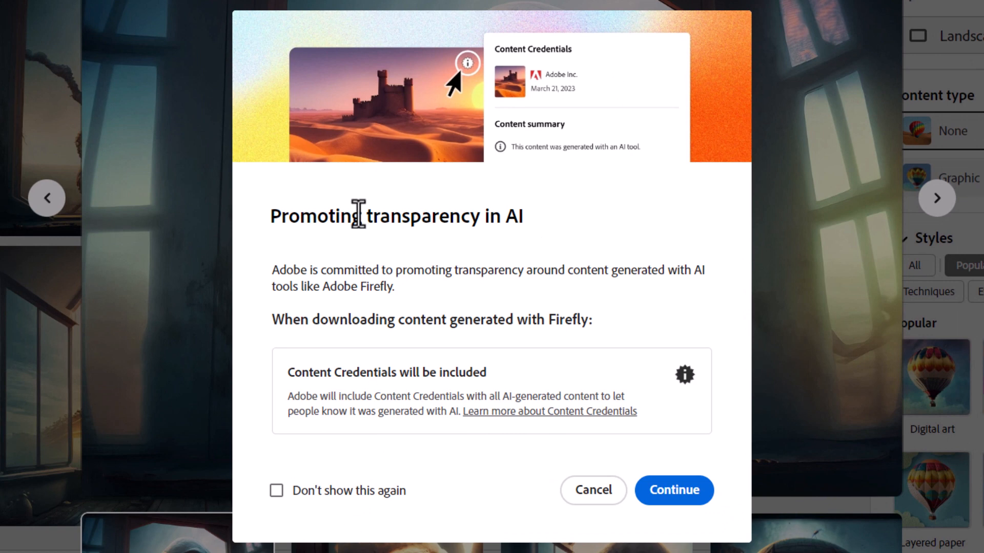
{"action": "mouse_move", "coordinate": [276, 491]}
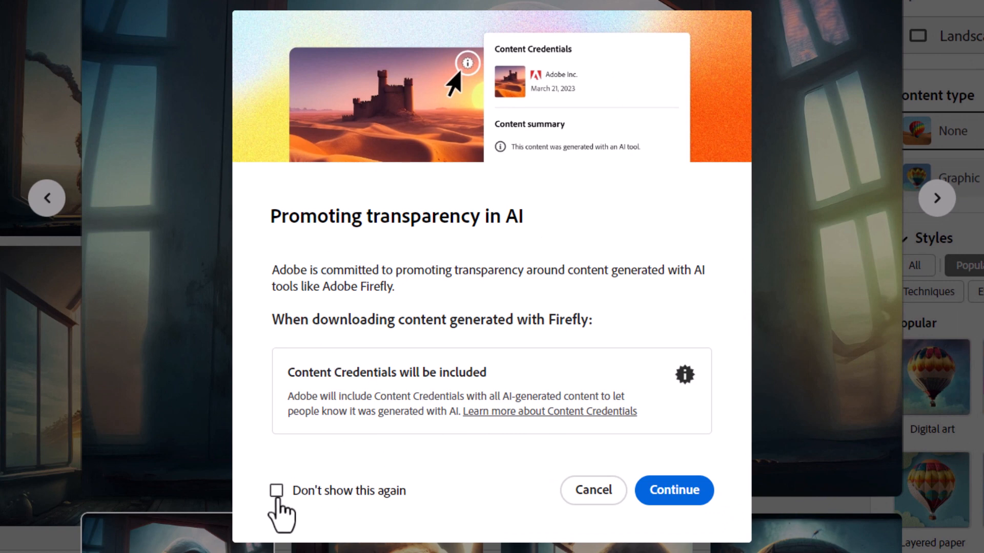
{"action": "left_click", "coordinate": [276, 491]}
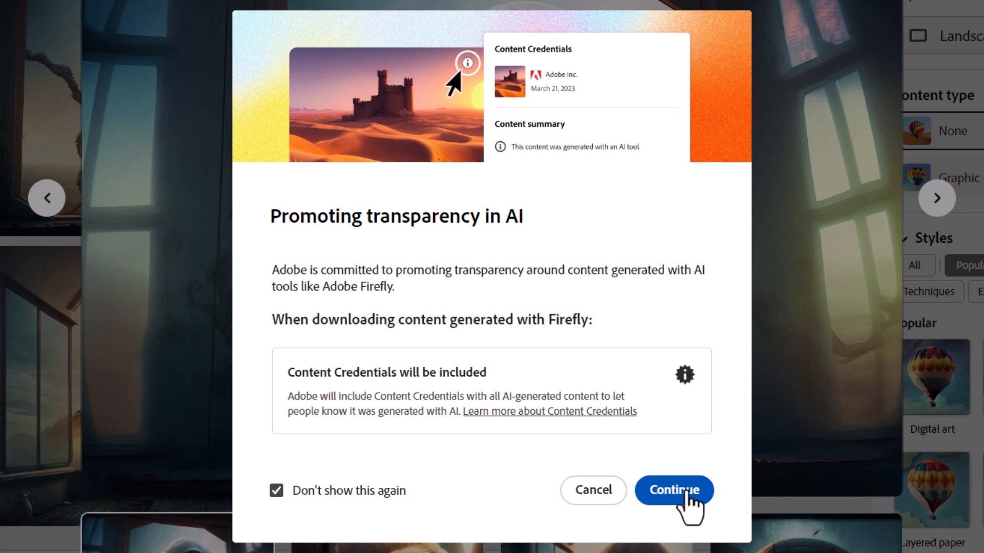
{"action": "left_click", "coordinate": [673, 490]}
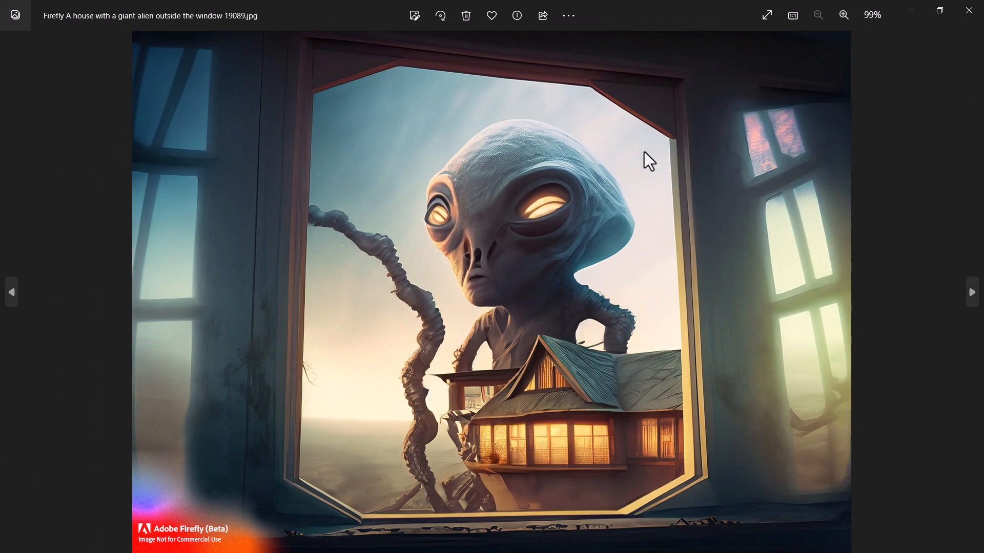
{"action": "mouse_move", "coordinate": [229, 543]}
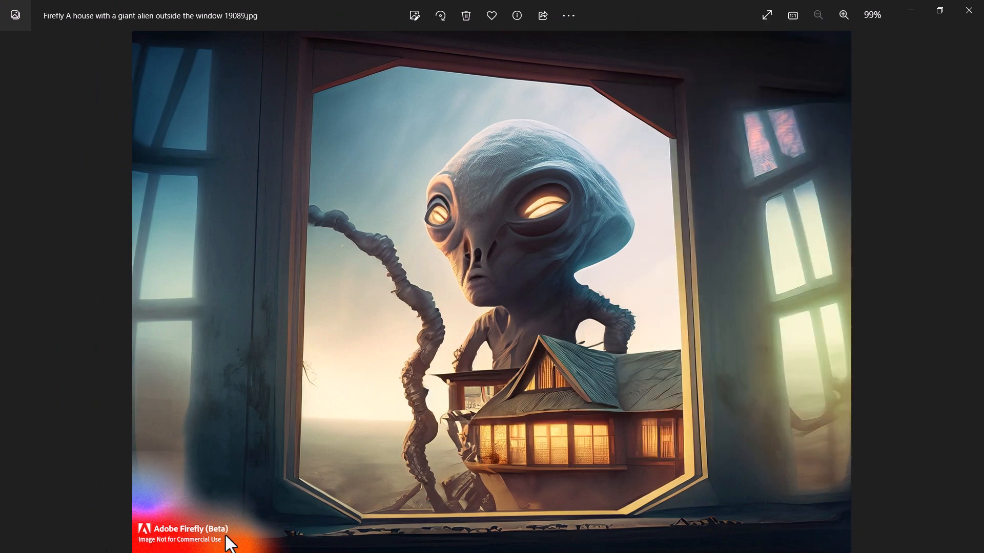
{"action": "mouse_move", "coordinate": [155, 515]}
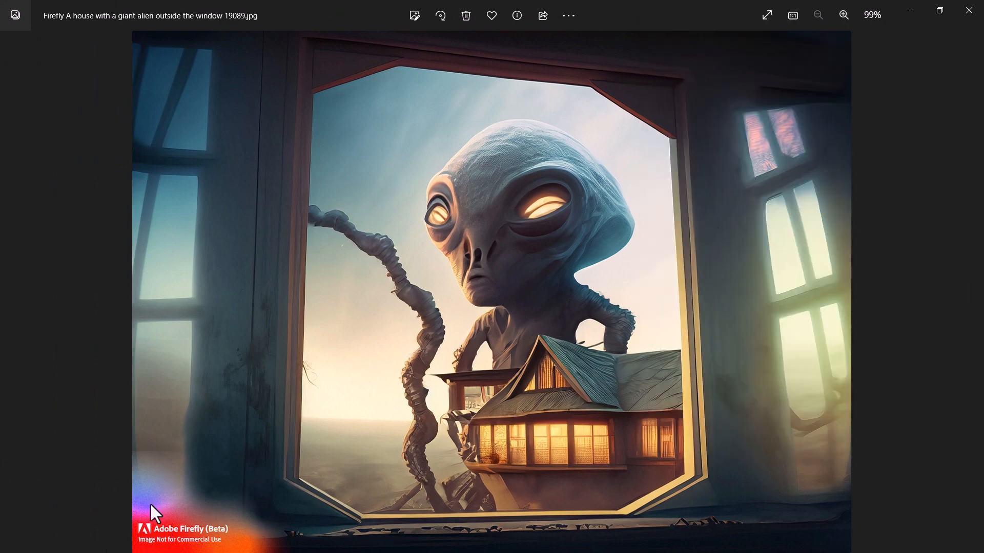
{"action": "mouse_move", "coordinate": [649, 157]}
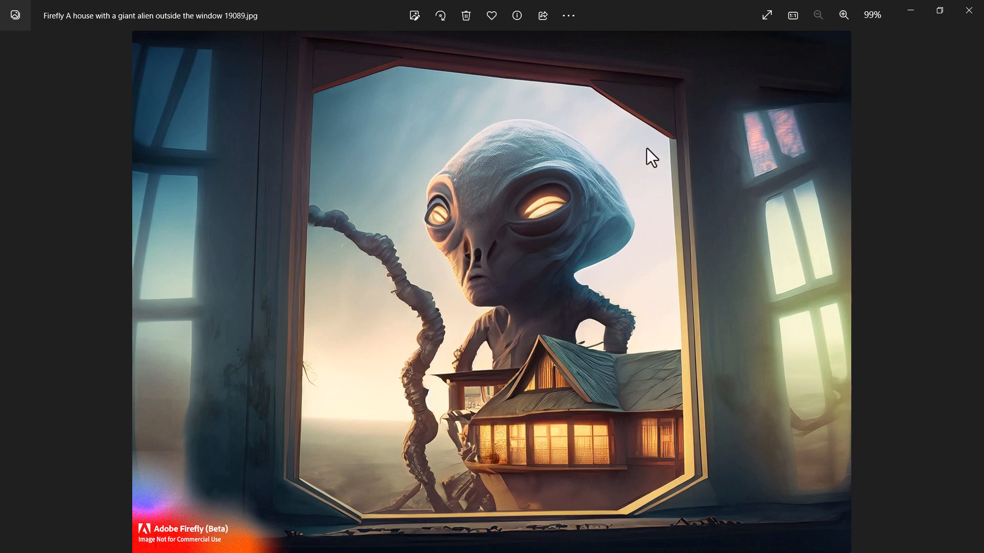
- Show File Info for the alien photo, revealing its 1408 × 1024 size and path
{"action": "right_click", "coordinate": [563, 130]}
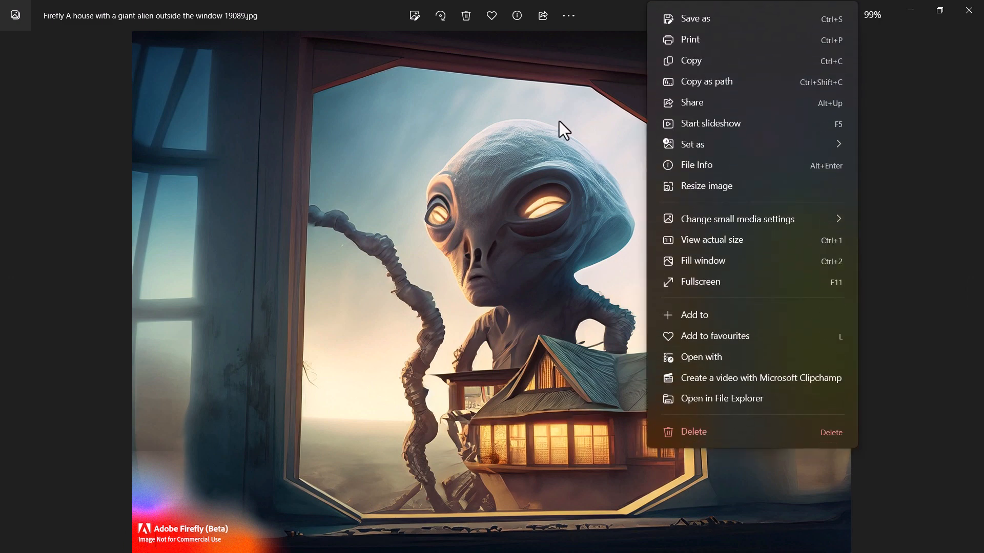
{"action": "mouse_move", "coordinate": [733, 173]}
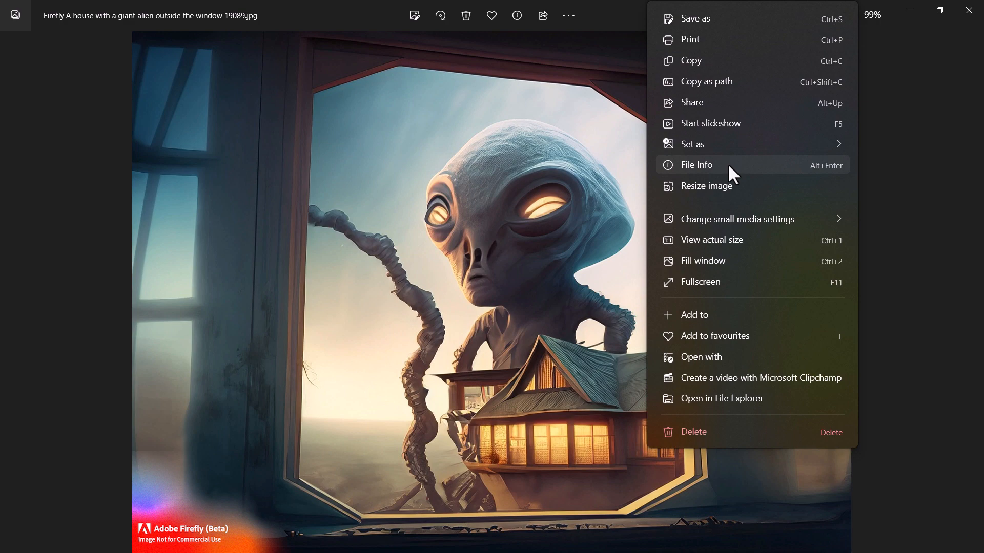
{"action": "left_click", "coordinate": [695, 164]}
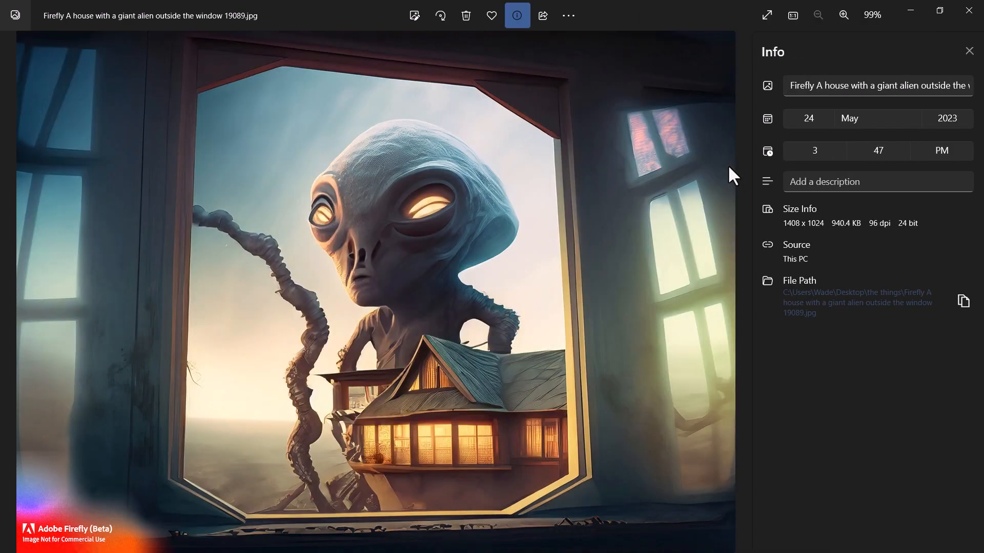
{"action": "double_click", "coordinate": [803, 223]}
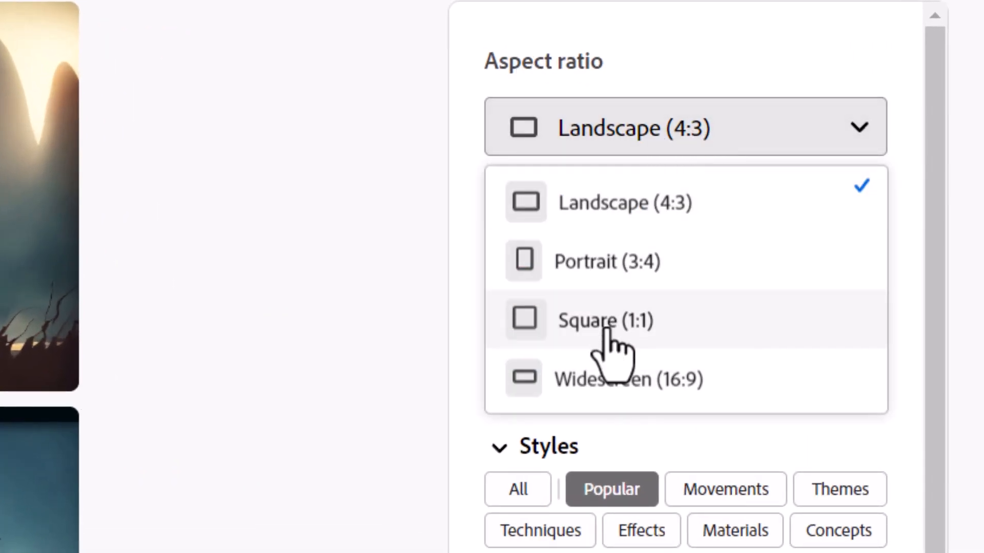
{"action": "mouse_move", "coordinate": [342, 342]}
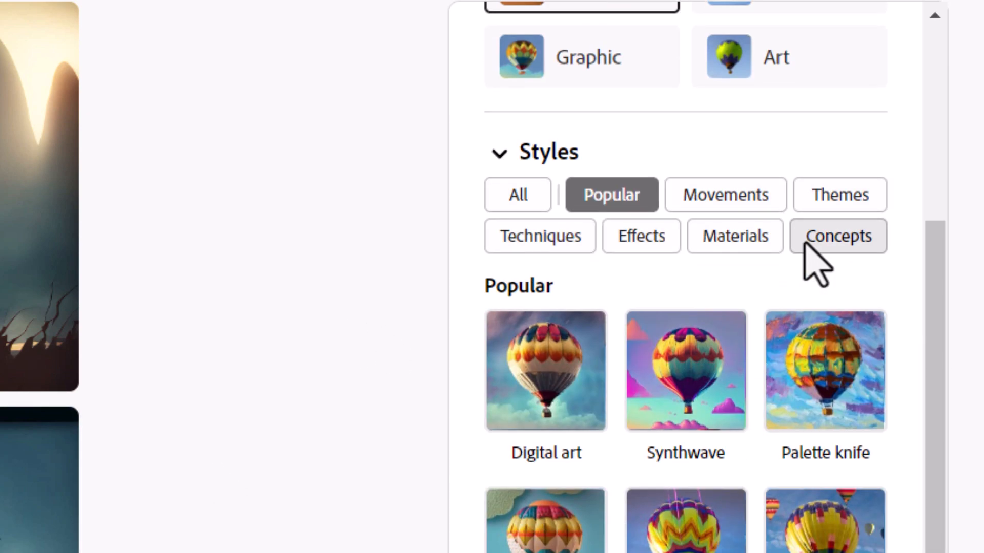
{"action": "scroll", "scroll_direction": "up", "scroll_amount": 3}
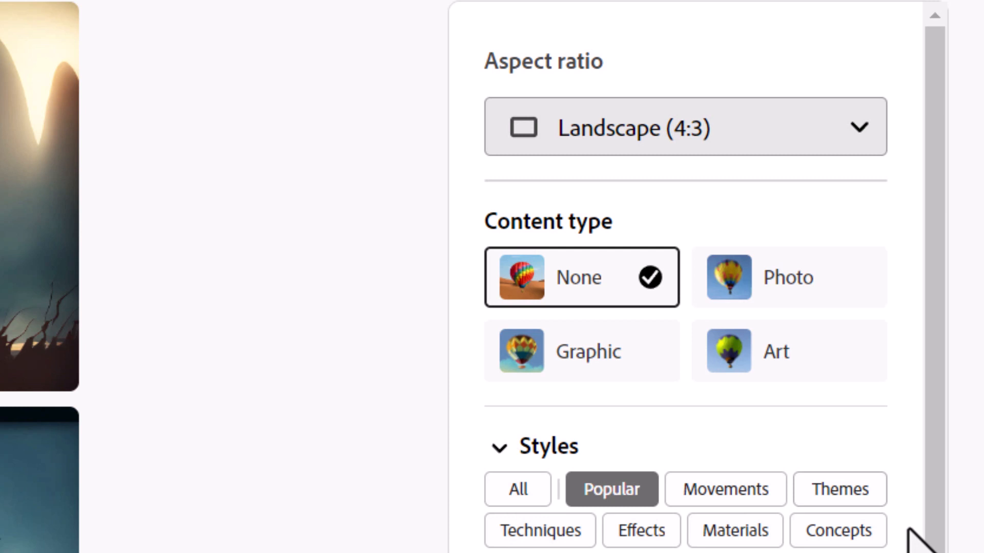
{"action": "scroll", "scroll_direction": "down", "scroll_amount": 3}
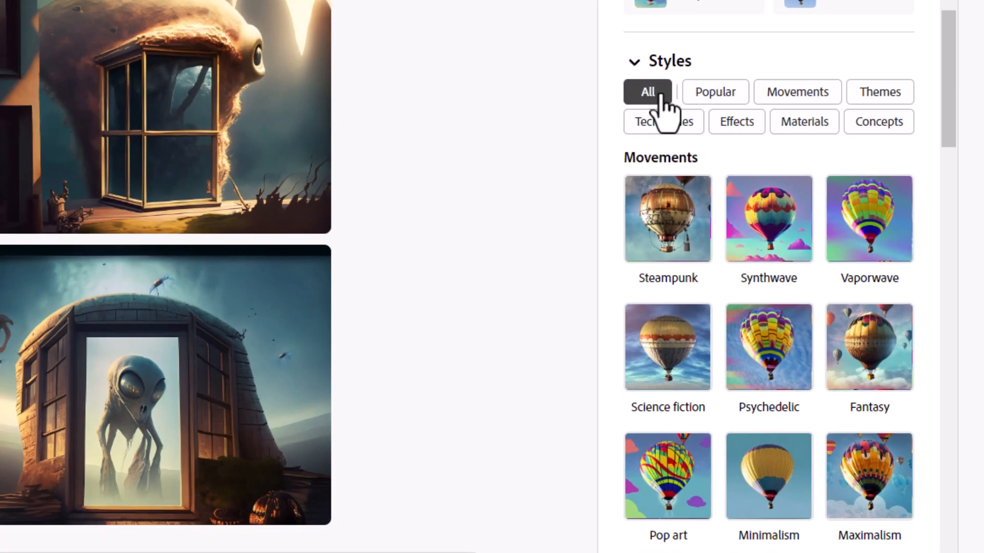
{"action": "scroll", "scroll_direction": "down", "scroll_amount": 3}
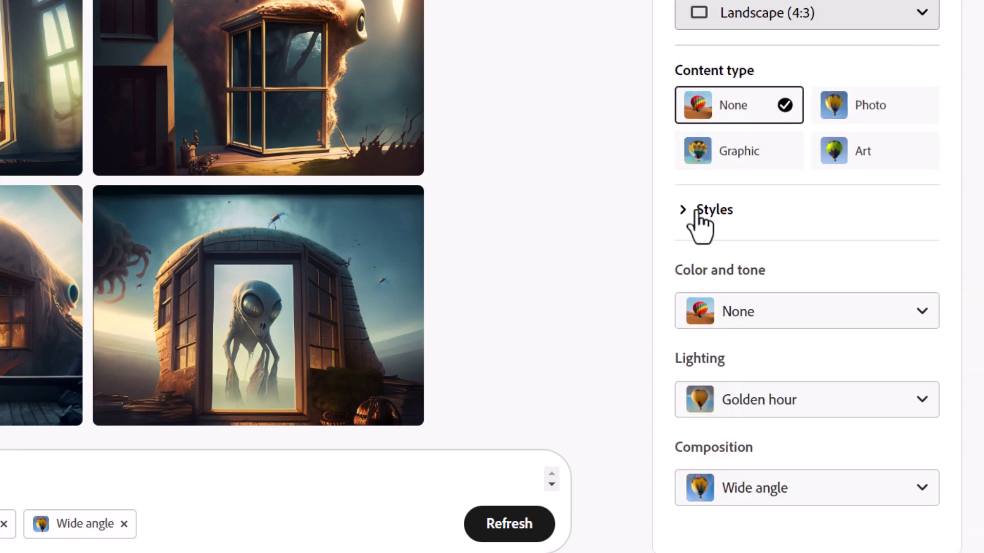
{"action": "mouse_move", "coordinate": [816, 359]}
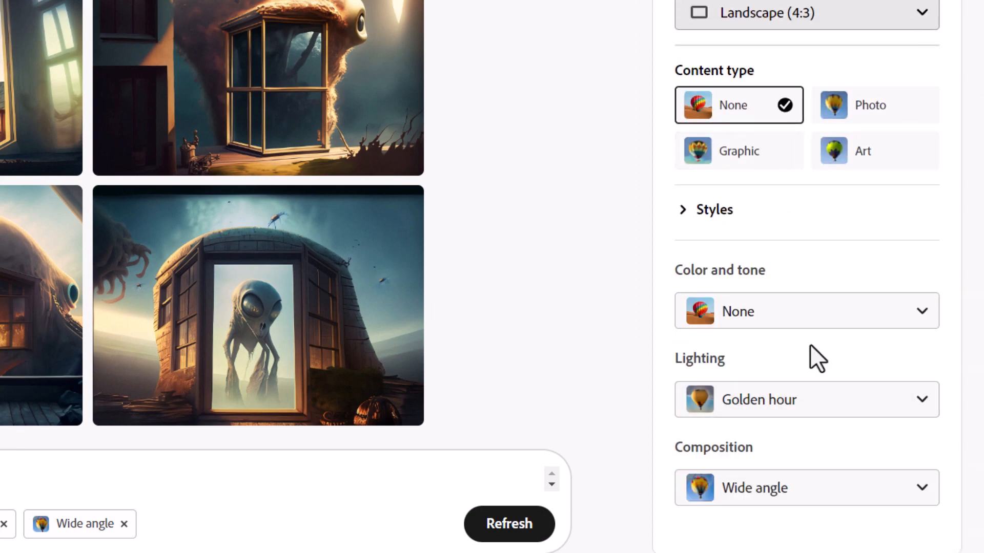
- Set Lighting to Backlighting, add the Synthwave style, and regenerate the alien images
{"action": "left_click", "coordinate": [805, 399]}
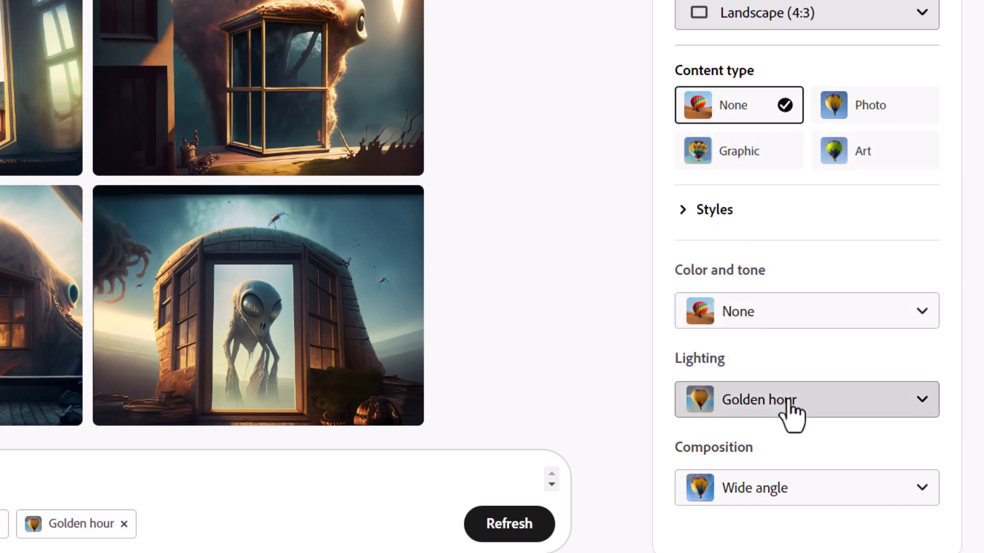
{"action": "left_click", "coordinate": [806, 400]}
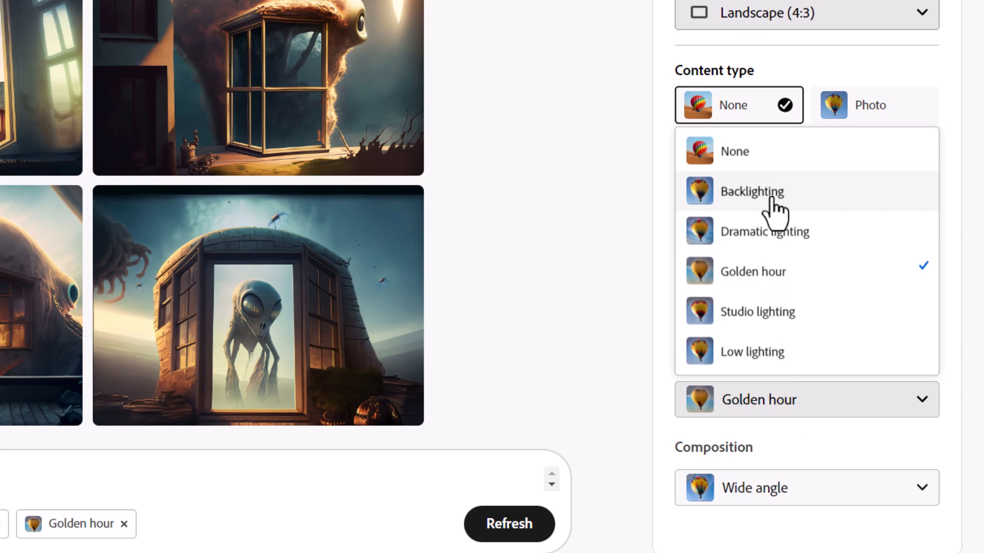
{"action": "left_click", "coordinate": [751, 191]}
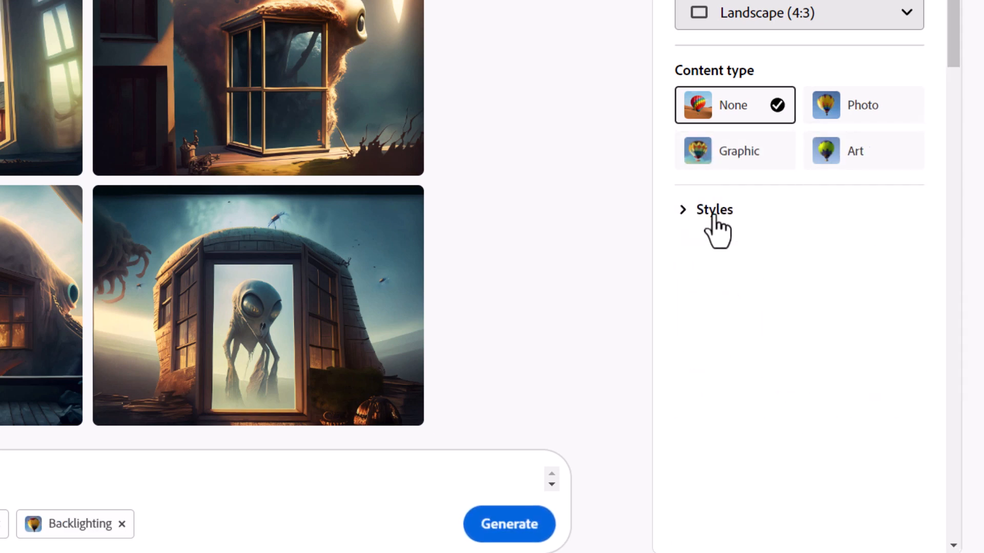
{"action": "left_click", "coordinate": [713, 210]}
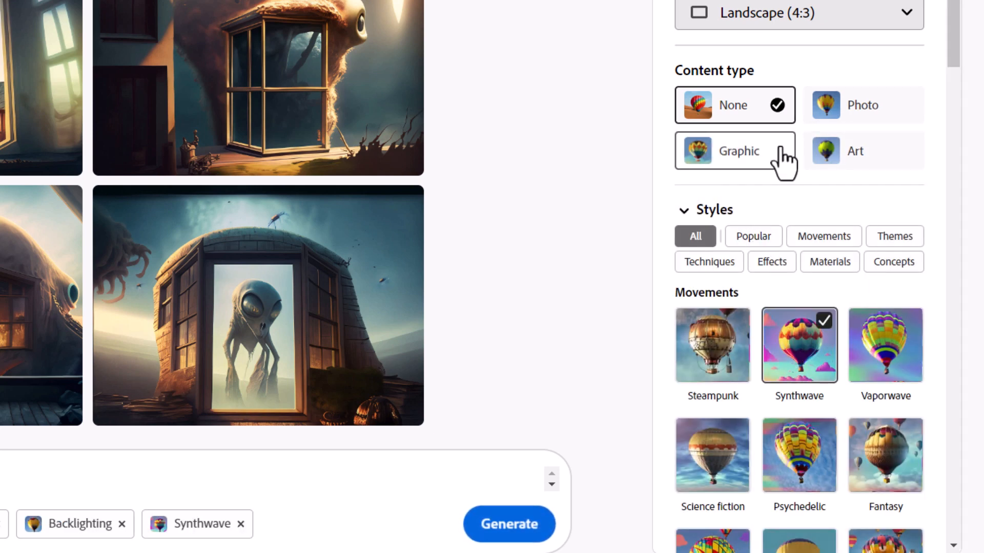
{"action": "left_click", "coordinate": [797, 13]}
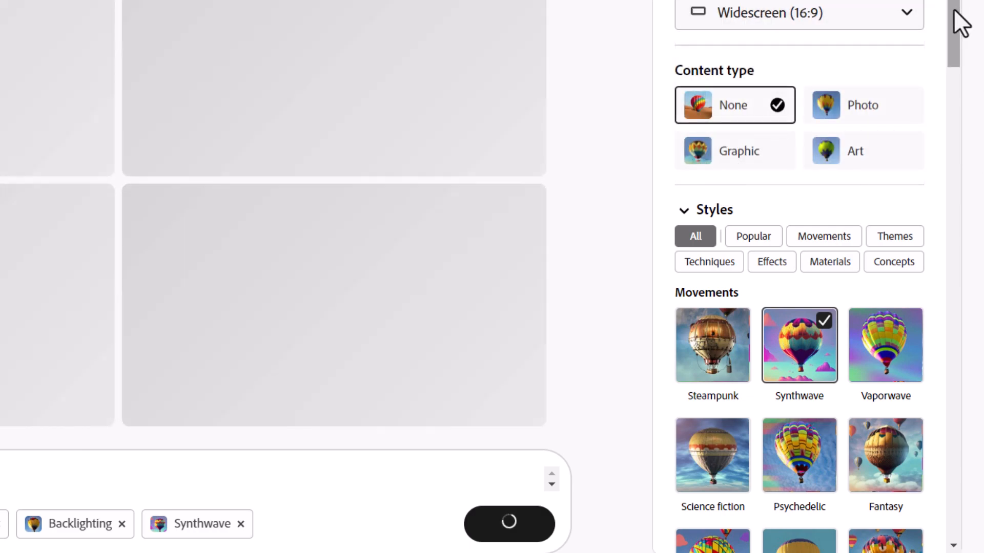
- Set Color and tone to Vibrant color and favourite the pink moonlit alien image
{"action": "scroll", "scroll_direction": "down", "scroll_amount": 3}
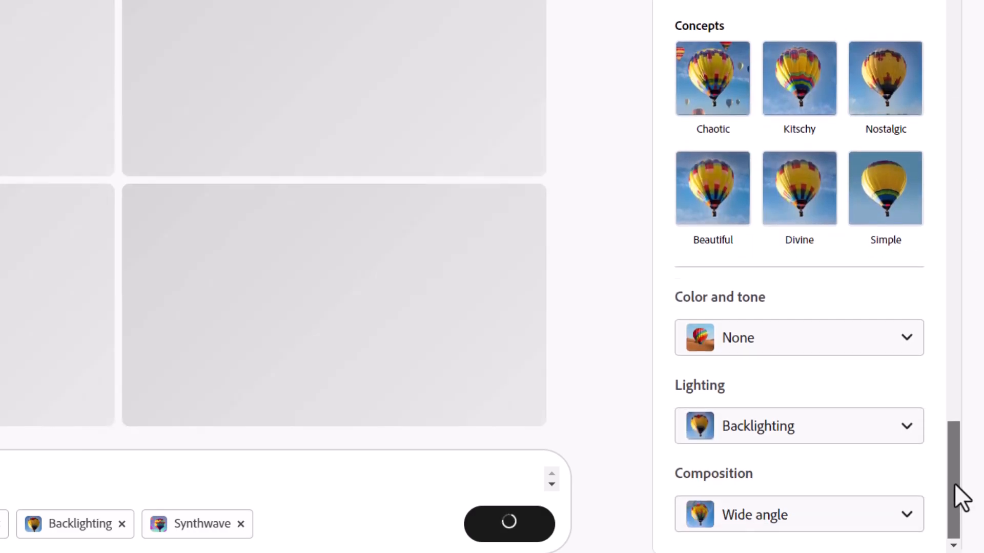
{"action": "mouse_move", "coordinate": [753, 355]}
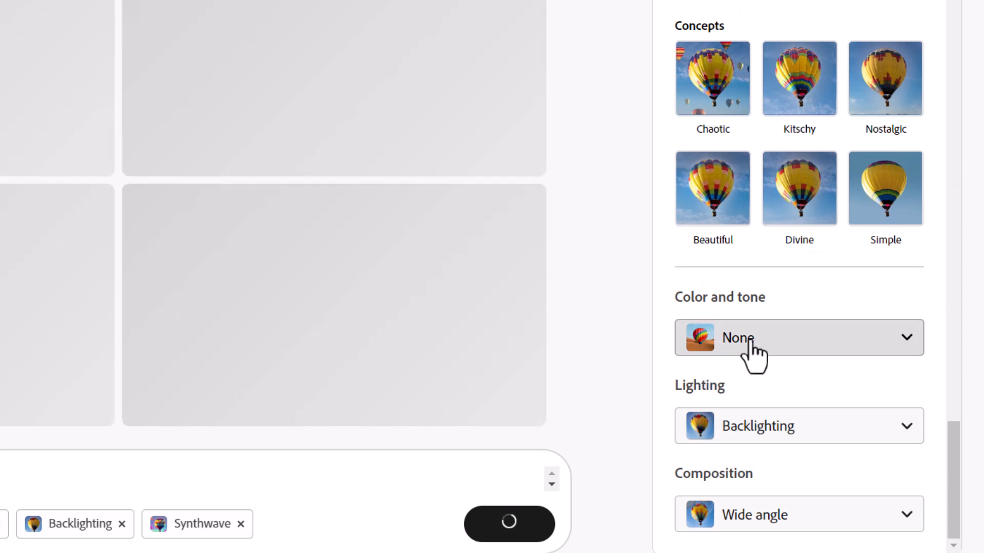
{"action": "left_click", "coordinate": [798, 337]}
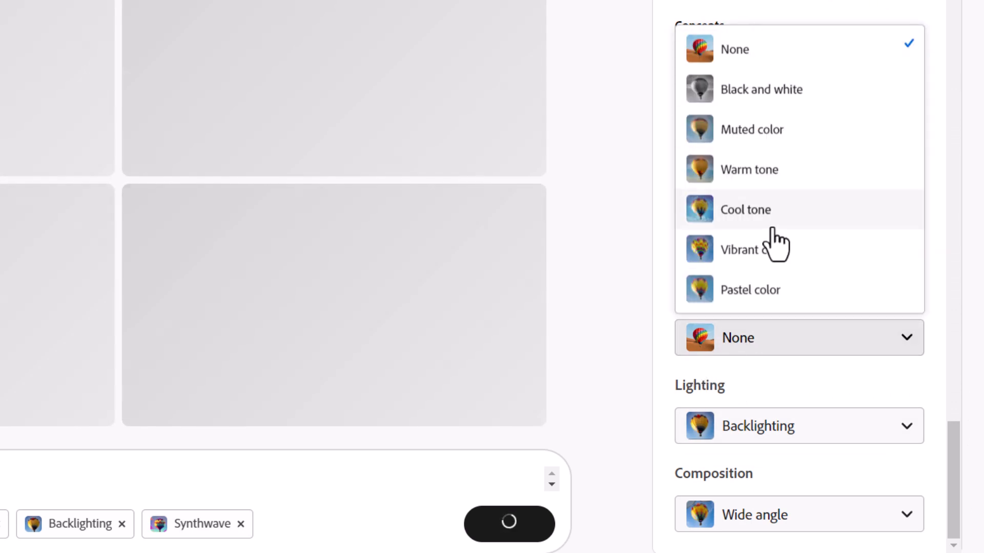
{"action": "left_click", "coordinate": [741, 249]}
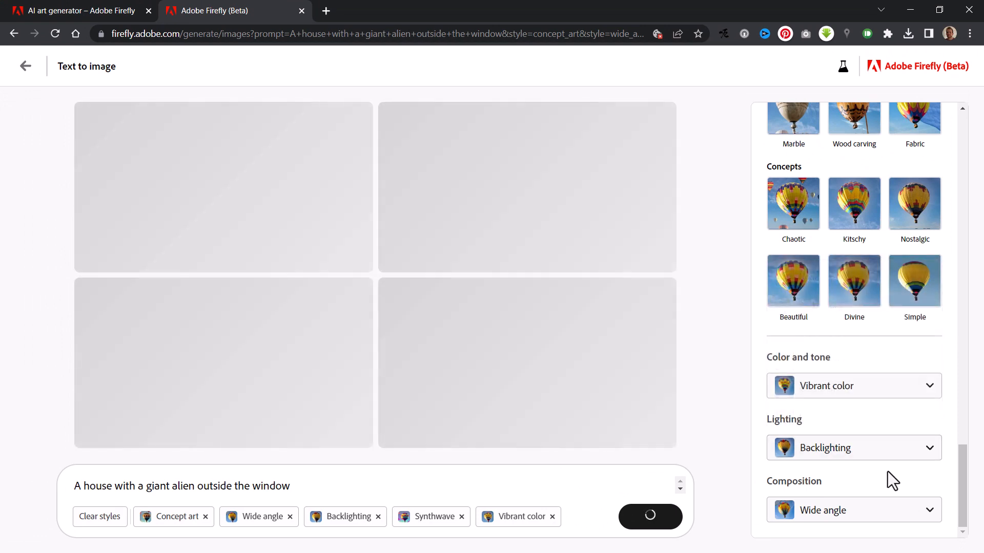
{"action": "left_click", "coordinate": [853, 511]}
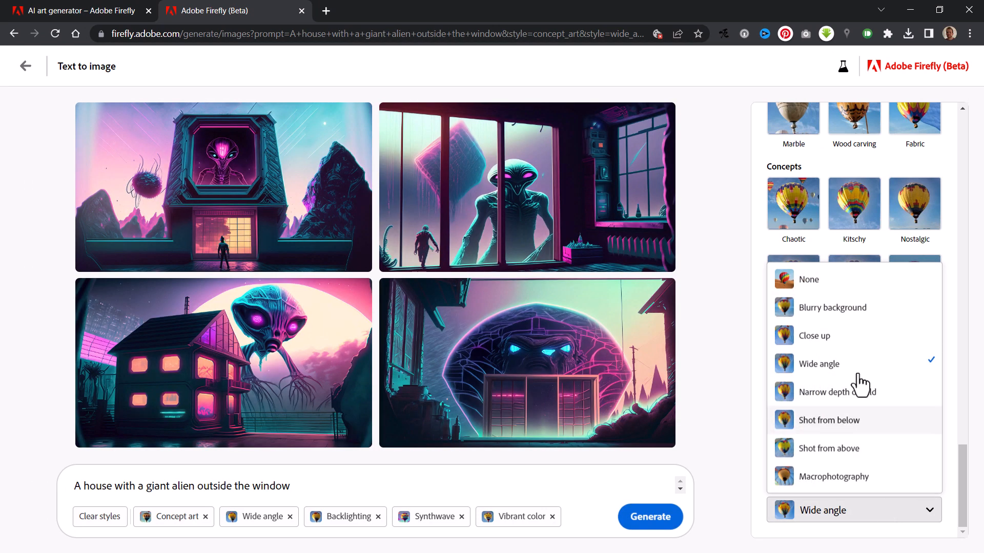
{"action": "mouse_move", "coordinate": [916, 442]}
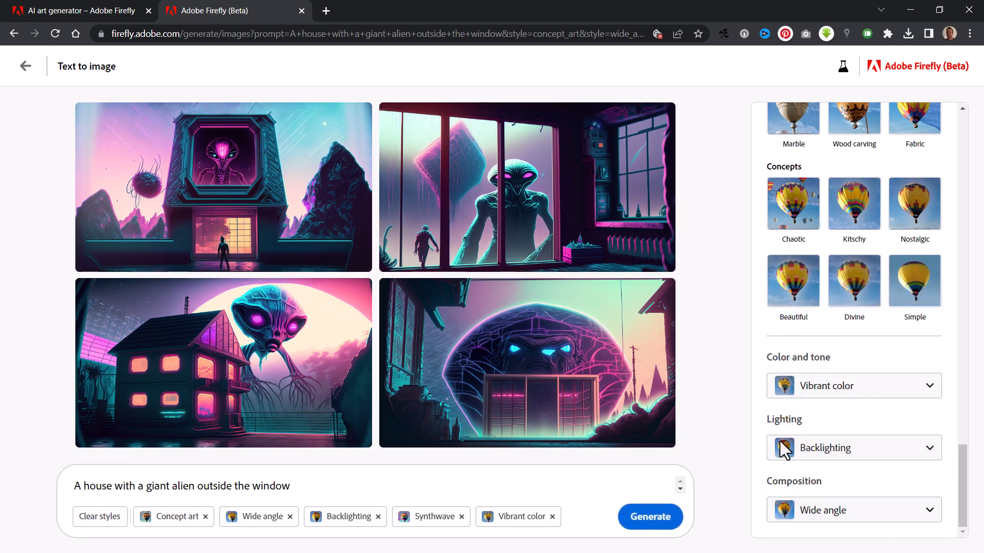
{"action": "scroll", "scroll_direction": "up", "scroll_amount": 3}
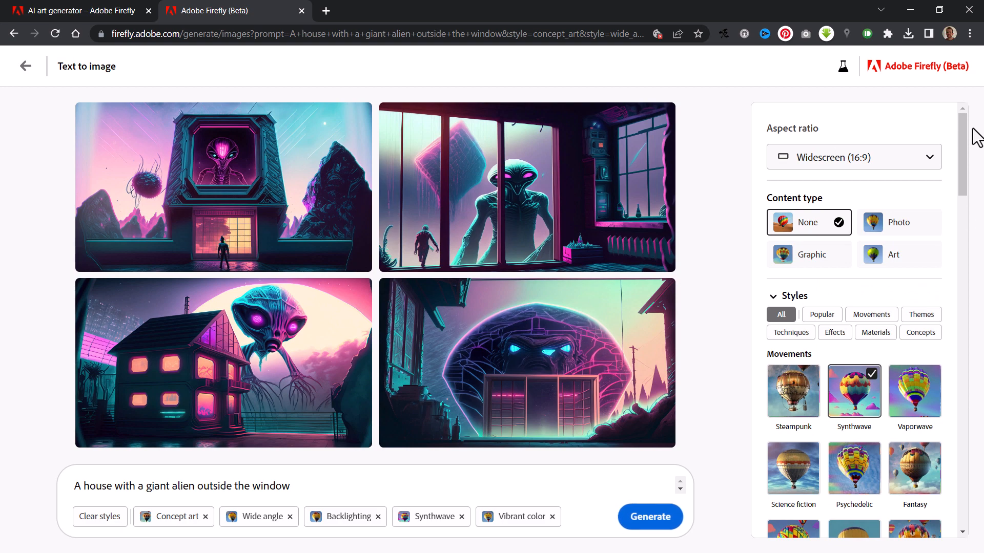
{"action": "mouse_move", "coordinate": [517, 191]}
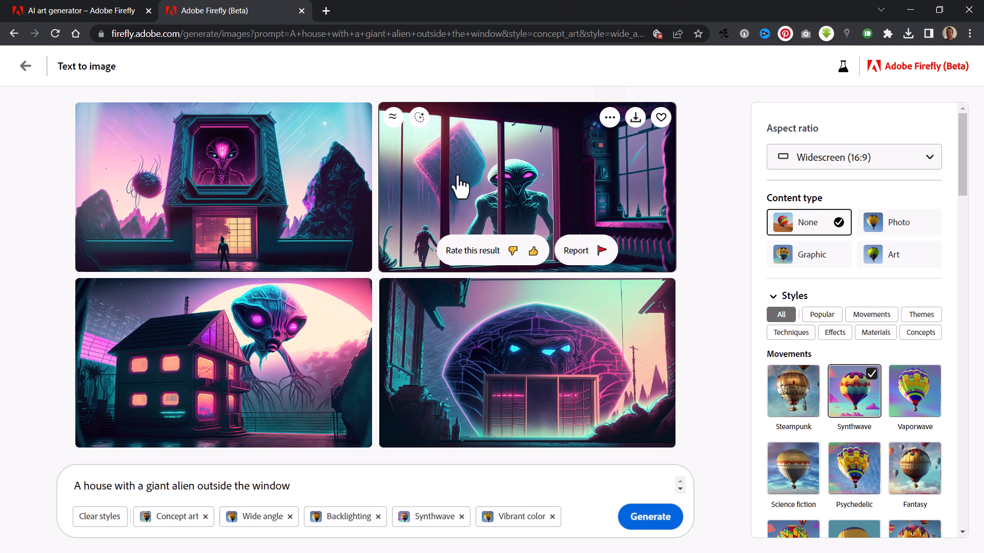
{"action": "mouse_move", "coordinate": [700, 135]}
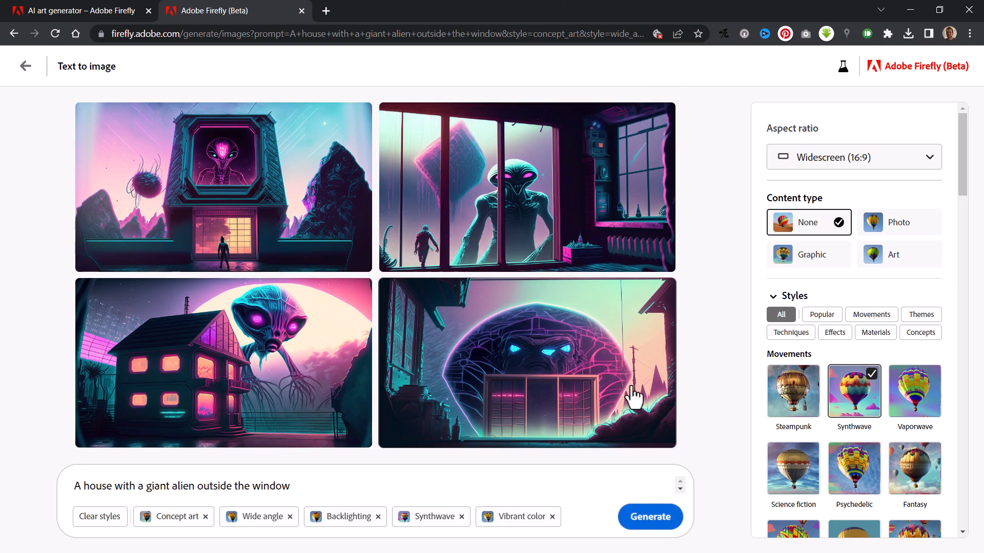
{"action": "left_click", "coordinate": [774, 129]}
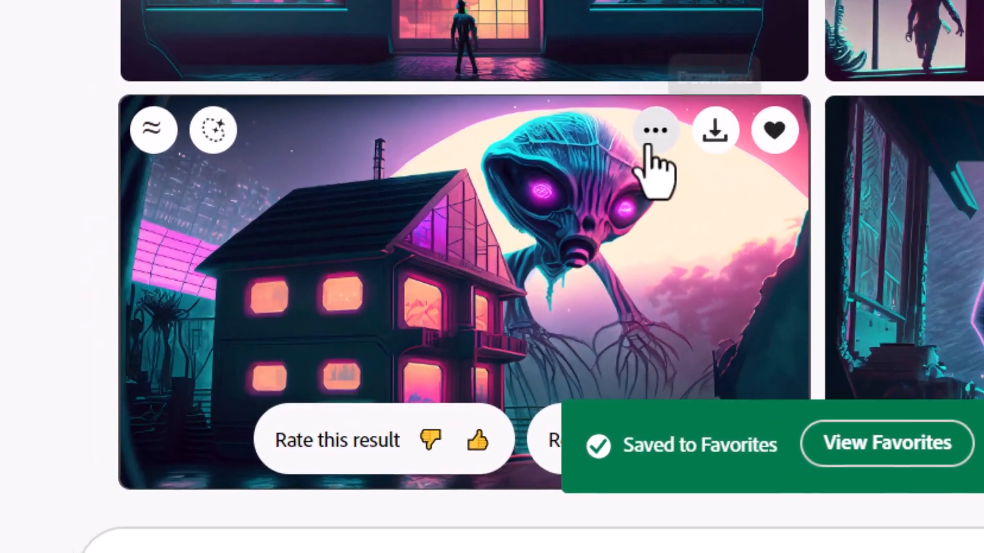
- Generate 'a man looking out the window' into the erased house window
{"action": "left_click", "coordinate": [657, 128]}
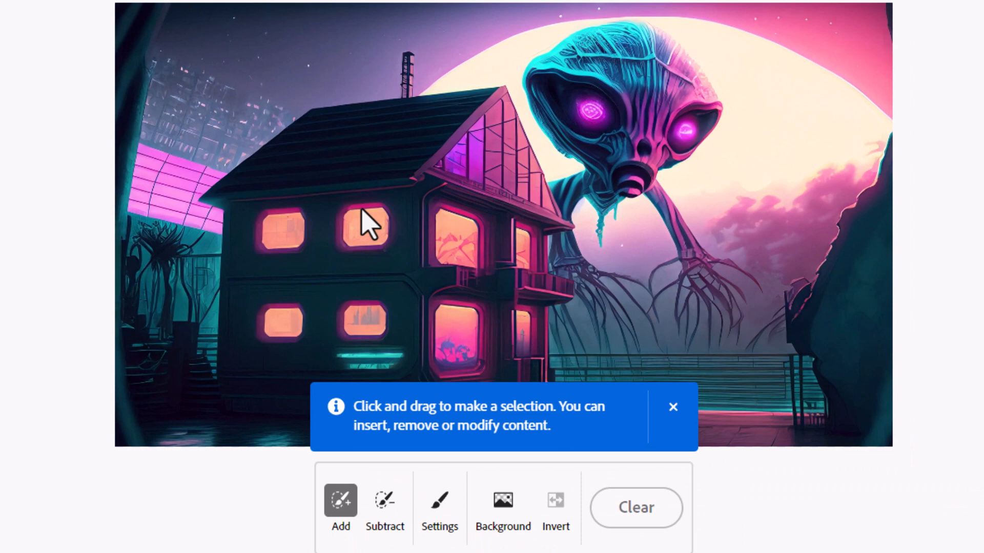
{"action": "mouse_move", "coordinate": [344, 256]}
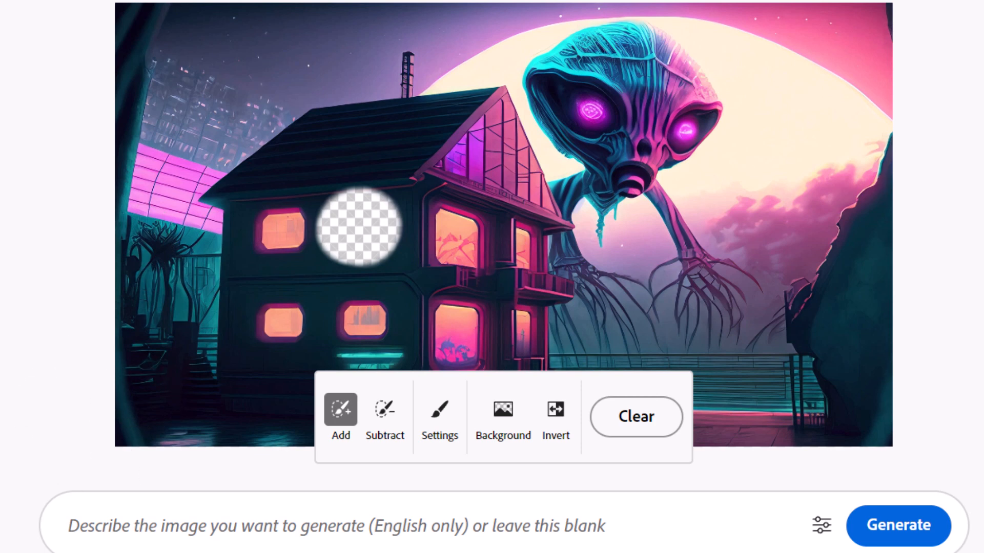
{"action": "type", "text": "a m"}
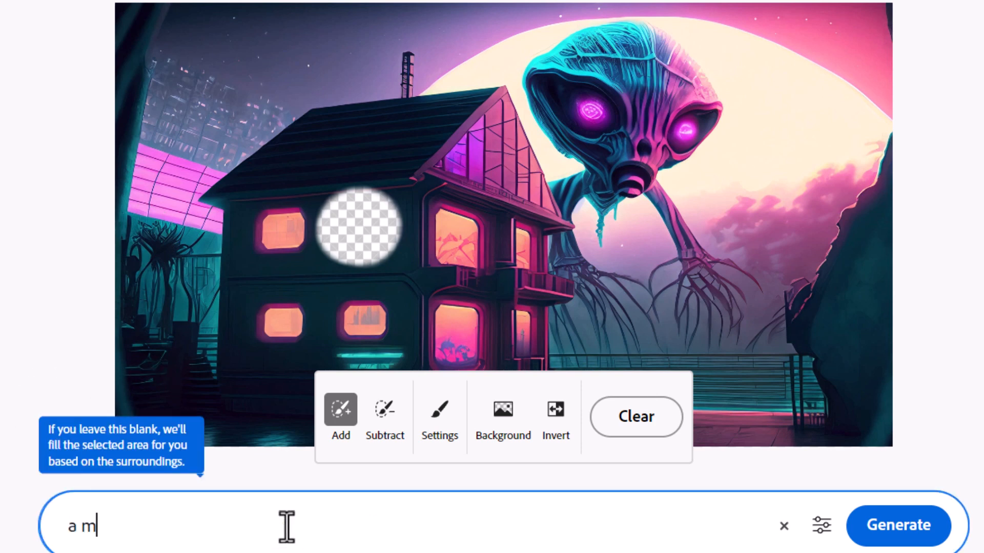
{"action": "type", "text": "an looking out"}
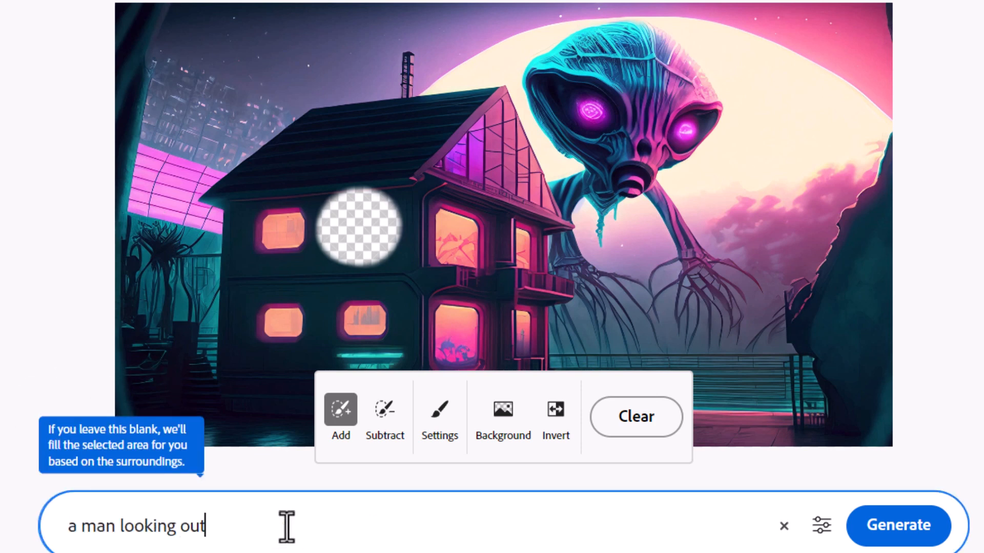
{"action": "type", "text": "the win"}
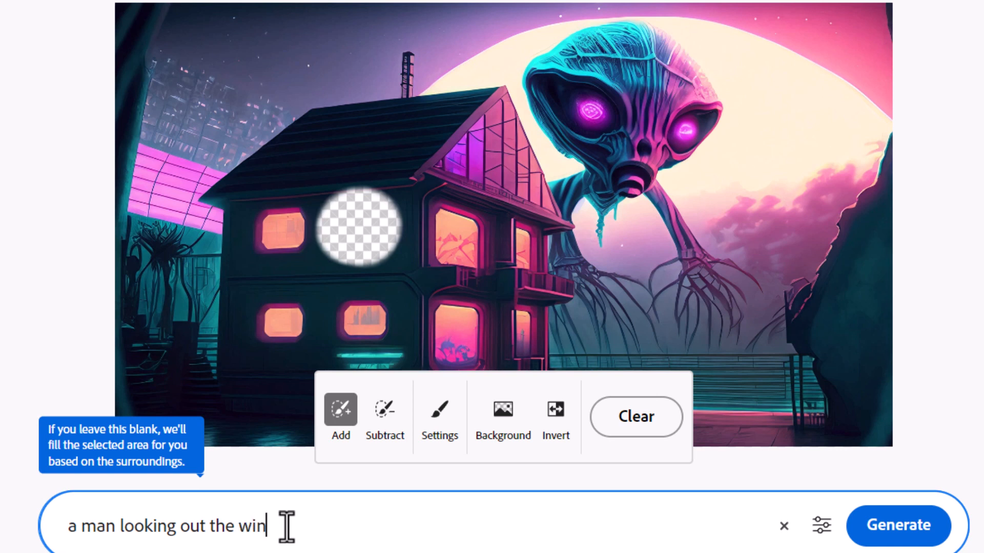
{"action": "type", "text": "dow"}
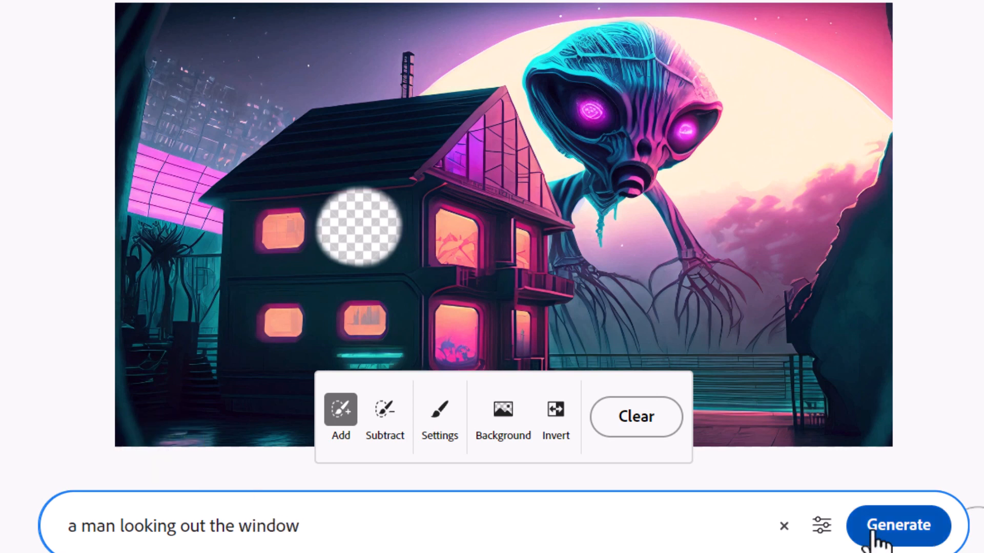
{"action": "left_click", "coordinate": [898, 525]}
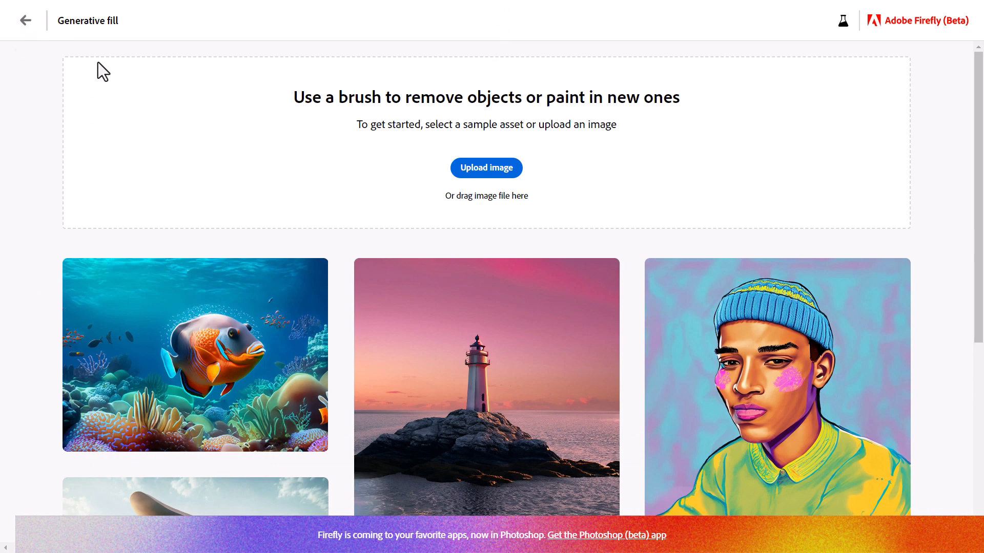
- Go back to the Firefly home page and scroll through the feature cards
{"action": "left_click", "coordinate": [25, 20]}
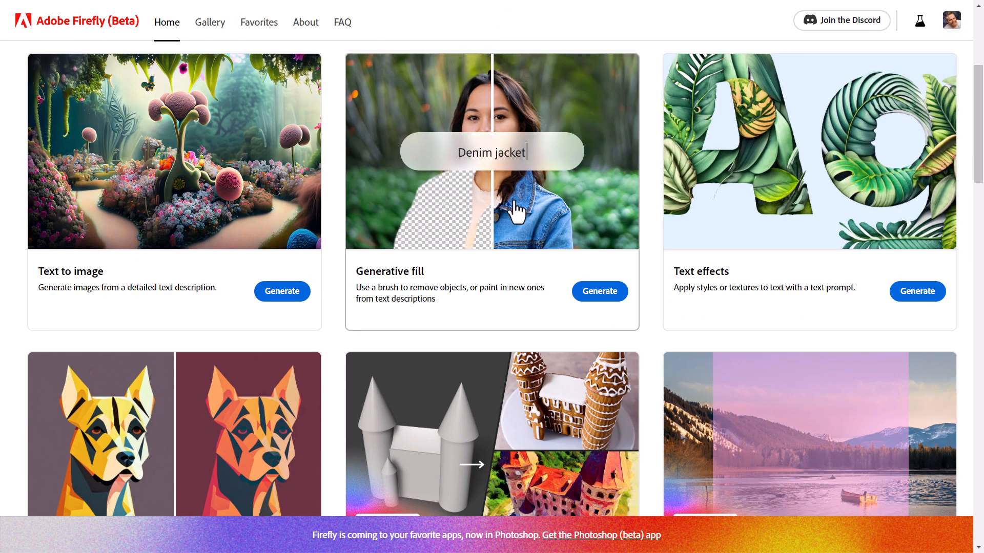
{"action": "mouse_move", "coordinate": [518, 237]}
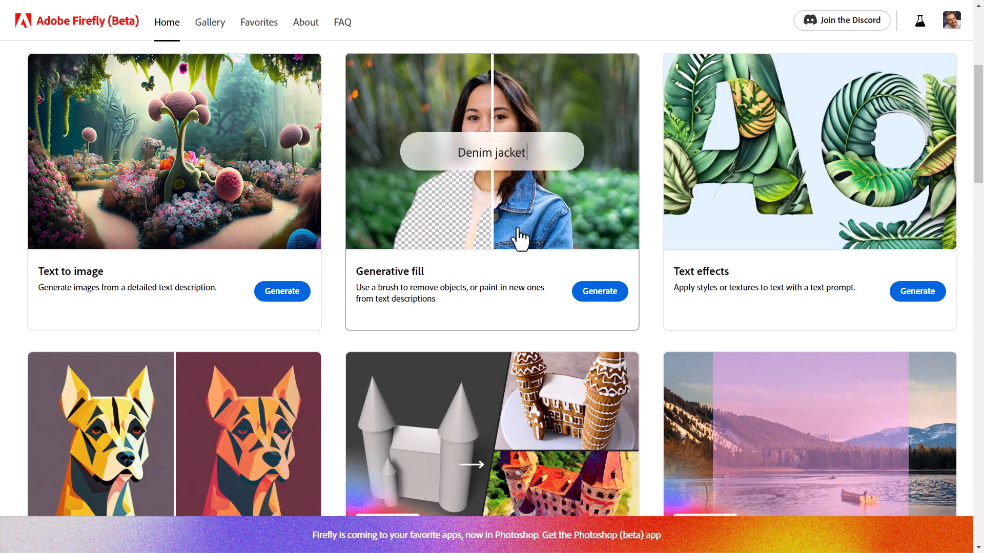
{"action": "scroll", "scroll_direction": "down", "scroll_amount": 3}
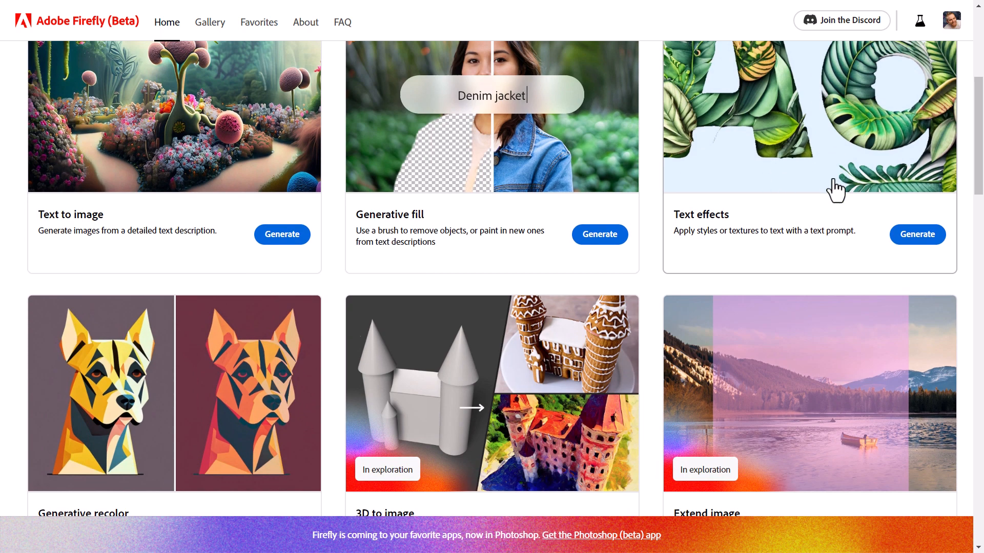
{"action": "scroll", "scroll_direction": "down", "scroll_amount": 3}
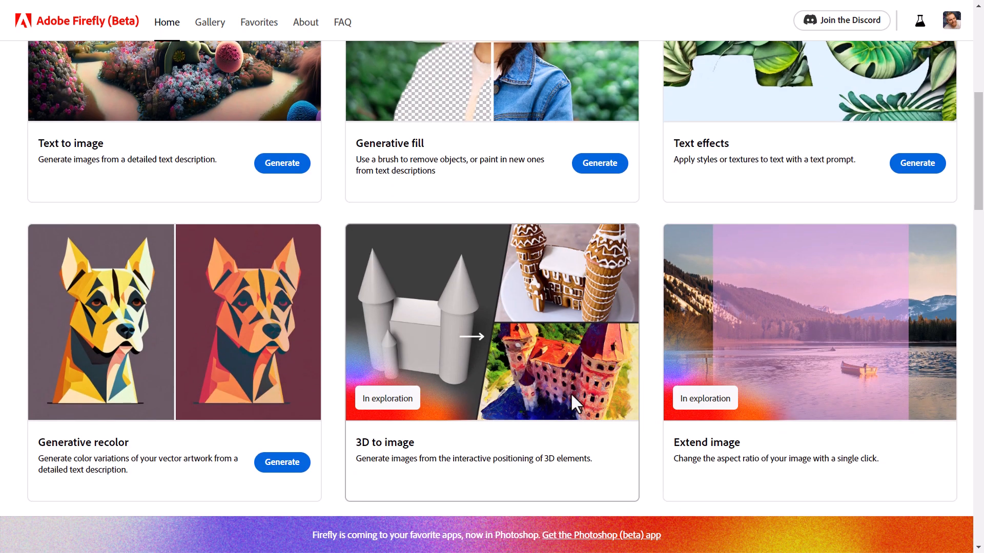
{"action": "mouse_move", "coordinate": [65, 355]}
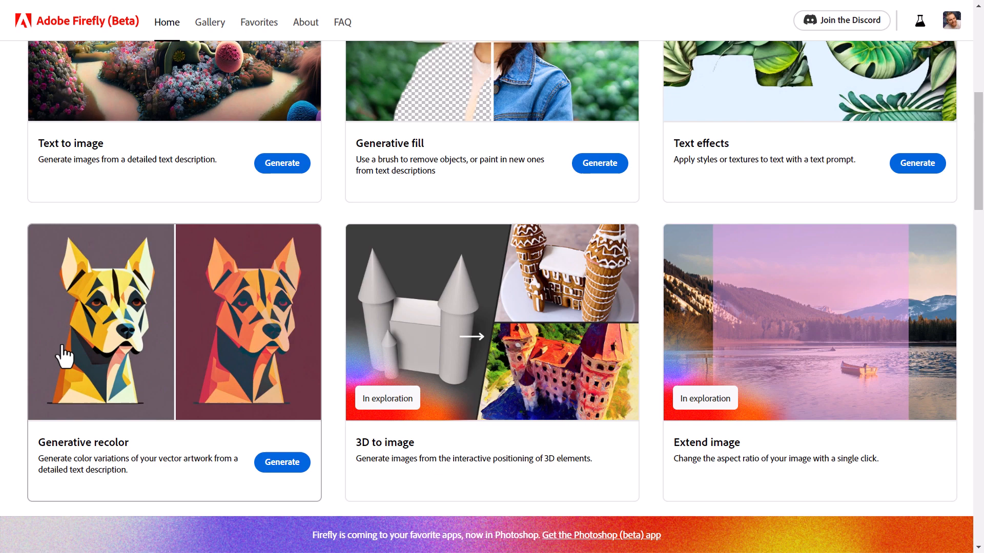
{"action": "scroll", "scroll_direction": "down", "scroll_amount": 3}
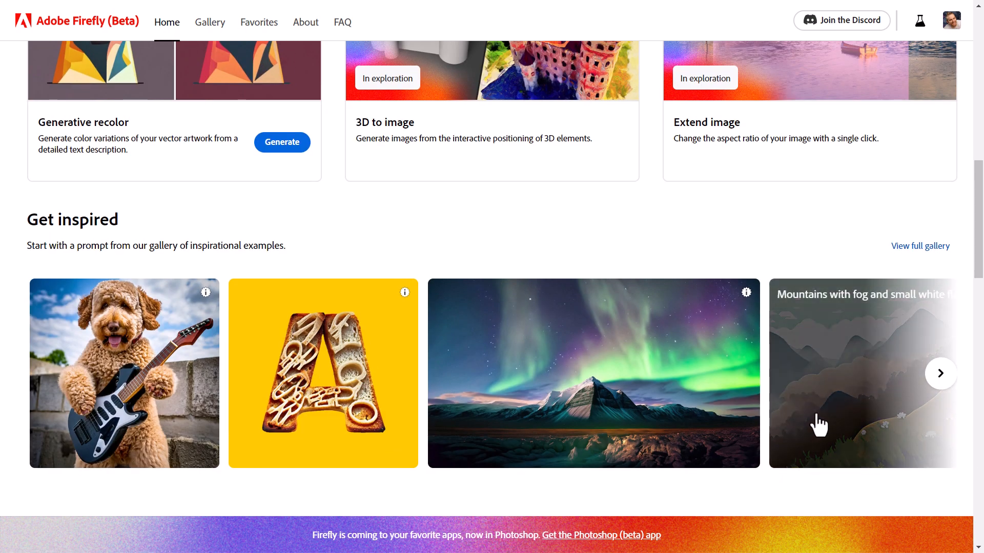
{"action": "scroll", "scroll_direction": "down", "scroll_amount": 3}
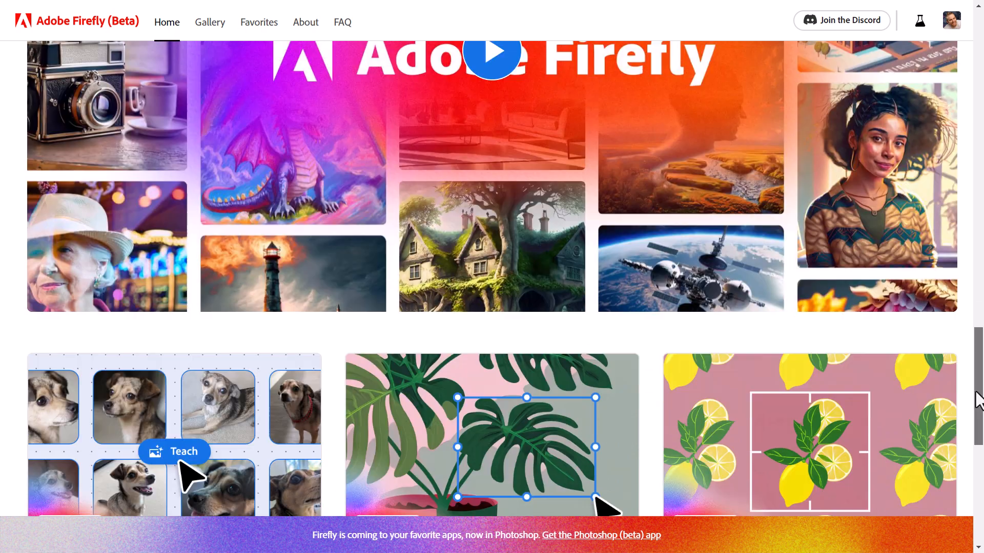
{"action": "scroll", "scroll_direction": "down", "scroll_amount": 3}
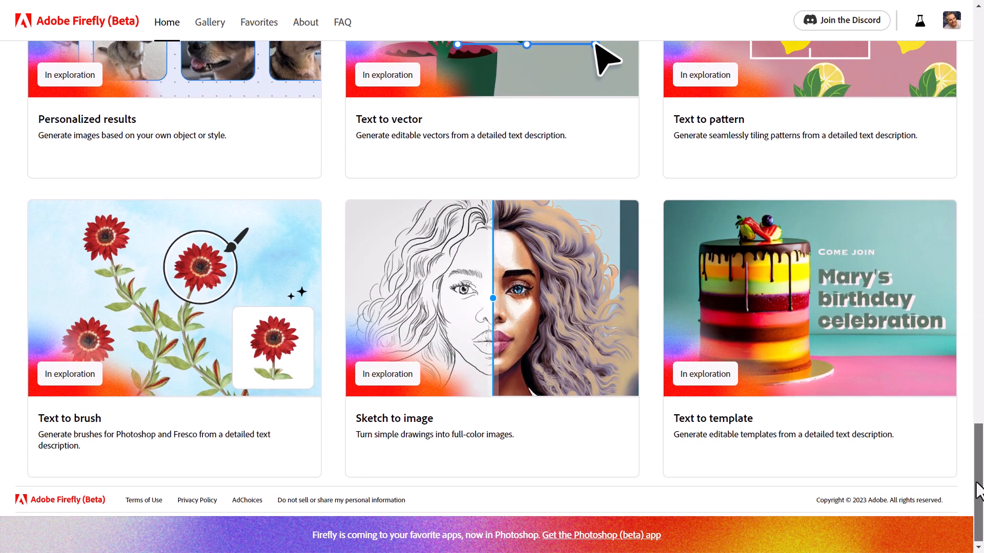
{"action": "scroll", "scroll_direction": "up", "scroll_amount": 3}
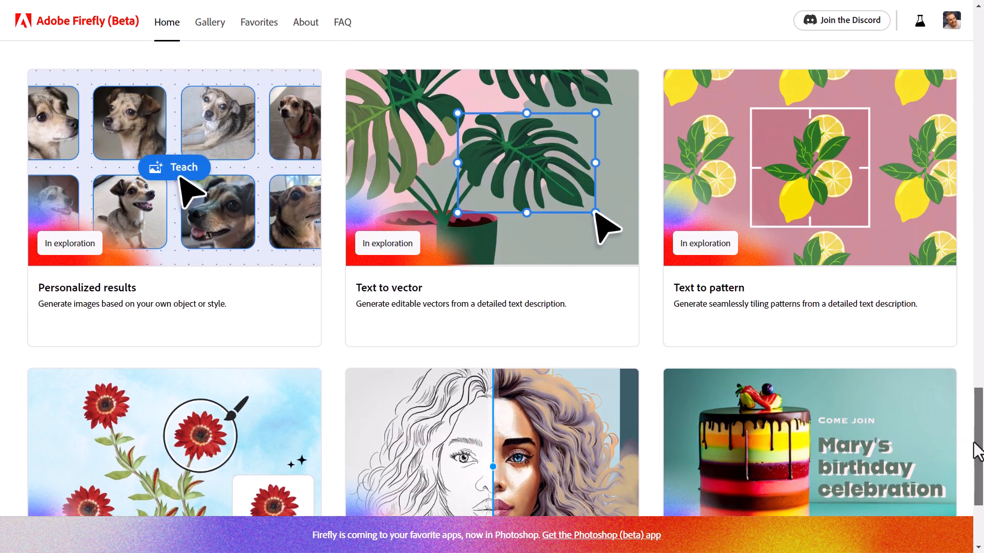
{"action": "scroll", "scroll_direction": "up", "scroll_amount": 3}
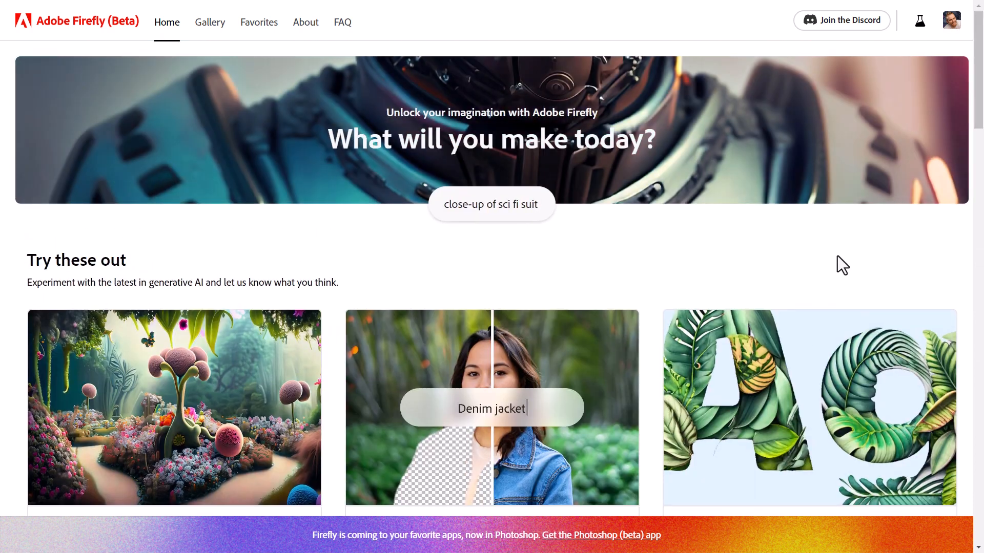
{"action": "scroll", "scroll_direction": "down", "scroll_amount": 3}
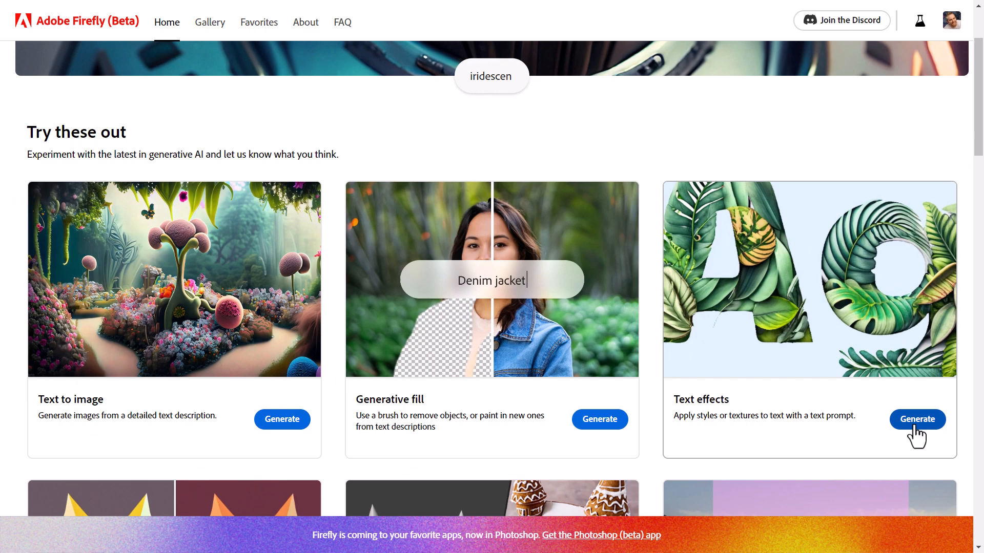
- Start a text effect from the rubber balls sample and change the word to 'Wade'
{"action": "left_click", "coordinate": [916, 419]}
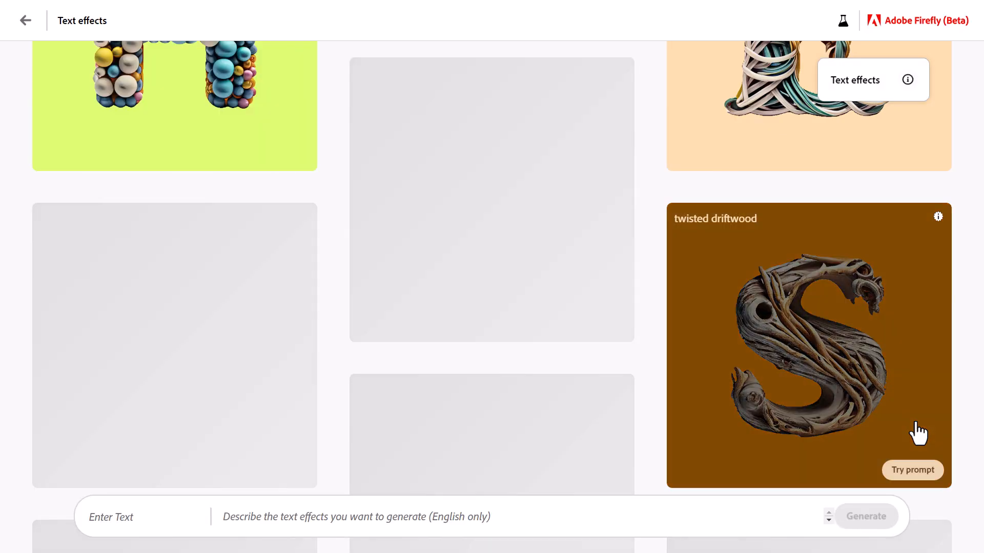
{"action": "left_click", "coordinate": [911, 470]}
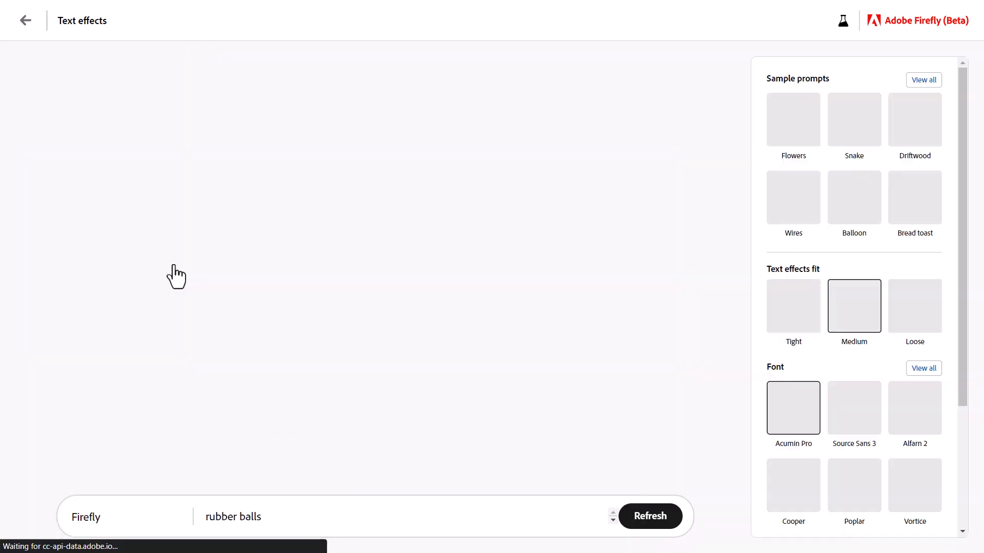
{"action": "left_click", "coordinate": [650, 517]}
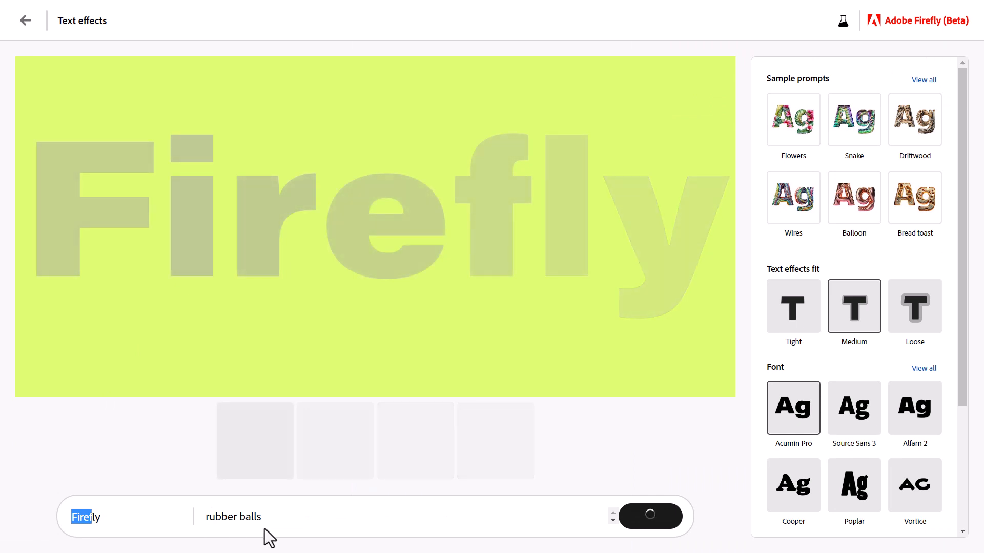
{"action": "left_click", "coordinate": [650, 517]}
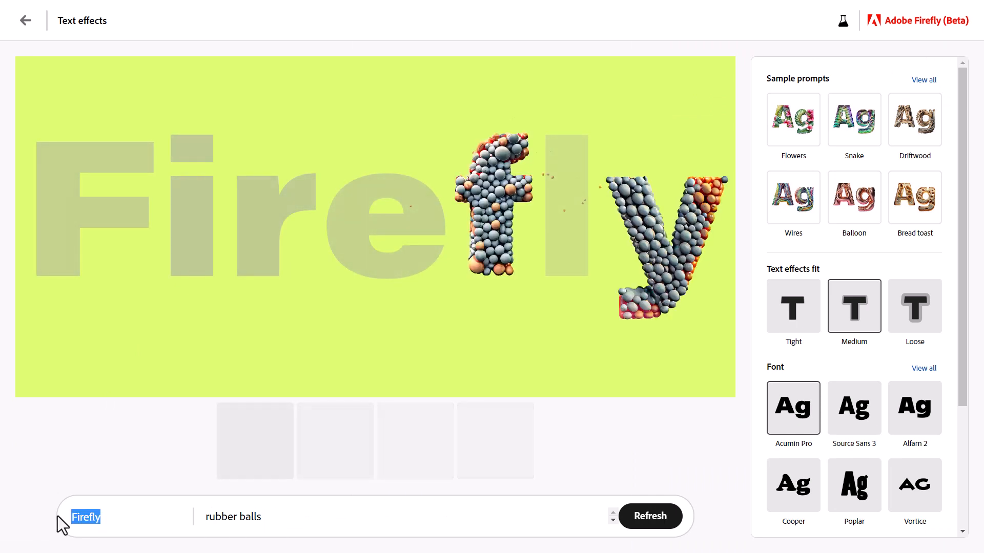
{"action": "type", "text": "Wade"}
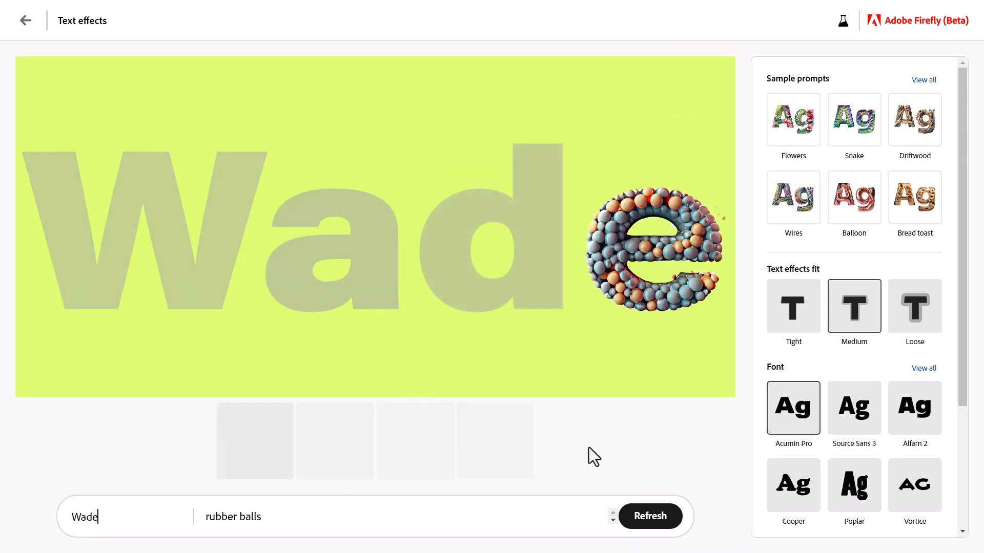
- Set the text effect font to Source Sans 3 from the full font list
{"action": "scroll", "scroll_direction": "down", "scroll_amount": 3}
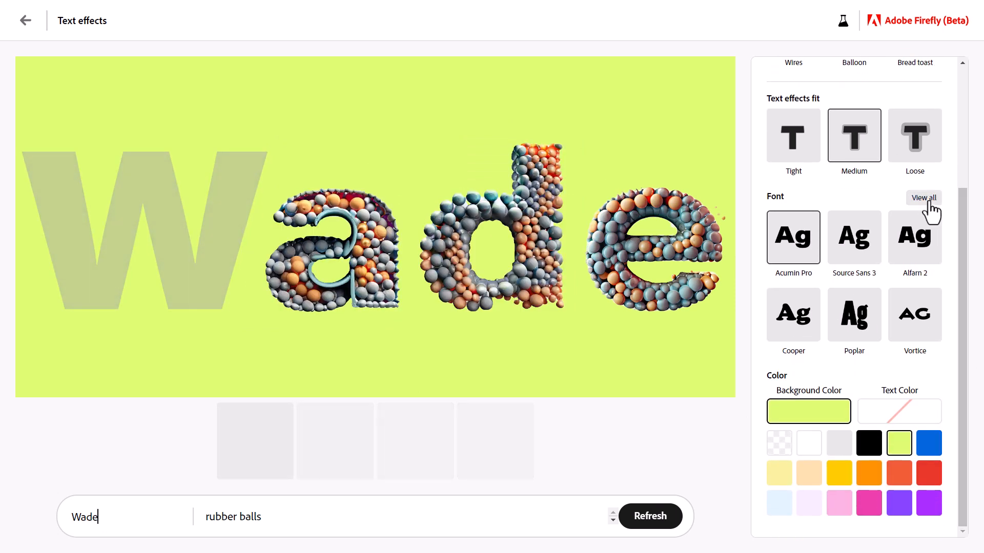
{"action": "left_click", "coordinate": [923, 198]}
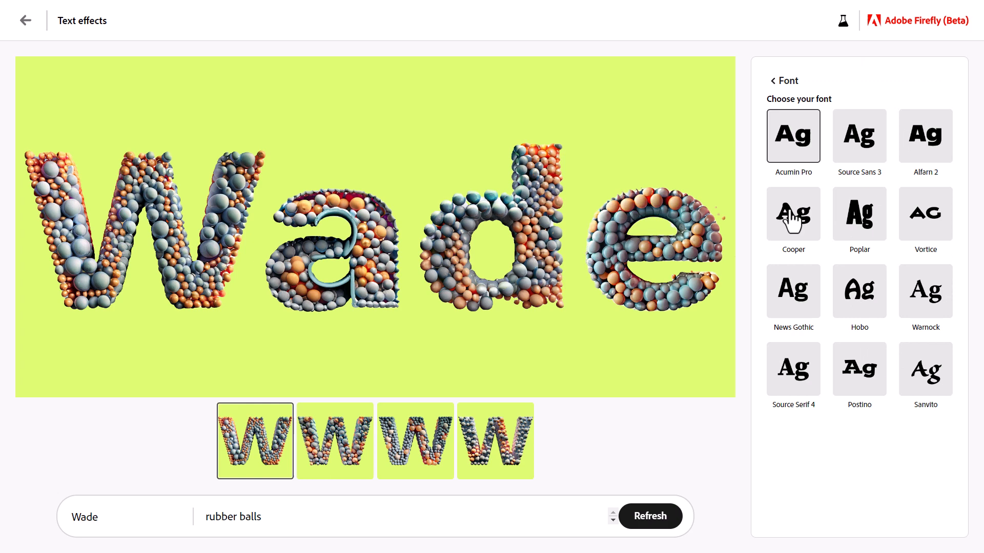
{"action": "mouse_move", "coordinate": [866, 139]}
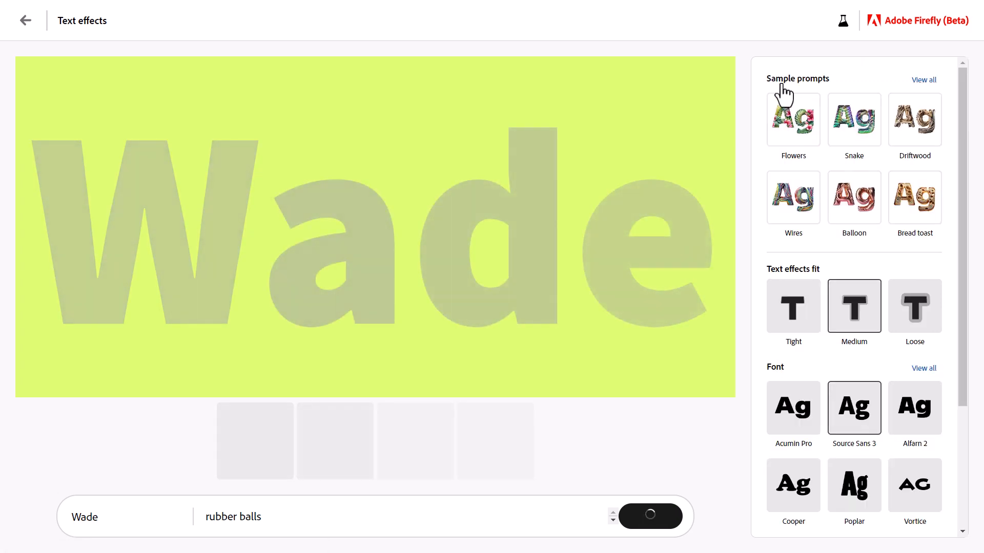
{"action": "mouse_move", "coordinate": [866, 213]}
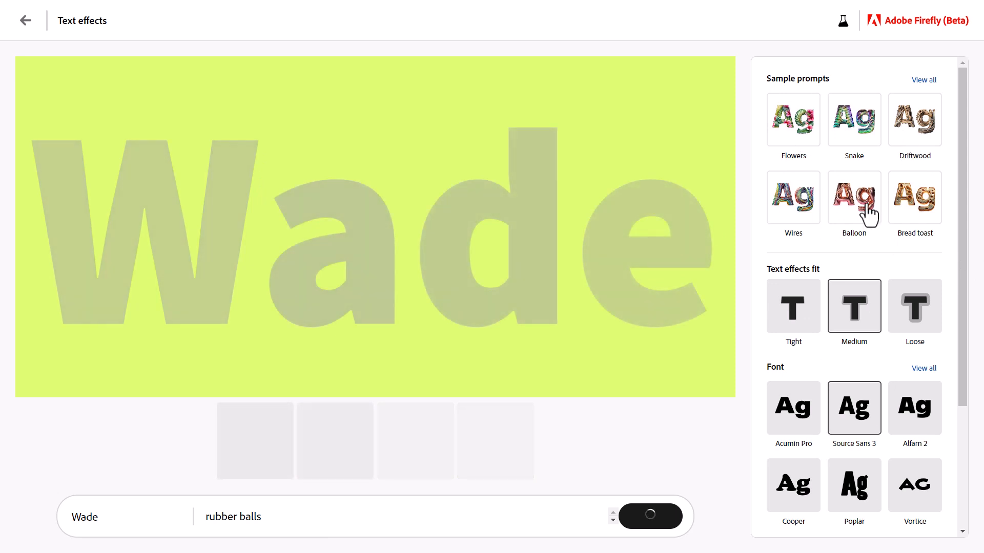
{"action": "double_click", "coordinate": [232, 517]}
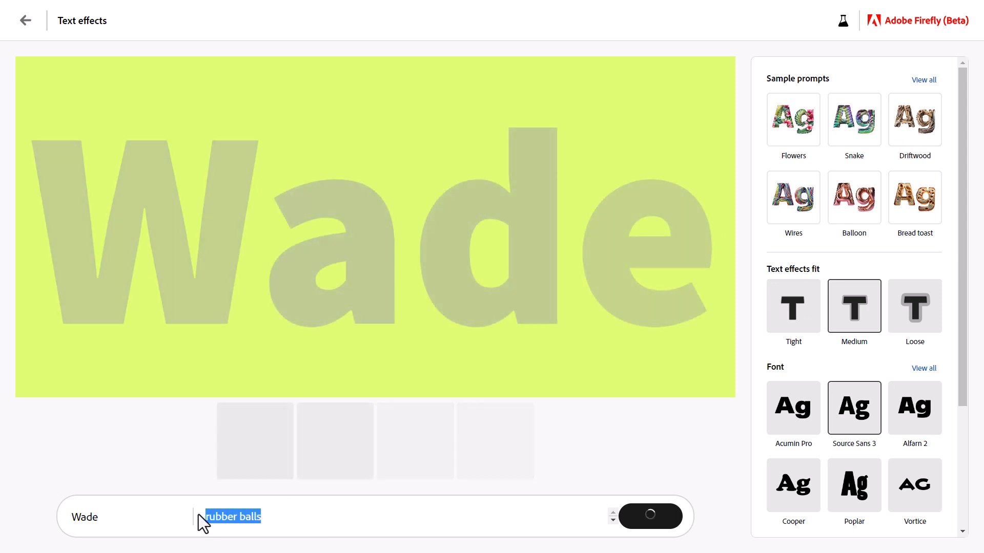
{"action": "left_click", "coordinate": [651, 516]}
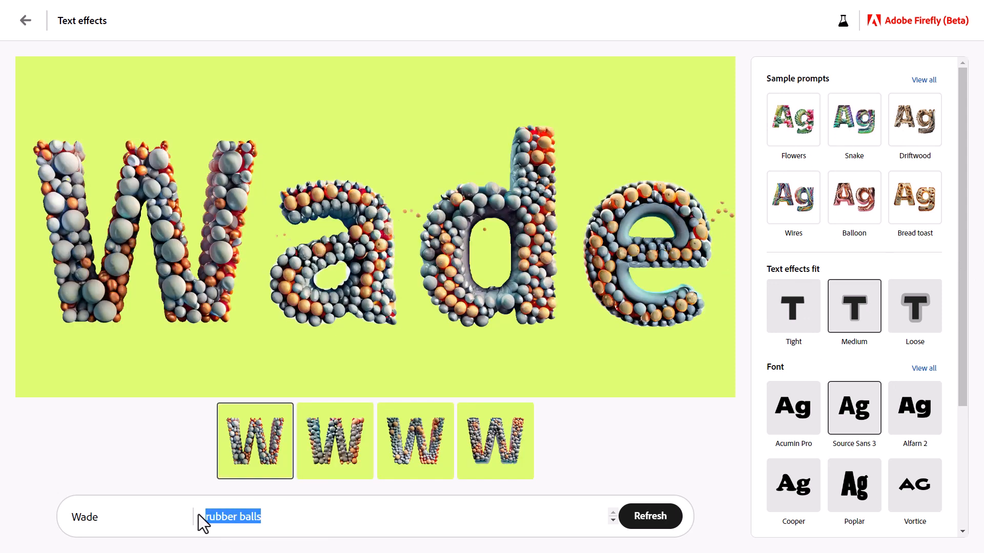
- Generate the 'wrinkled aluminium foil' effect and choose the second variation
{"action": "type", "text": "wrinkled alumin"}
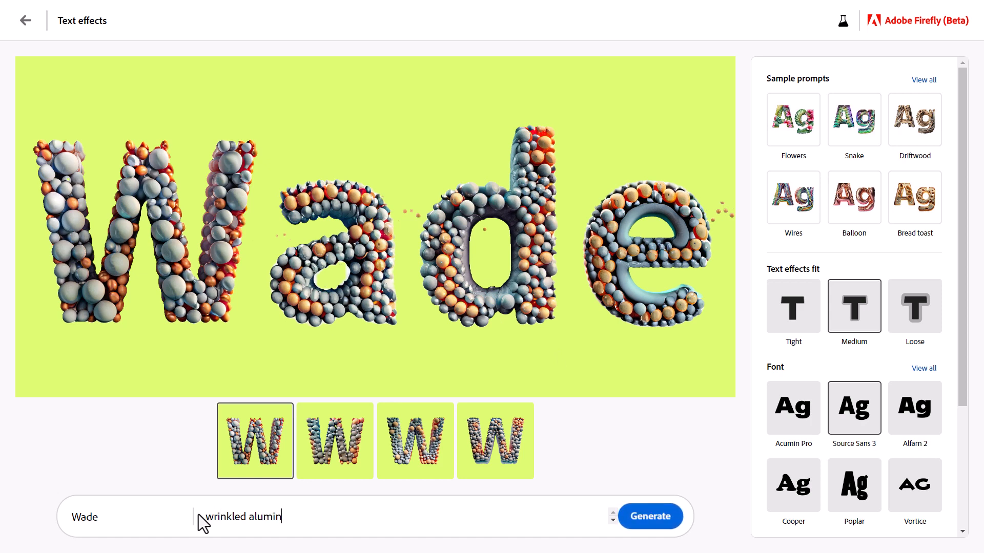
{"action": "type", "text": "ium"}
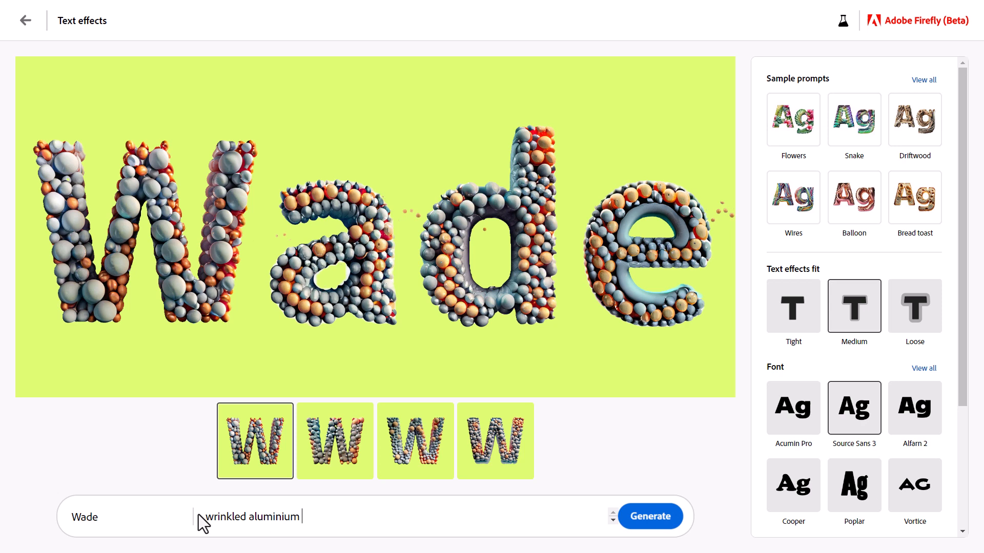
{"action": "type", "text": "foil"}
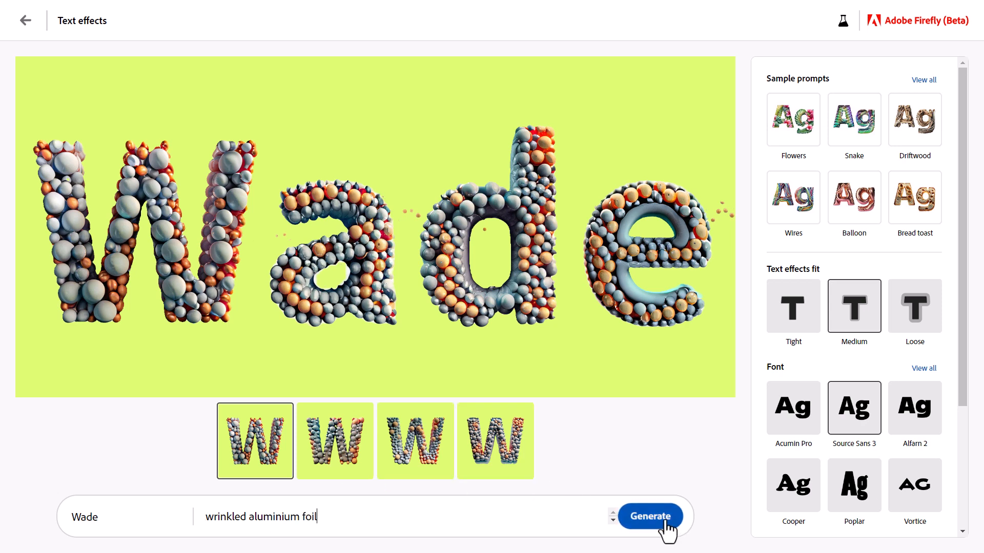
{"action": "left_click", "coordinate": [650, 517]}
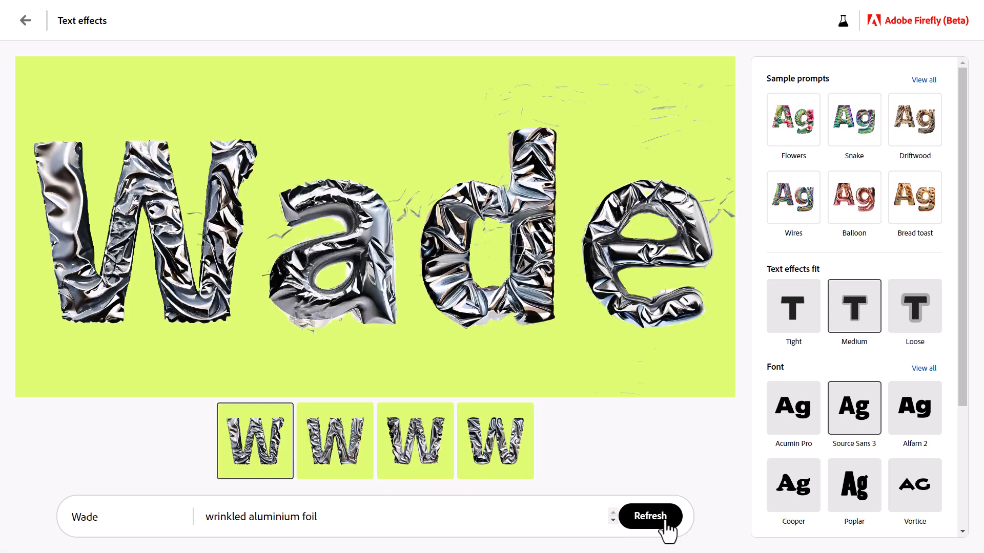
{"action": "left_click", "coordinate": [335, 441]}
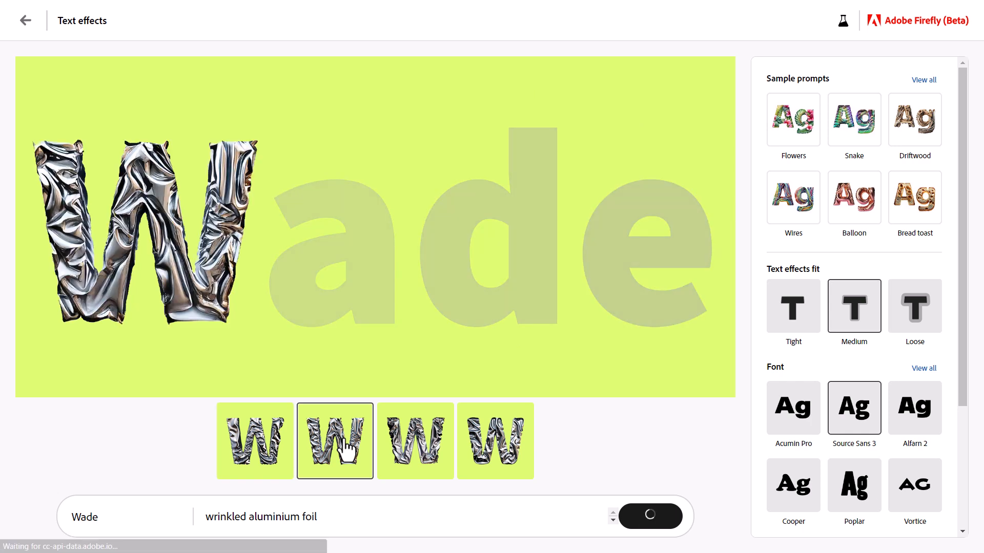
{"action": "left_click", "coordinate": [495, 441]}
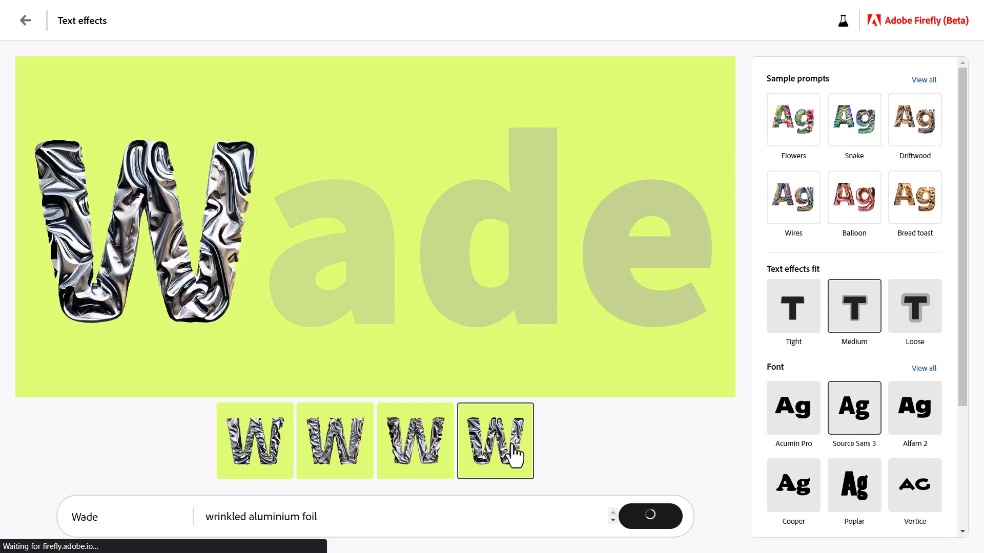
{"action": "left_click", "coordinate": [335, 440]}
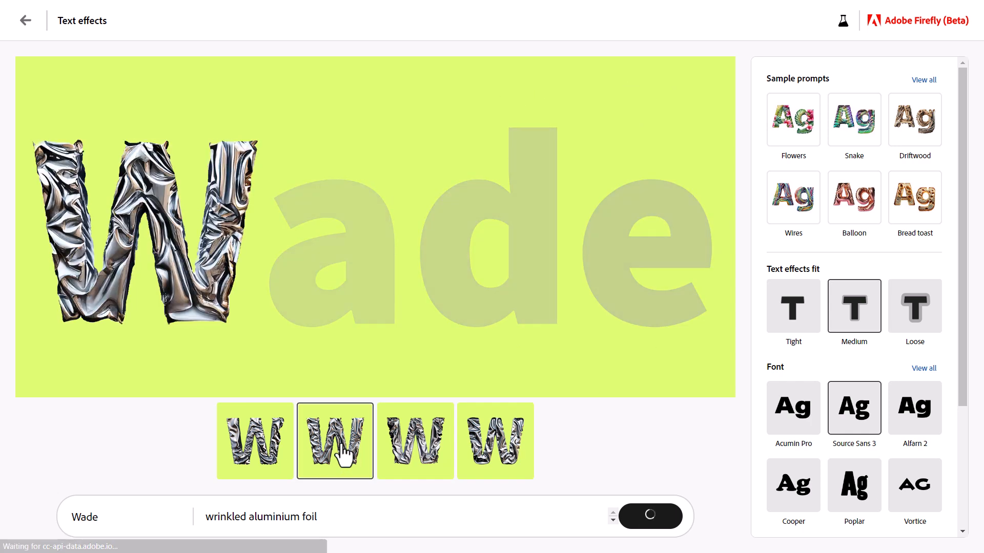
{"action": "mouse_move", "coordinate": [973, 113]}
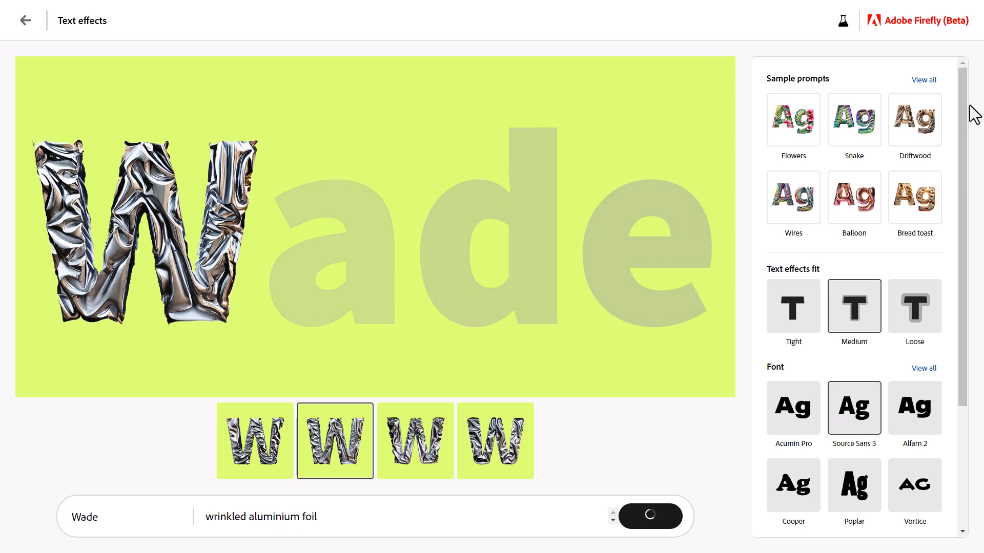
- Make the background transparent and give the letters an orange text color
{"action": "scroll", "scroll_direction": "down", "scroll_amount": 3}
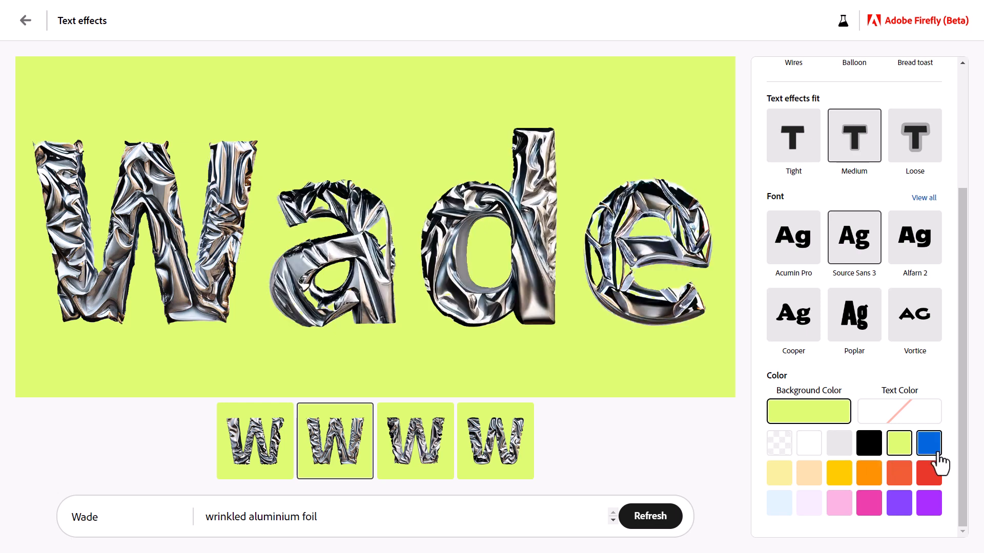
{"action": "left_click", "coordinate": [929, 443]}
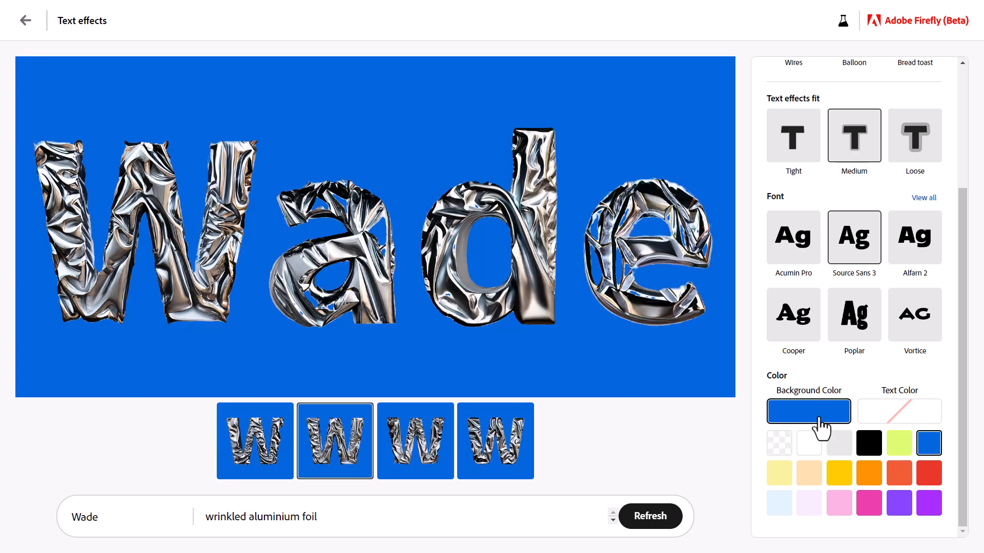
{"action": "left_click", "coordinate": [778, 442]}
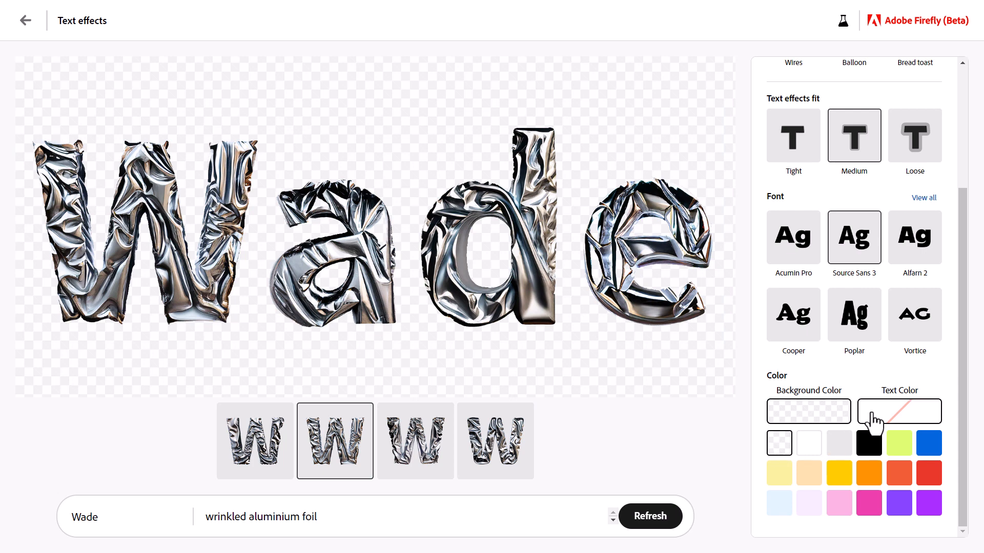
{"action": "left_click", "coordinate": [898, 472]}
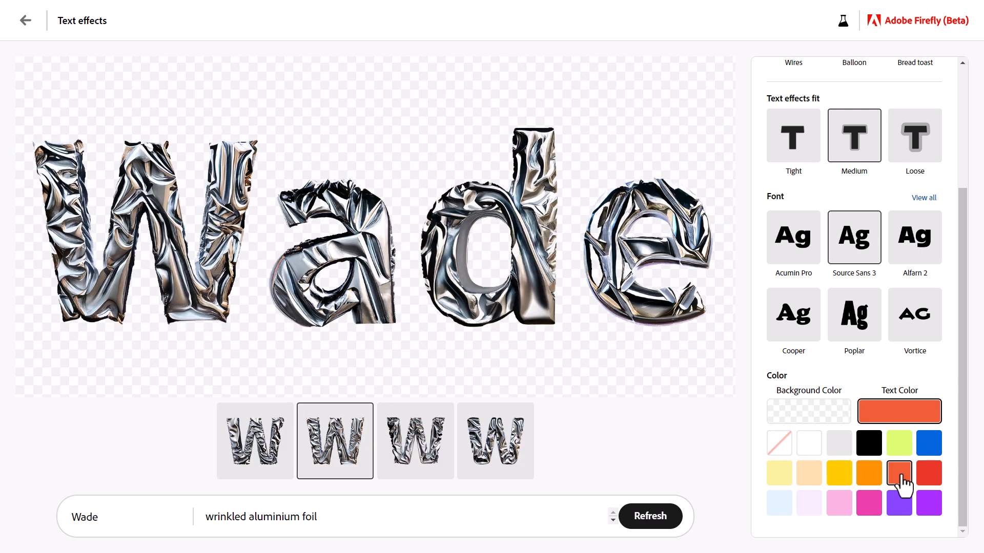
{"action": "mouse_move", "coordinate": [953, 395]}
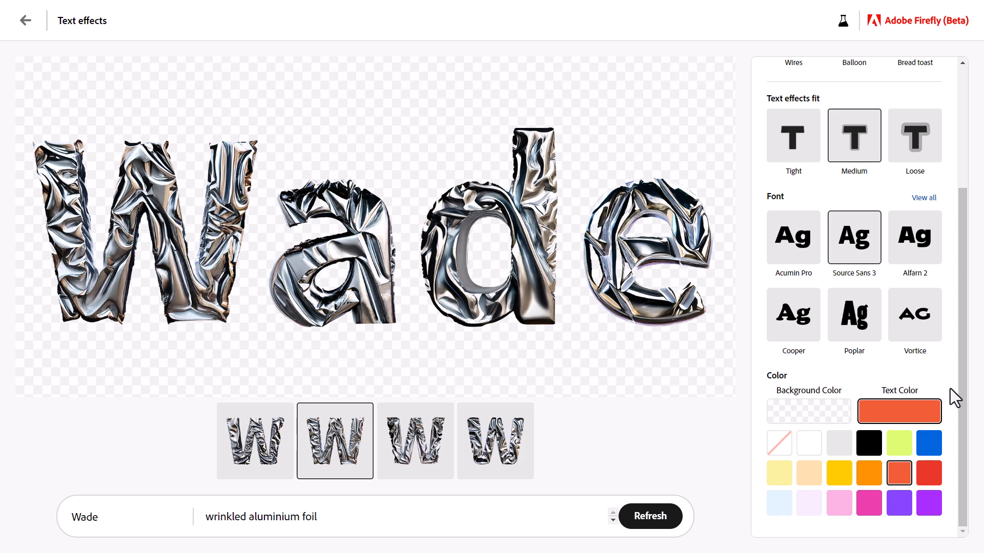
{"action": "scroll", "scroll_direction": "up", "scroll_amount": 3}
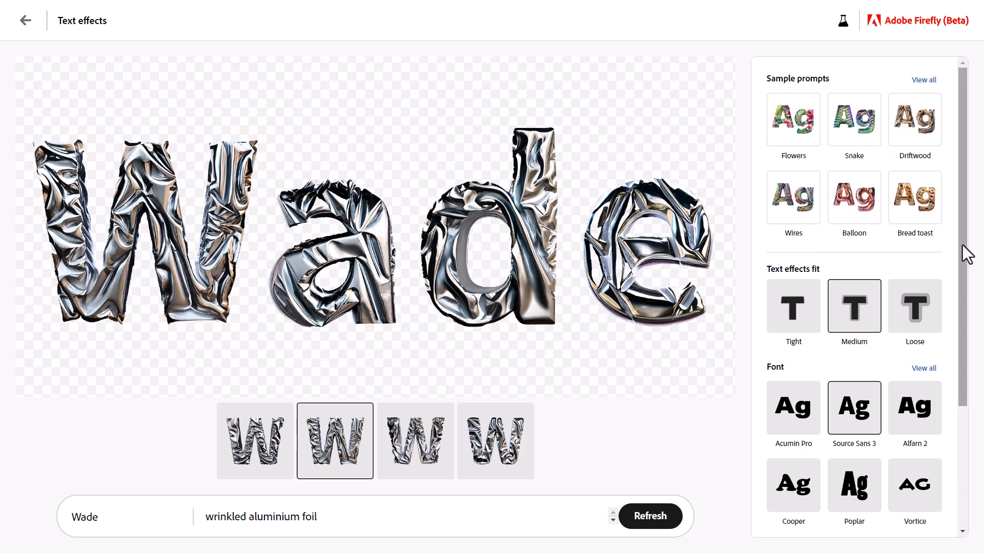
{"action": "mouse_move", "coordinate": [922, 31]}
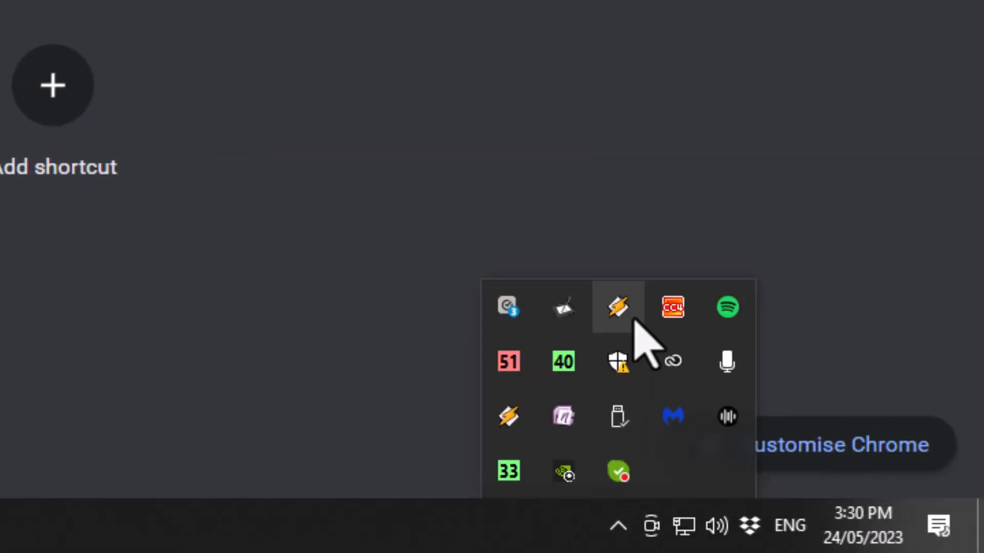
{"action": "mouse_move", "coordinate": [672, 361]}
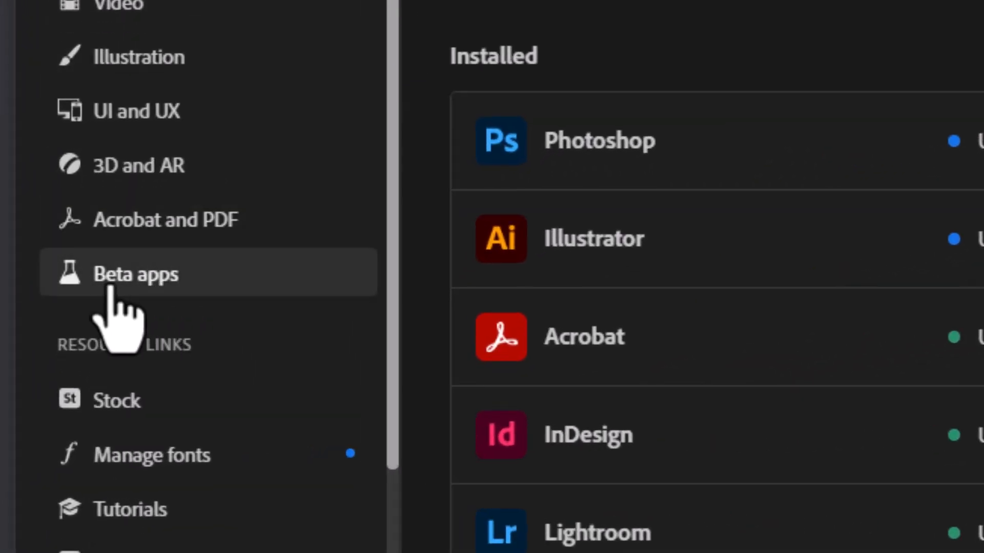
- From Creative Cloud's Beta apps list, install Photoshop (Beta) and open it
{"action": "left_click", "coordinate": [136, 273]}
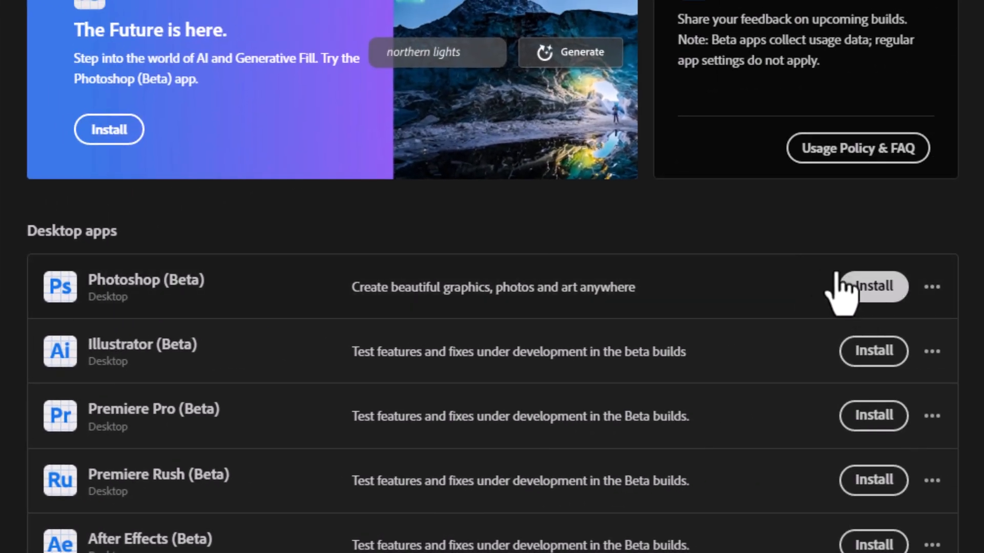
{"action": "left_click", "coordinate": [873, 287]}
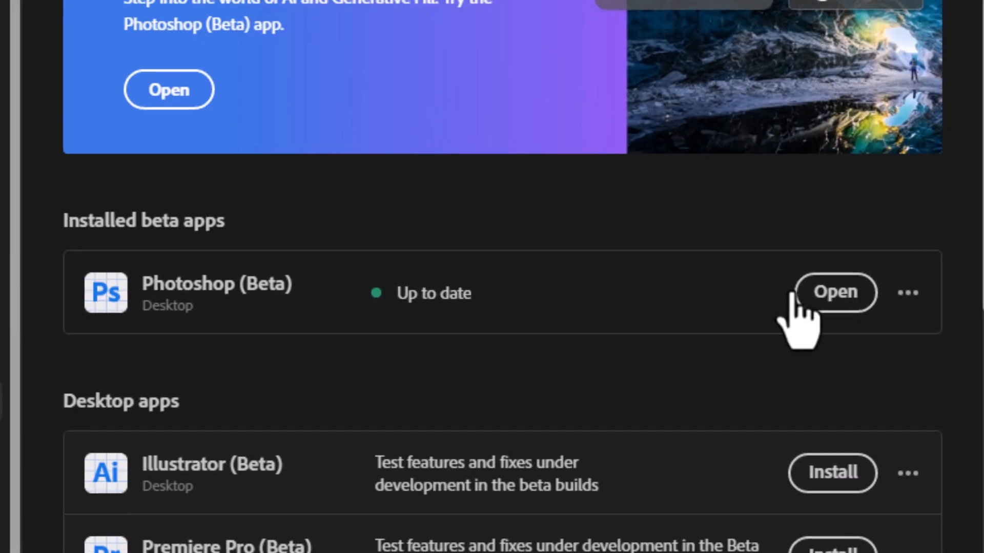
{"action": "left_click", "coordinate": [835, 292]}
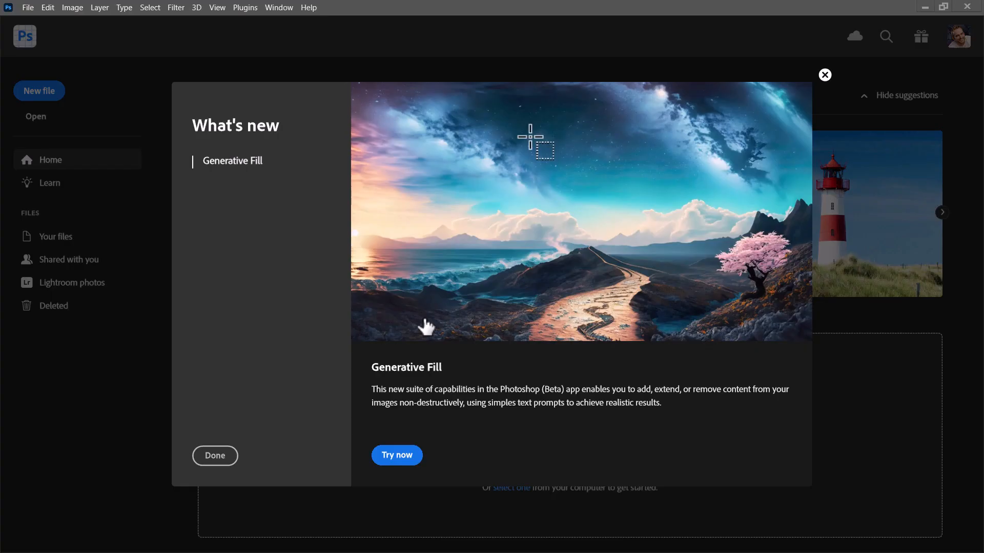
{"action": "mouse_move", "coordinate": [520, 216]}
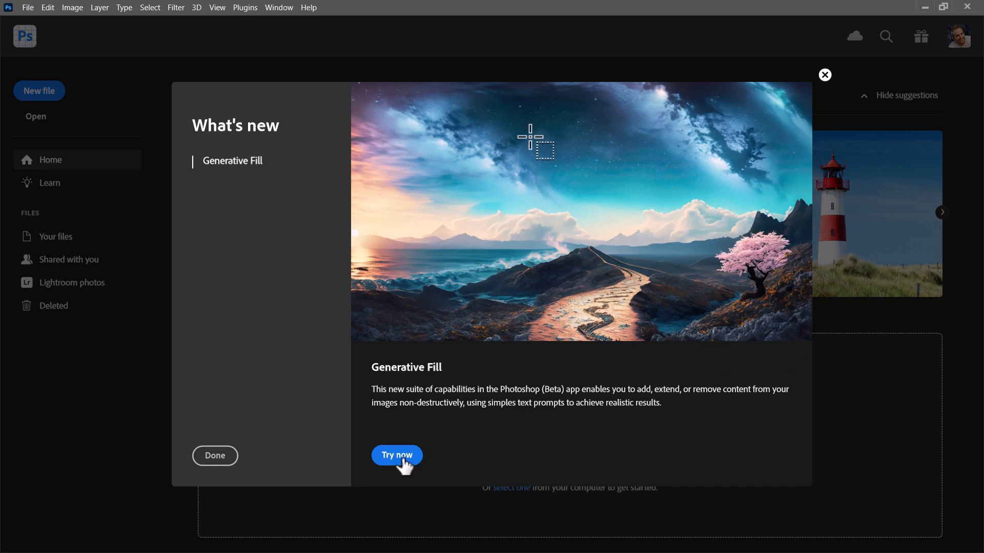
- Open the 'Try Generative Fill' help article from the What's new dialog and scroll through it
{"action": "left_click", "coordinate": [396, 455]}
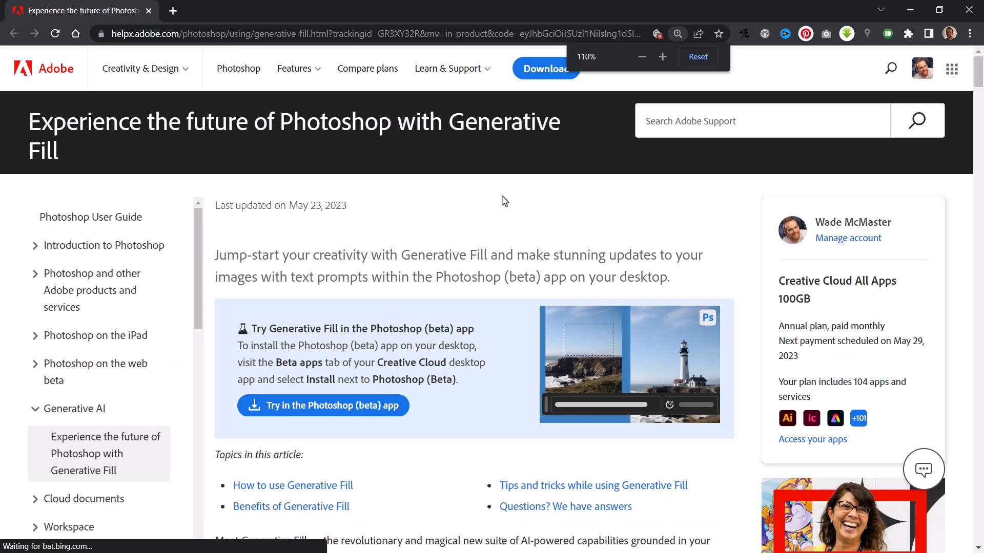
{"action": "scroll", "scroll_direction": "down", "scroll_amount": 3}
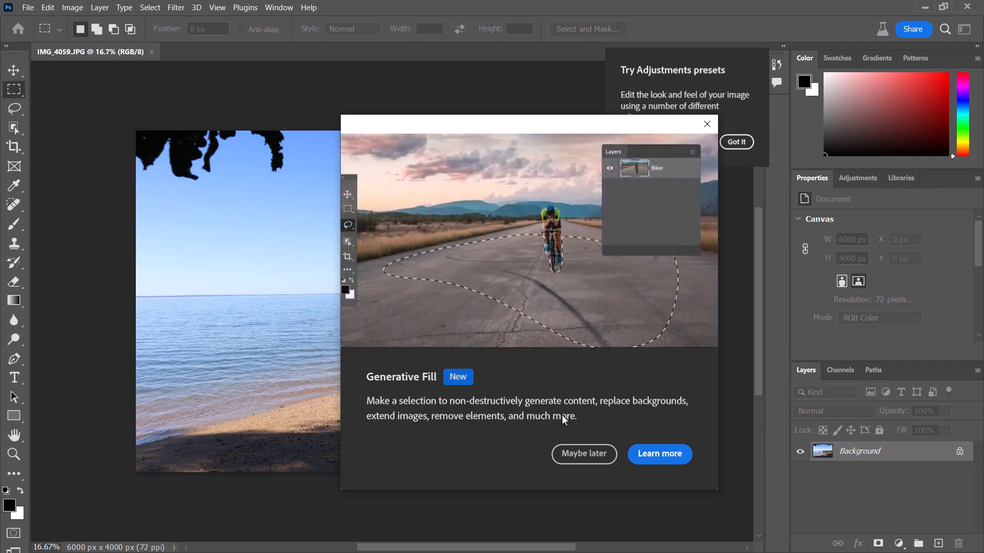
- Dismiss the announcement, start Generative Fill on the sea selection, and accept the guidelines
{"action": "left_click", "coordinate": [583, 453]}
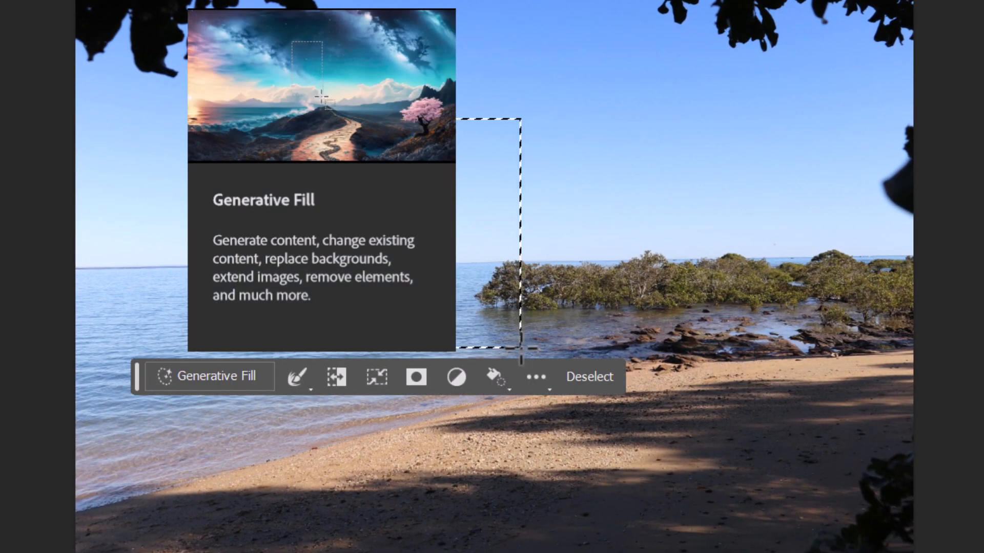
{"action": "left_click", "coordinate": [209, 377]}
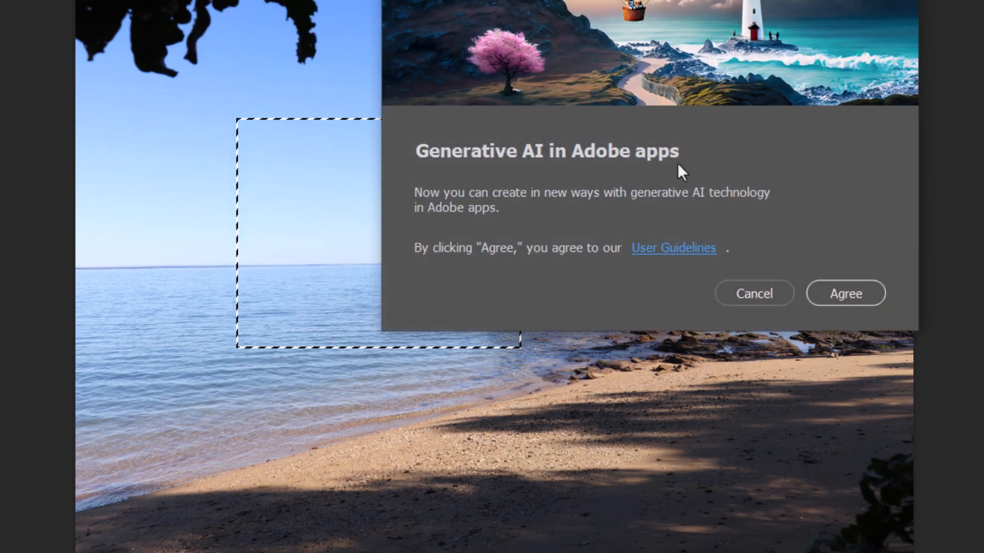
{"action": "left_click", "coordinate": [844, 293]}
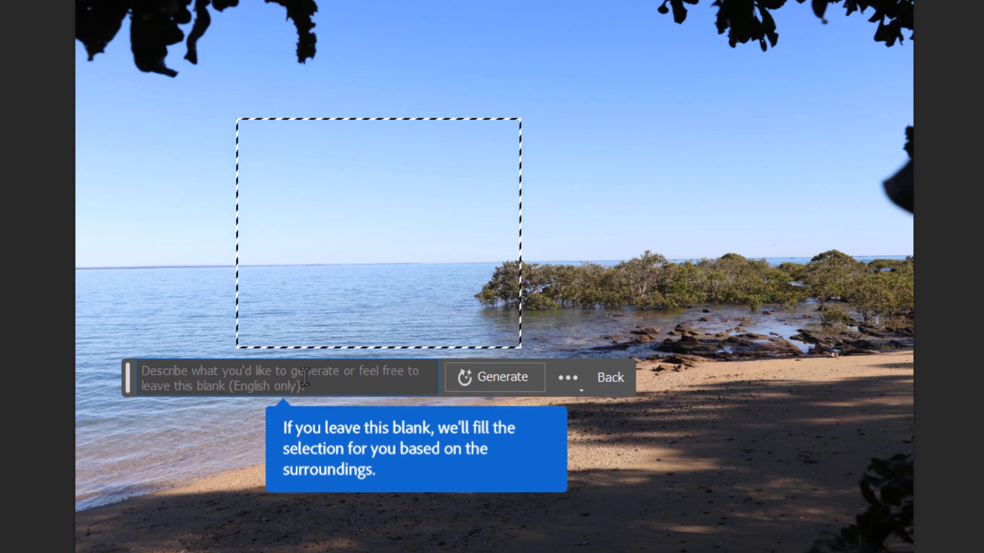
- Generate 'A massive pirate ship in the ocean.' in the selected sea area
{"action": "type", "text": "A massive pria"}
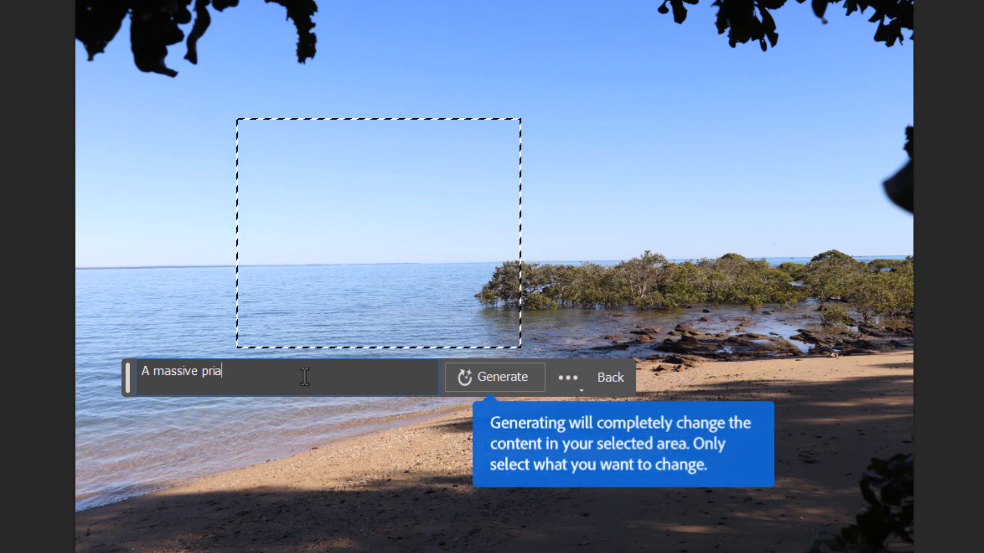
{"action": "key", "text": "Backspace"}
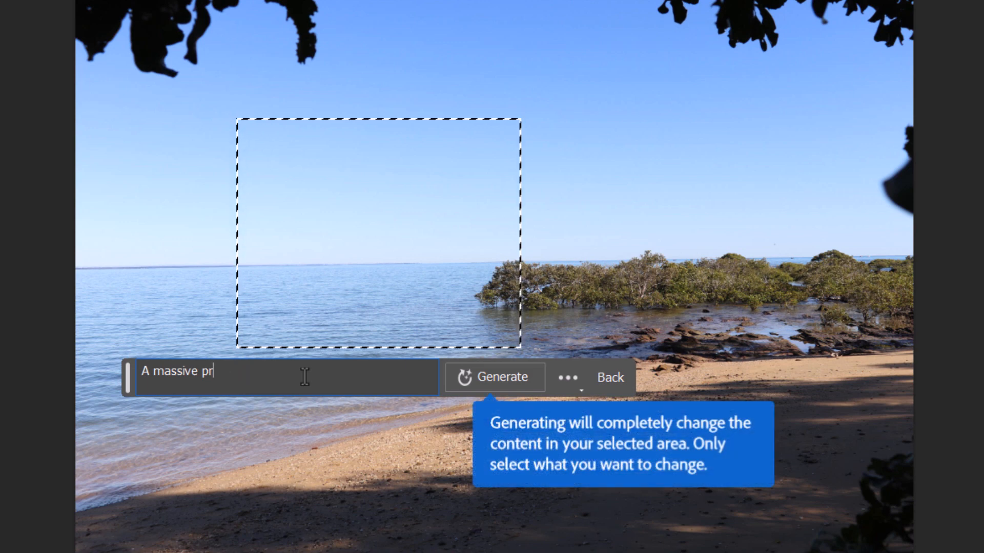
{"action": "type", "text": "irate ship in the ocean."}
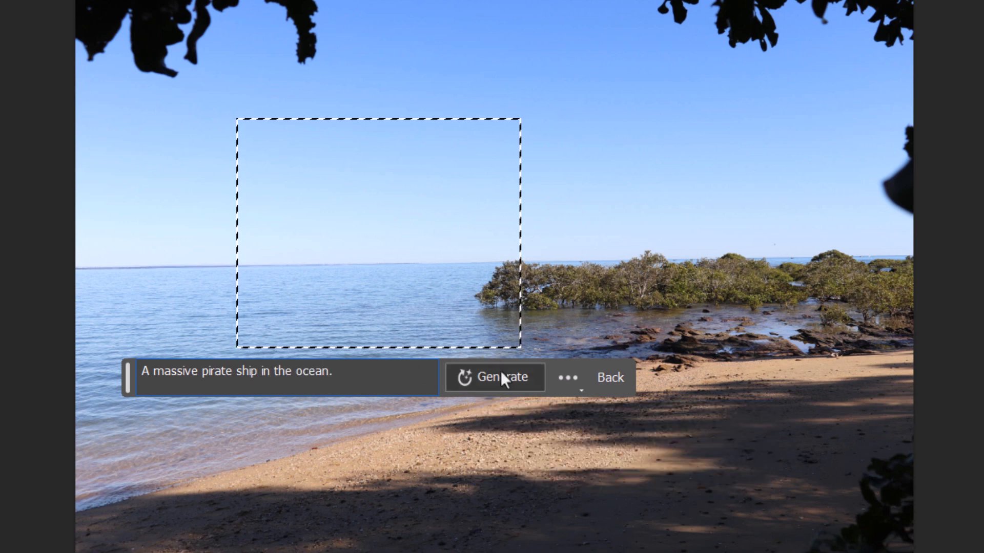
{"action": "left_click", "coordinate": [494, 377]}
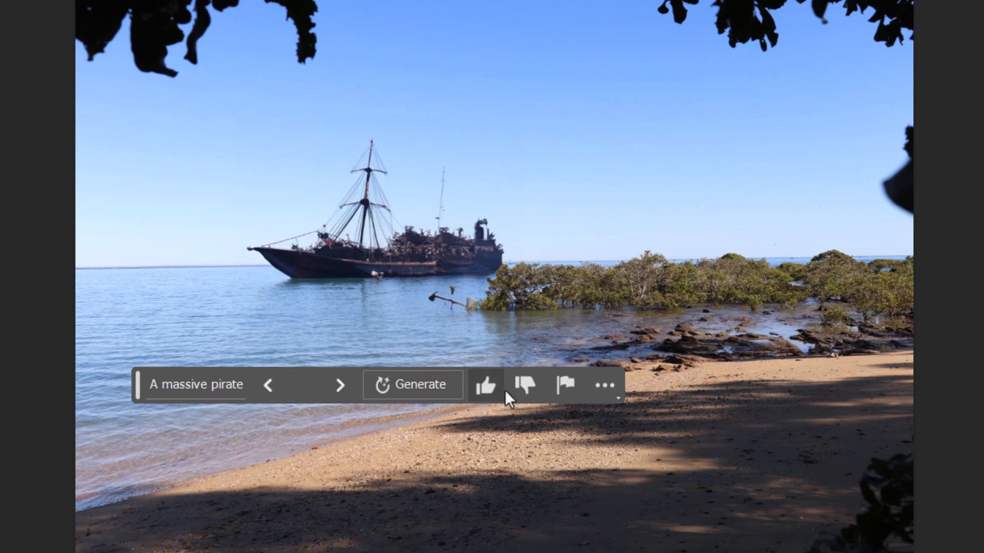
- Review the generated pirate ship and open the task bar's extra options menu
{"action": "left_click", "coordinate": [603, 385]}
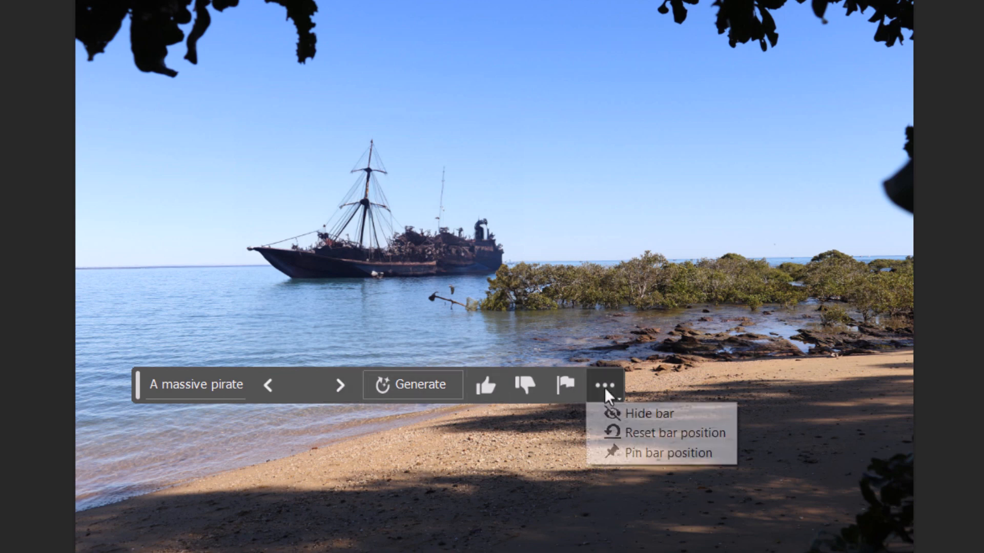
{"action": "mouse_move", "coordinate": [486, 384]}
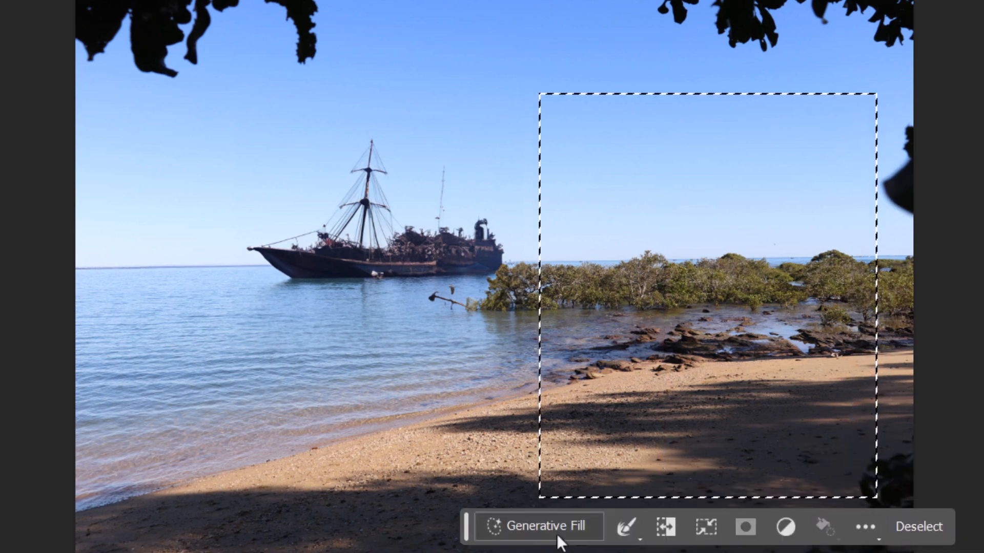
- Generate 'The incredible hulk, with green skin, glowing' on the beach and browse variations
{"action": "left_click", "coordinate": [538, 526]}
{"action": "type", "text": "The incred"}
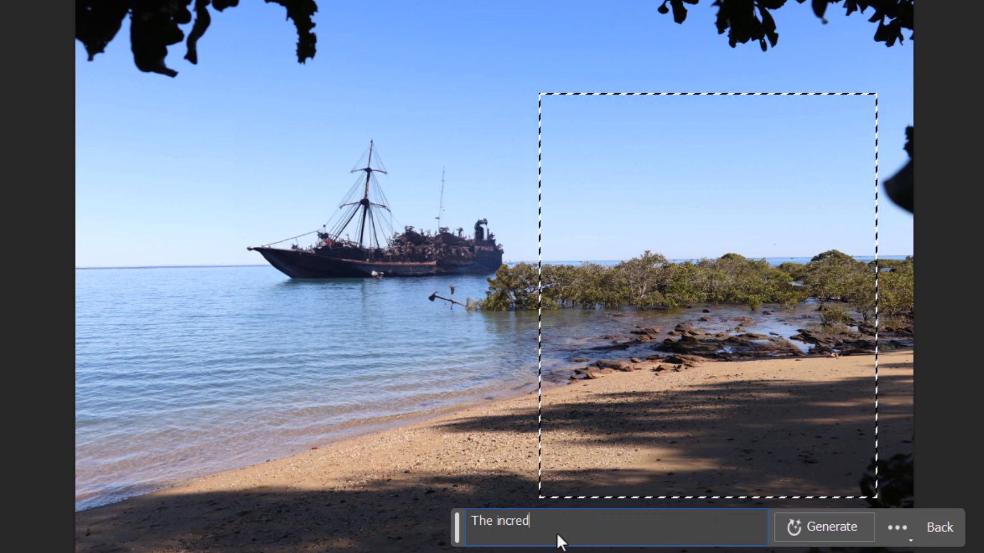
{"action": "type", "text": "ible hul"}
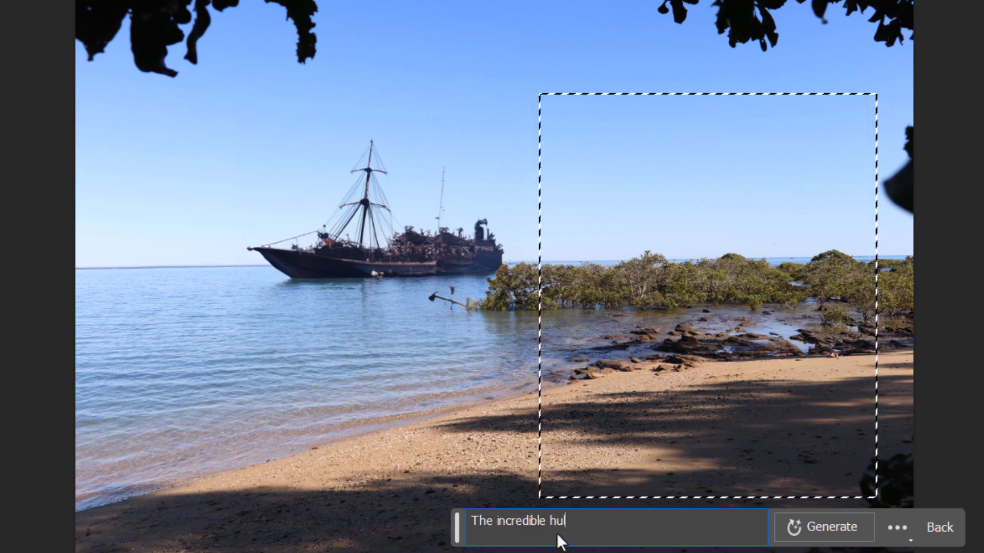
{"action": "type", "text": "lk"}
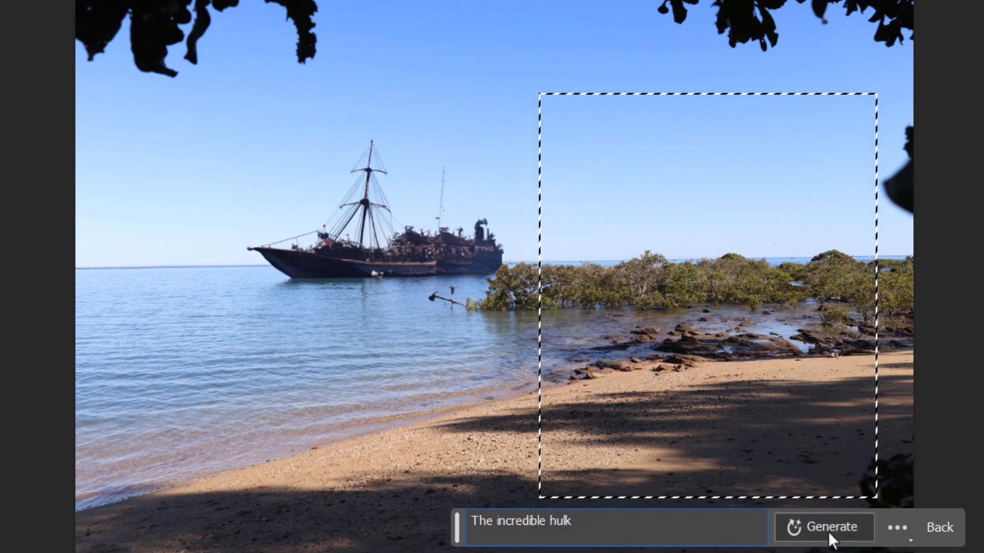
{"action": "left_click", "coordinate": [823, 527]}
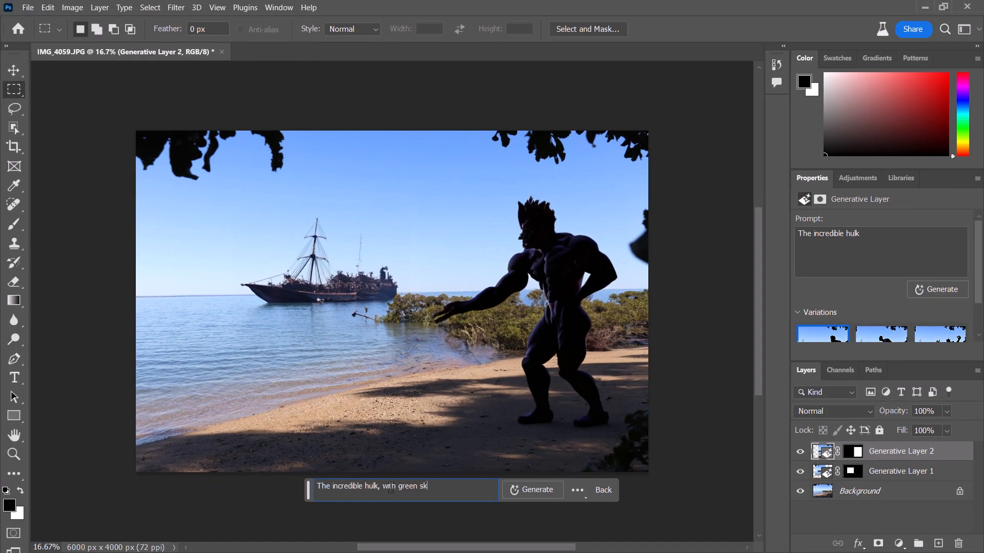
{"action": "left_click", "coordinate": [532, 490]}
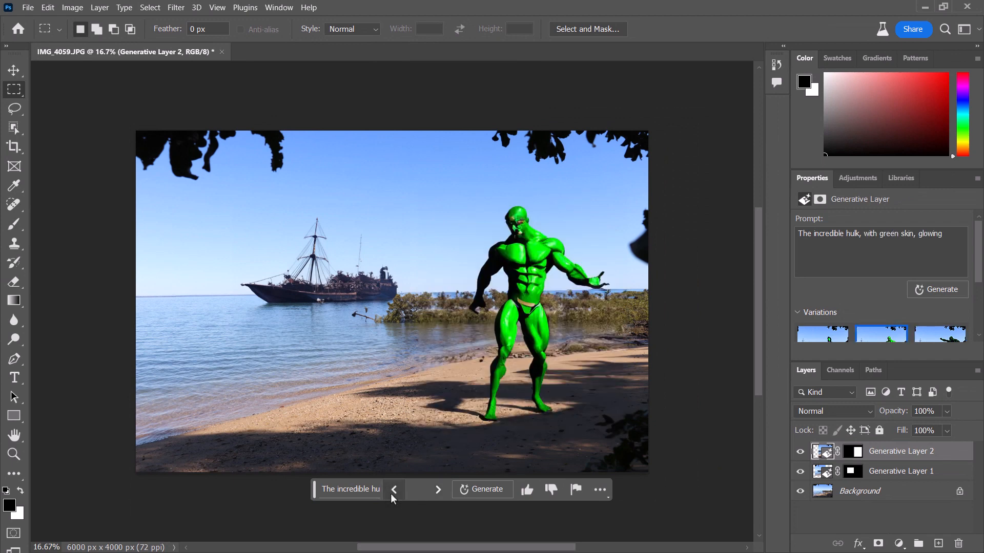
{"action": "left_click", "coordinate": [394, 490]}
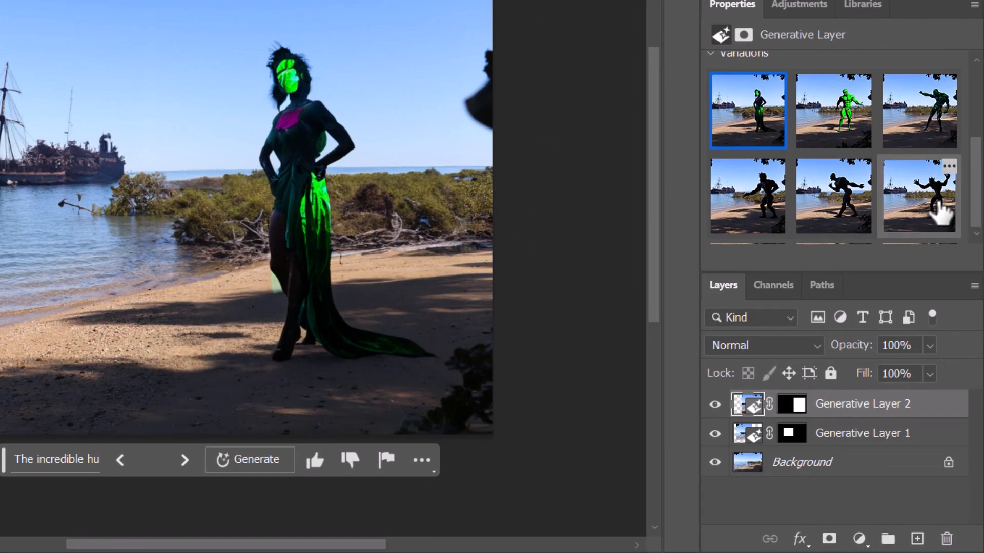
- Choose the green-speckled punching Hulk, try other ship variations, and show the ship's mask settings
{"action": "left_click", "coordinate": [920, 196]}
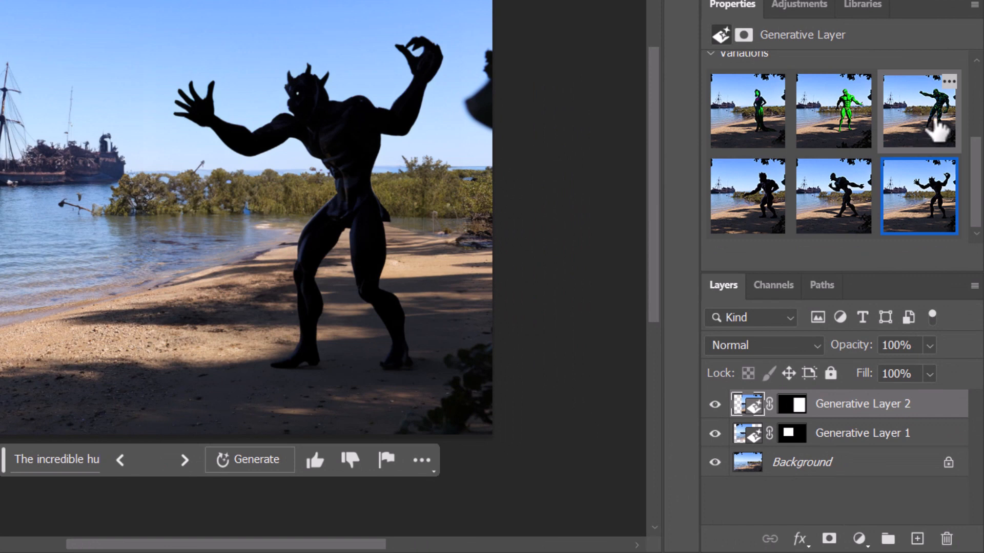
{"action": "left_click", "coordinate": [919, 111]}
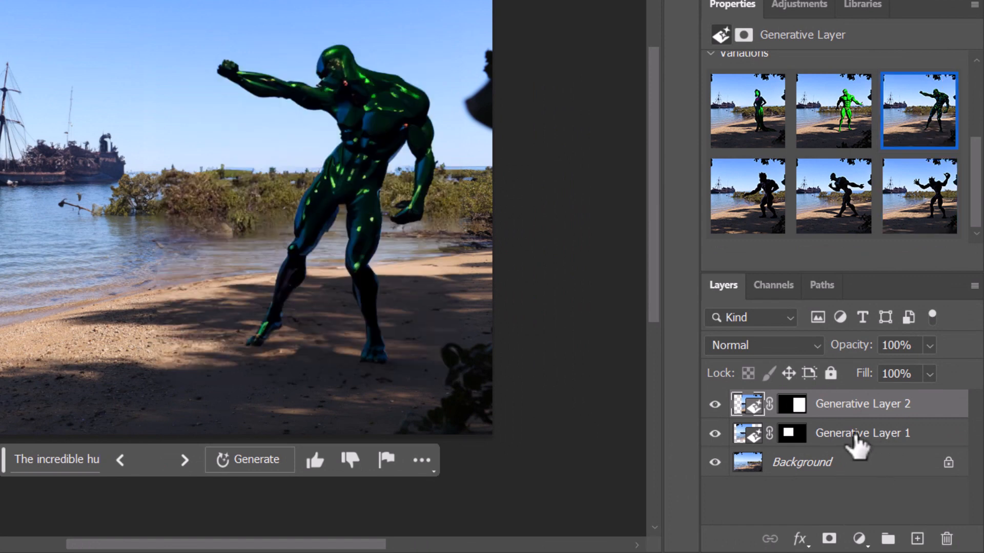
{"action": "left_click", "coordinate": [862, 433]}
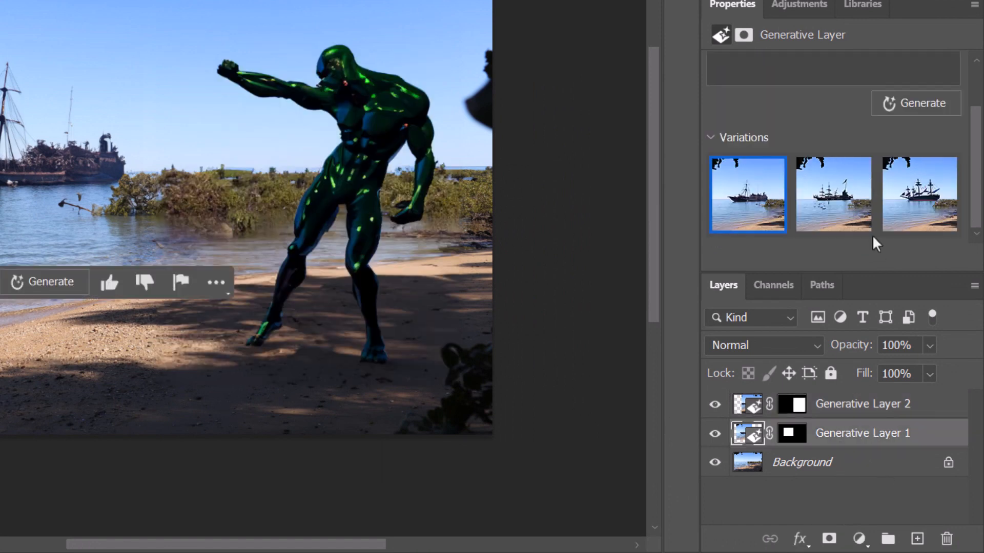
{"action": "left_click", "coordinate": [833, 195]}
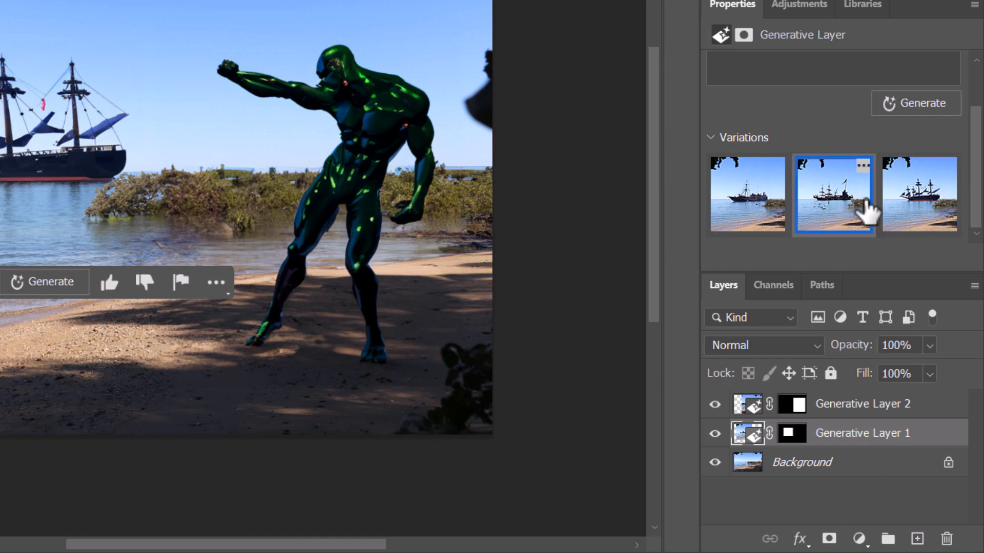
{"action": "left_click", "coordinate": [743, 34]}
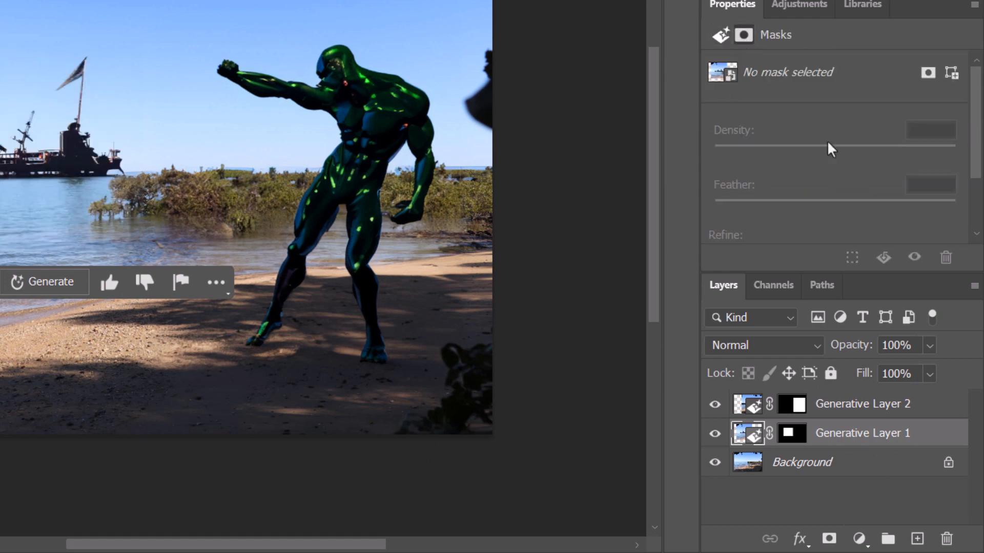
{"action": "left_click", "coordinate": [791, 433]}
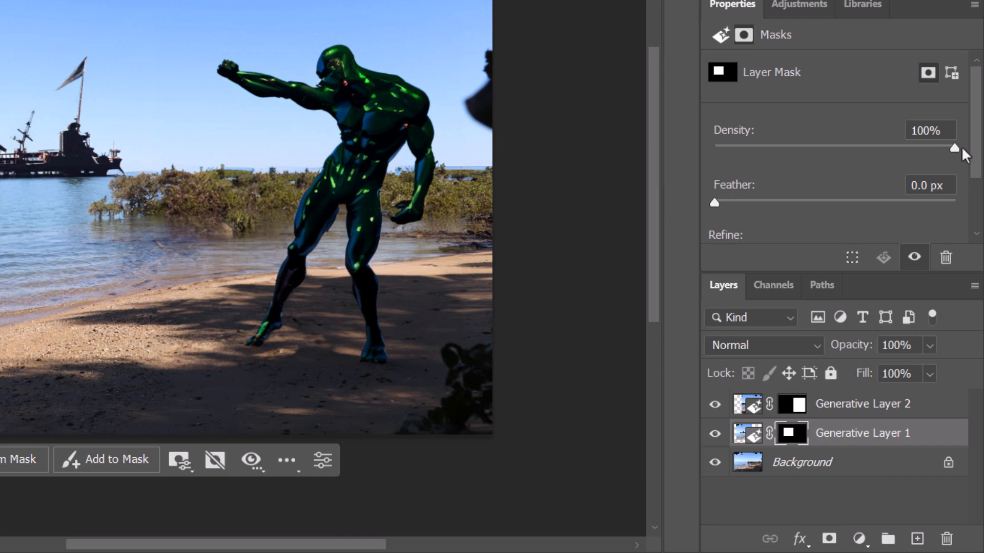
{"action": "mouse_move", "coordinate": [889, 489]}
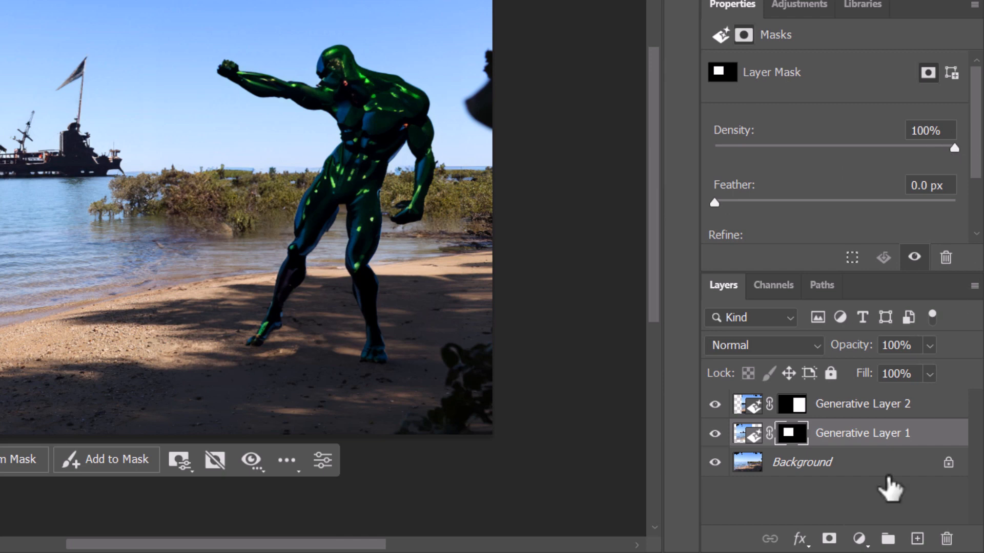
{"action": "mouse_move", "coordinate": [979, 162]}
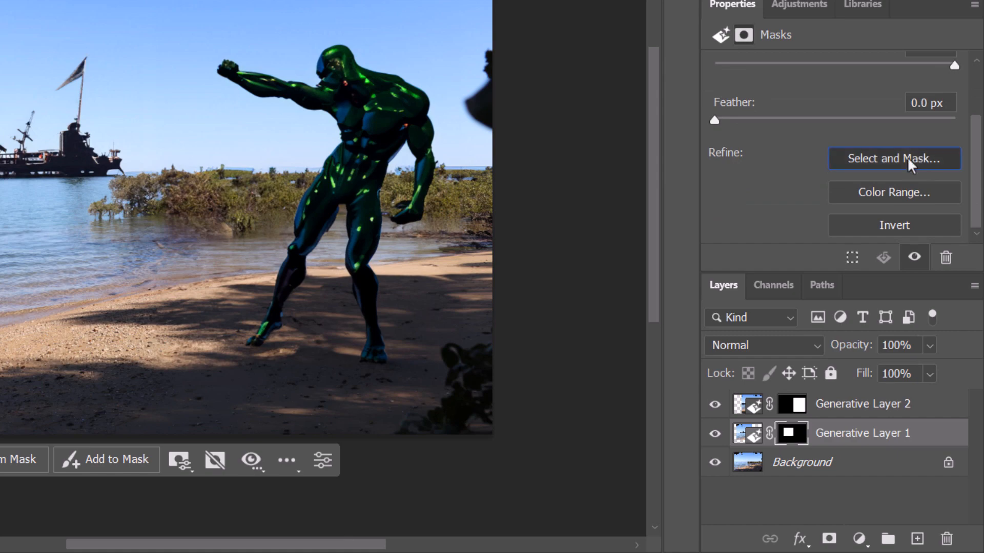
- Refine the pirate ship mask in Select and Mask, discard the selection, and apply it
{"action": "left_click", "coordinate": [894, 158]}
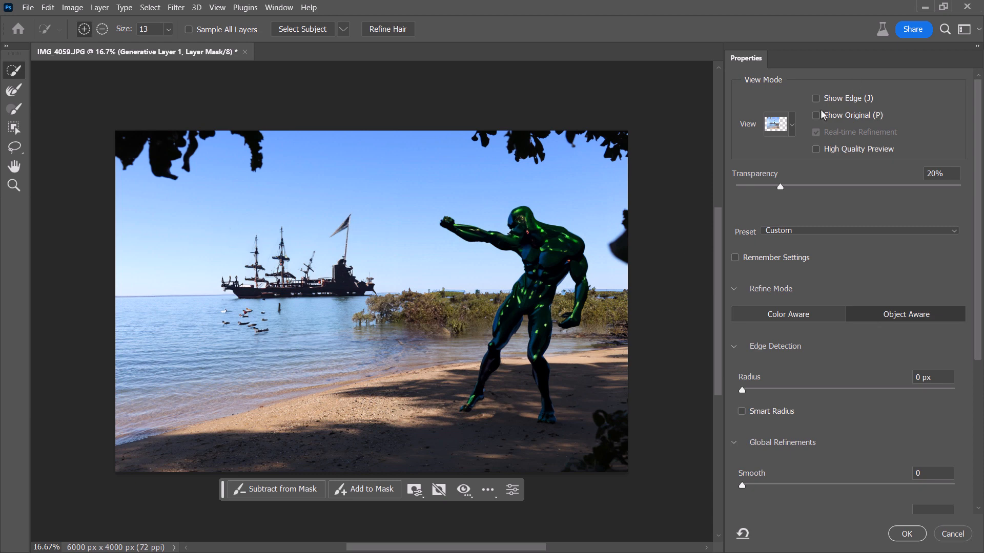
{"action": "mouse_move", "coordinate": [795, 252]}
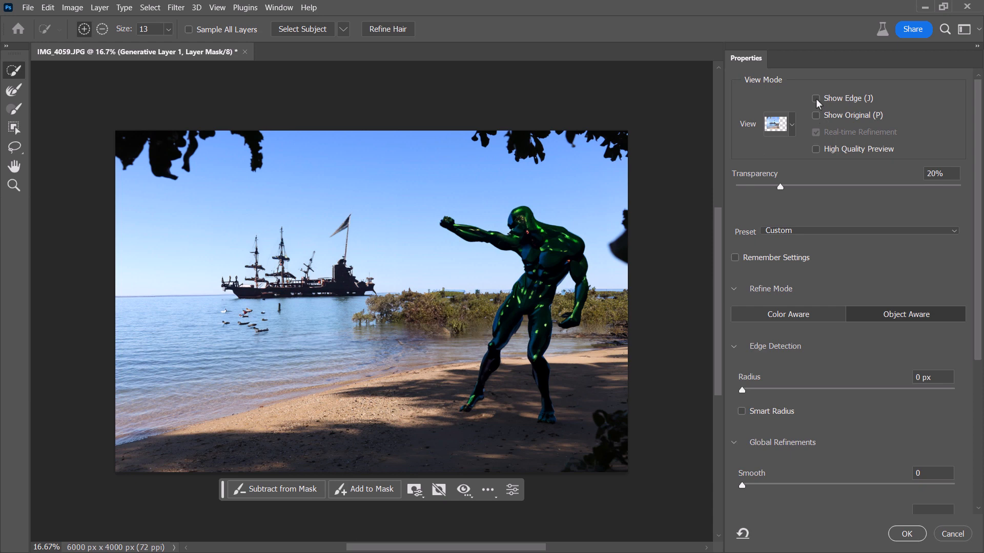
{"action": "mouse_move", "coordinate": [750, 351]}
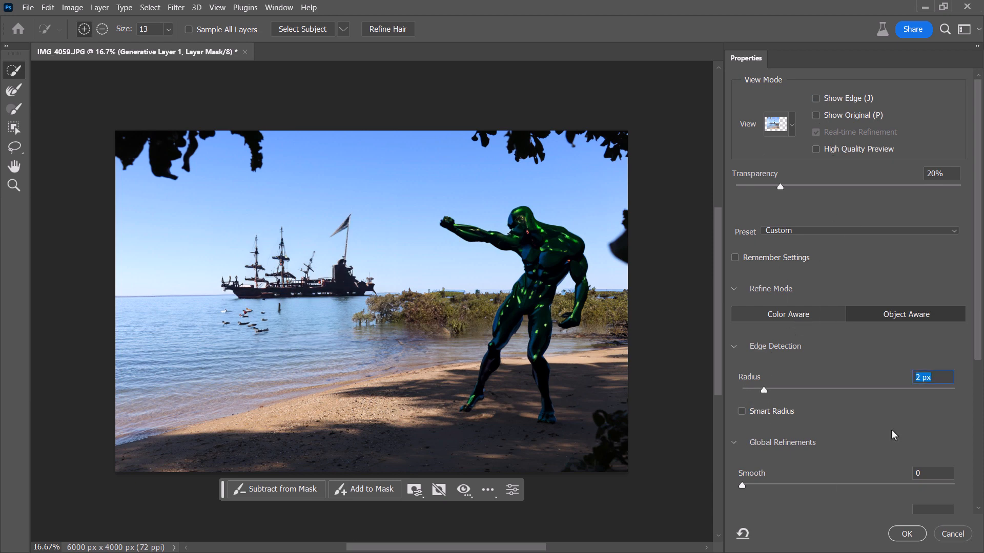
{"action": "left_click", "coordinate": [778, 123]}
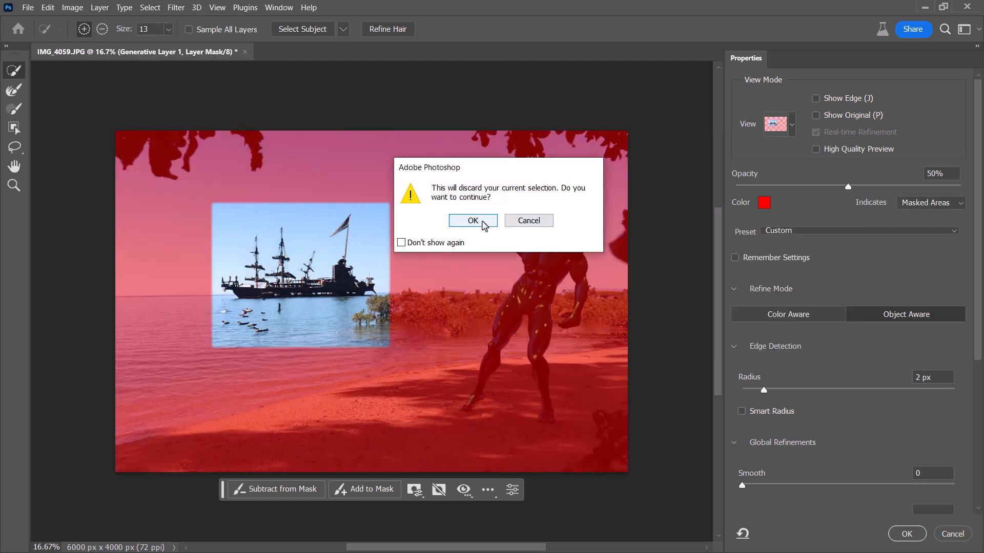
{"action": "left_click", "coordinate": [473, 220]}
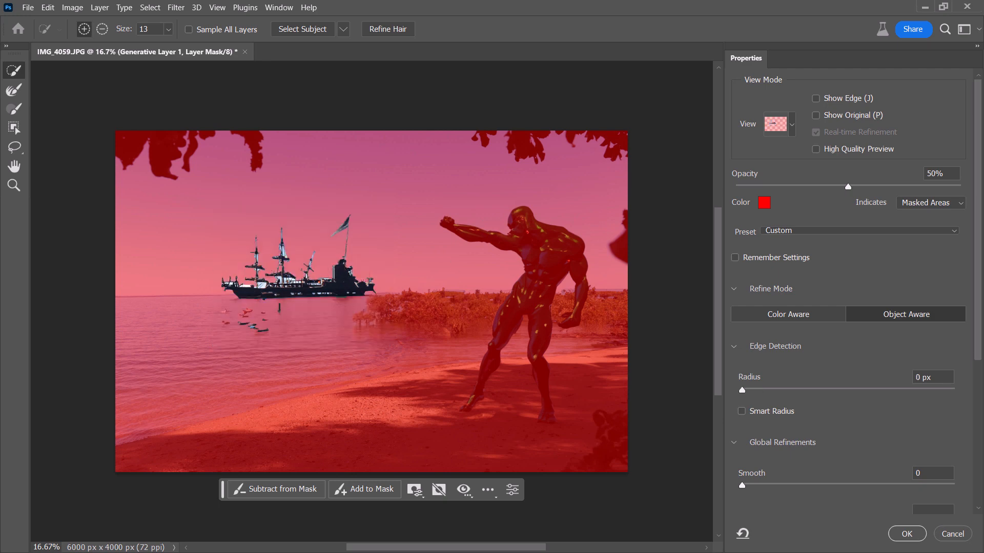
{"action": "mouse_move", "coordinate": [894, 518]}
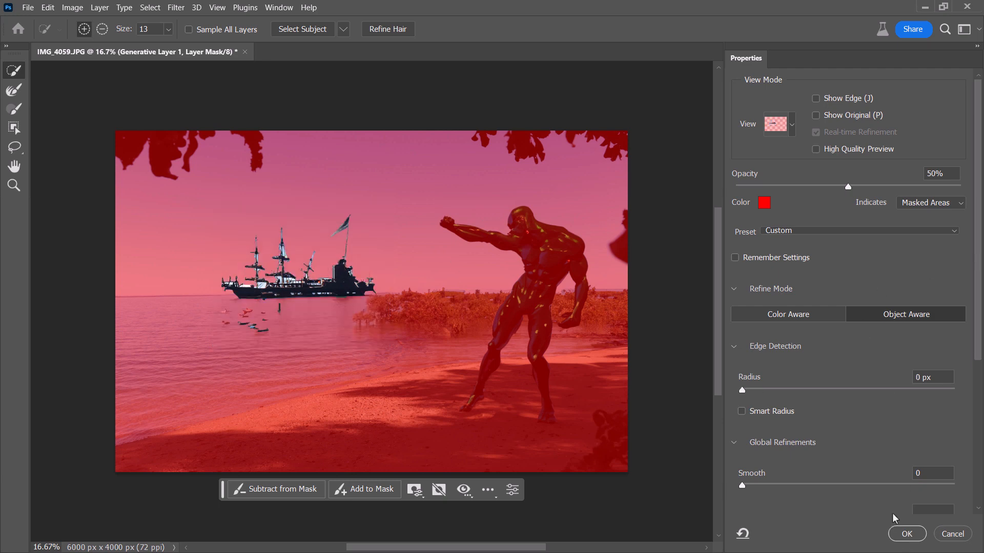
{"action": "left_click", "coordinate": [906, 534]}
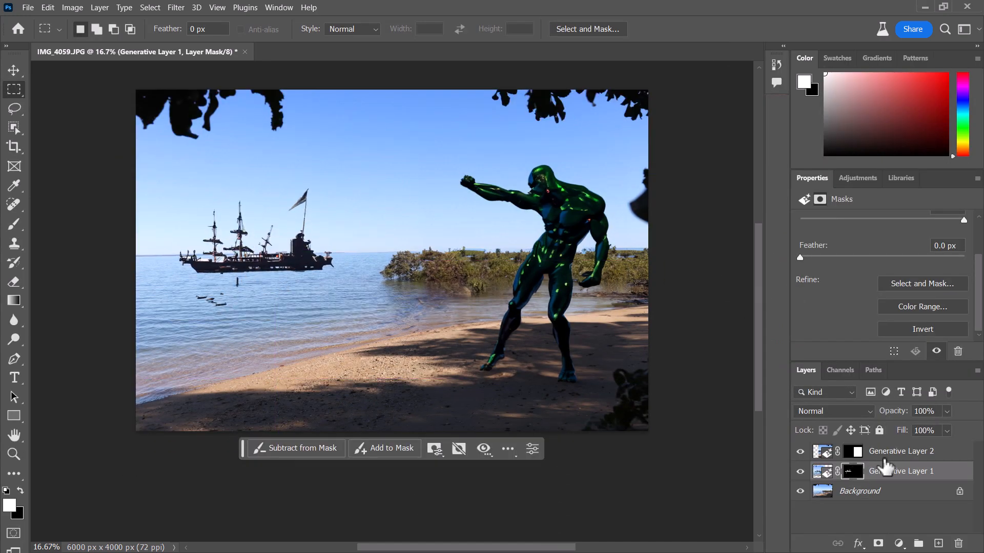
{"action": "mouse_move", "coordinate": [952, 311]}
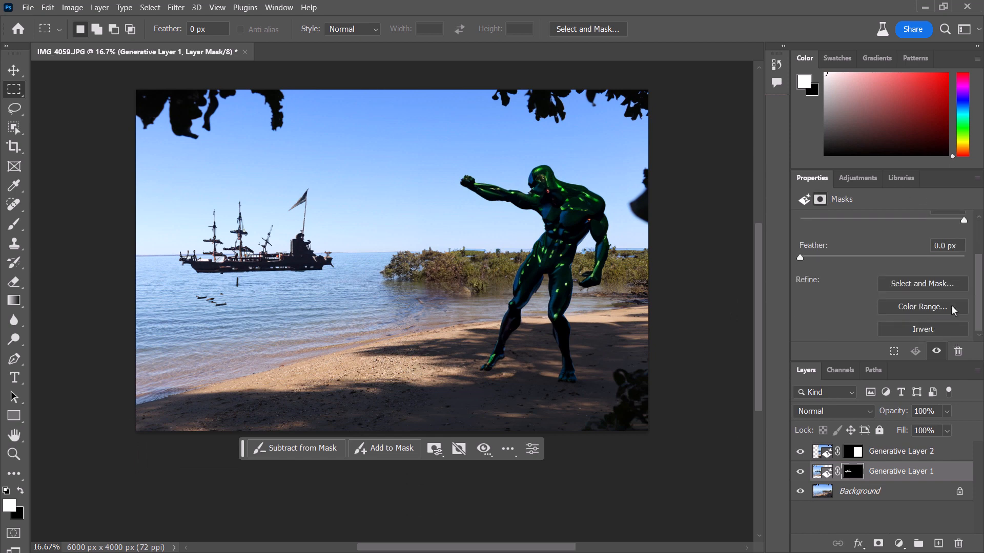